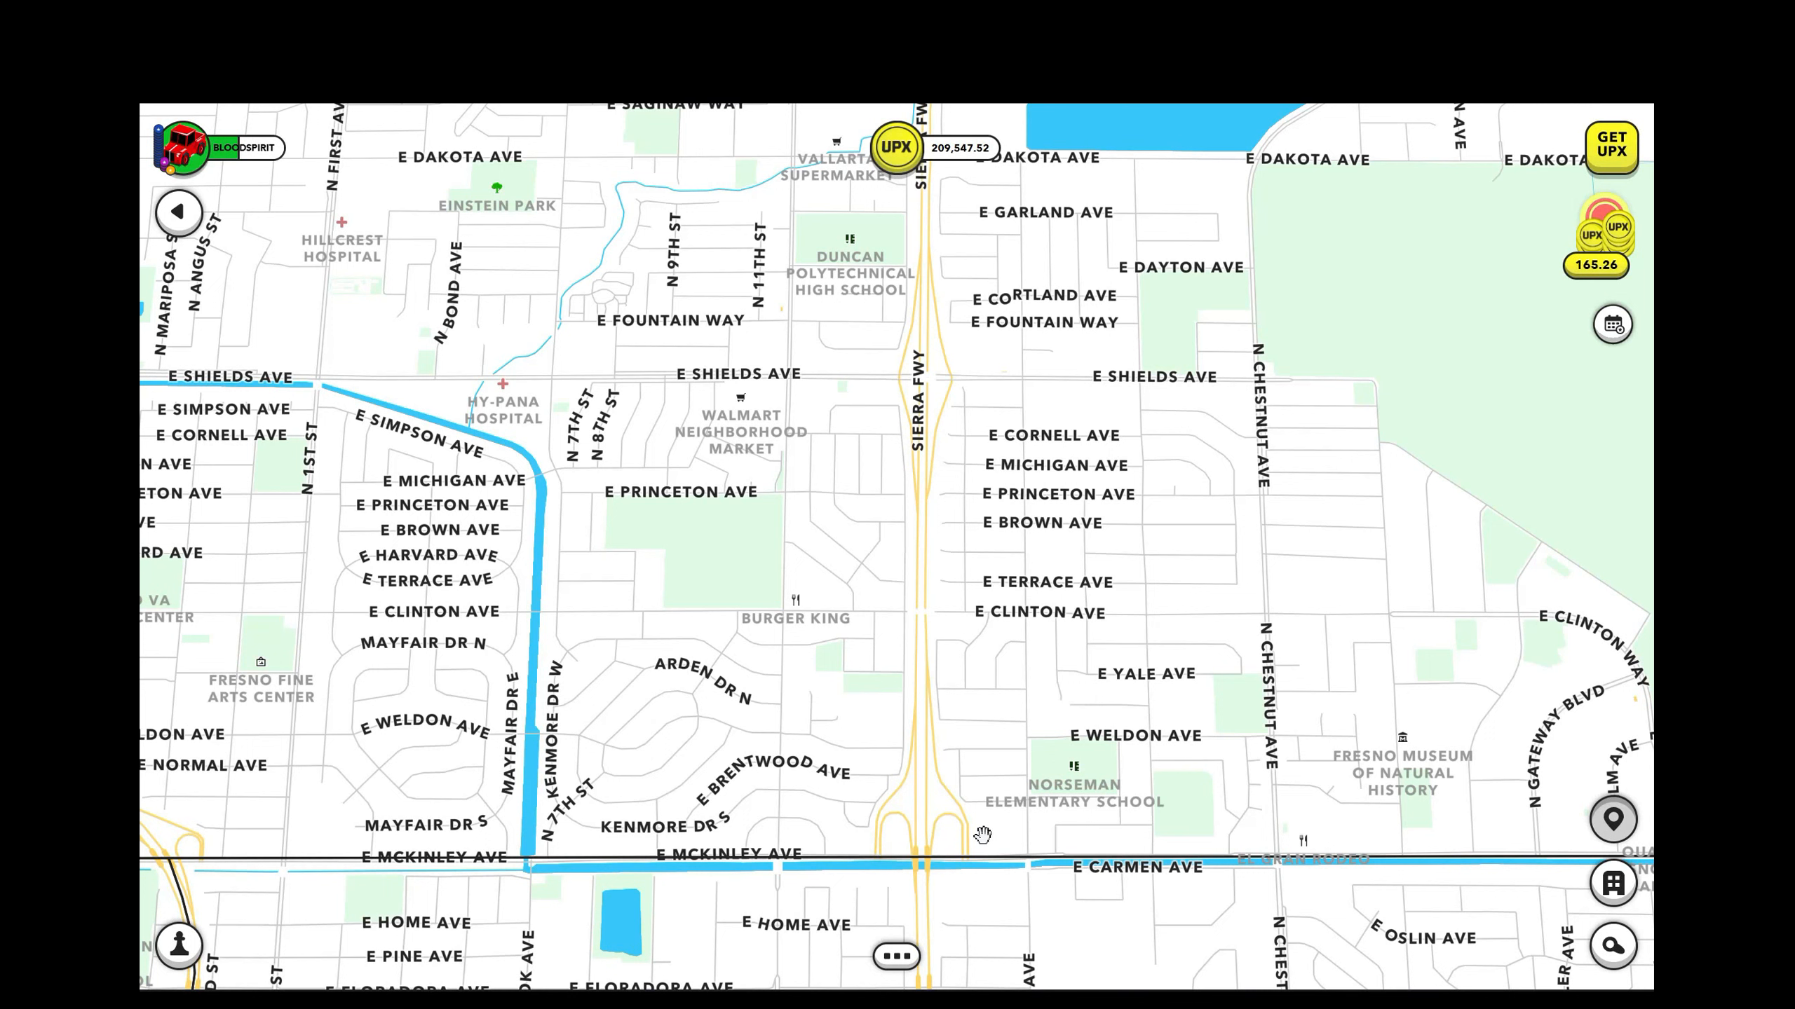
pyautogui.moveTo(985, 830)
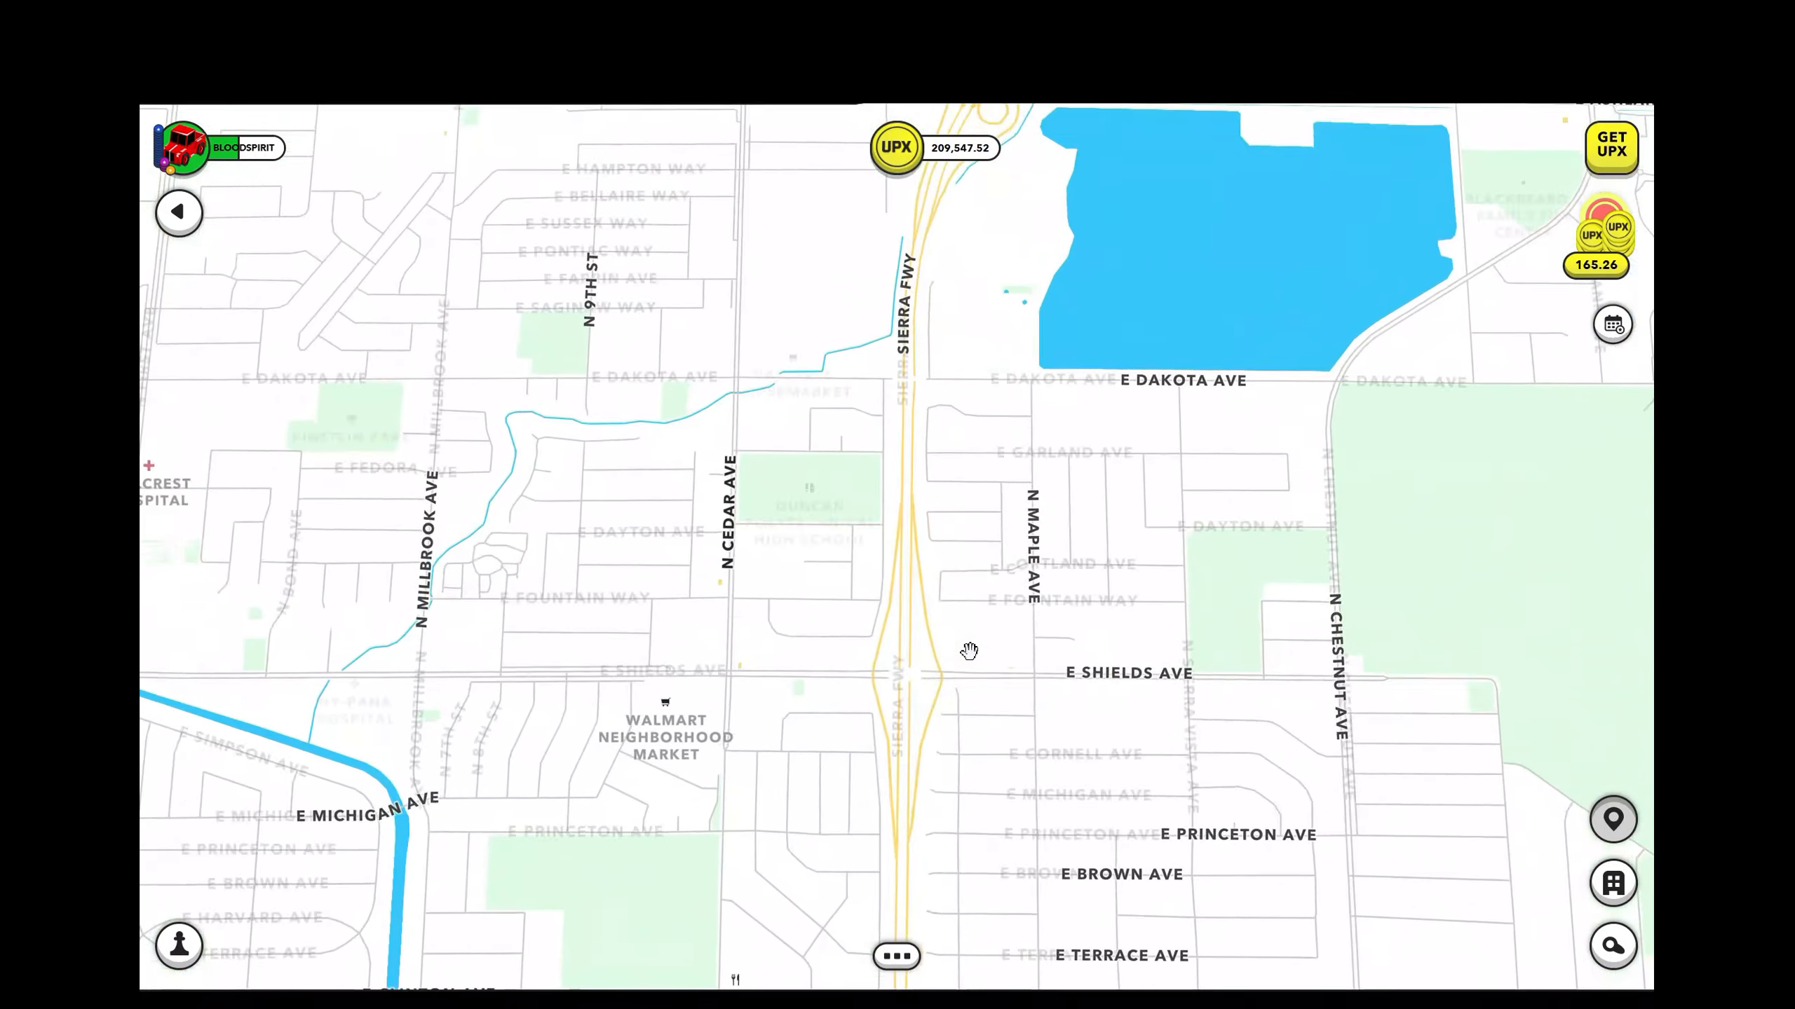
# Pan the Fresno map north and zoom in on Sierra Fwy near E Dayton and E Shields Ave.
pyautogui.moveTo(969, 651); pyautogui.dragTo(792, 637)
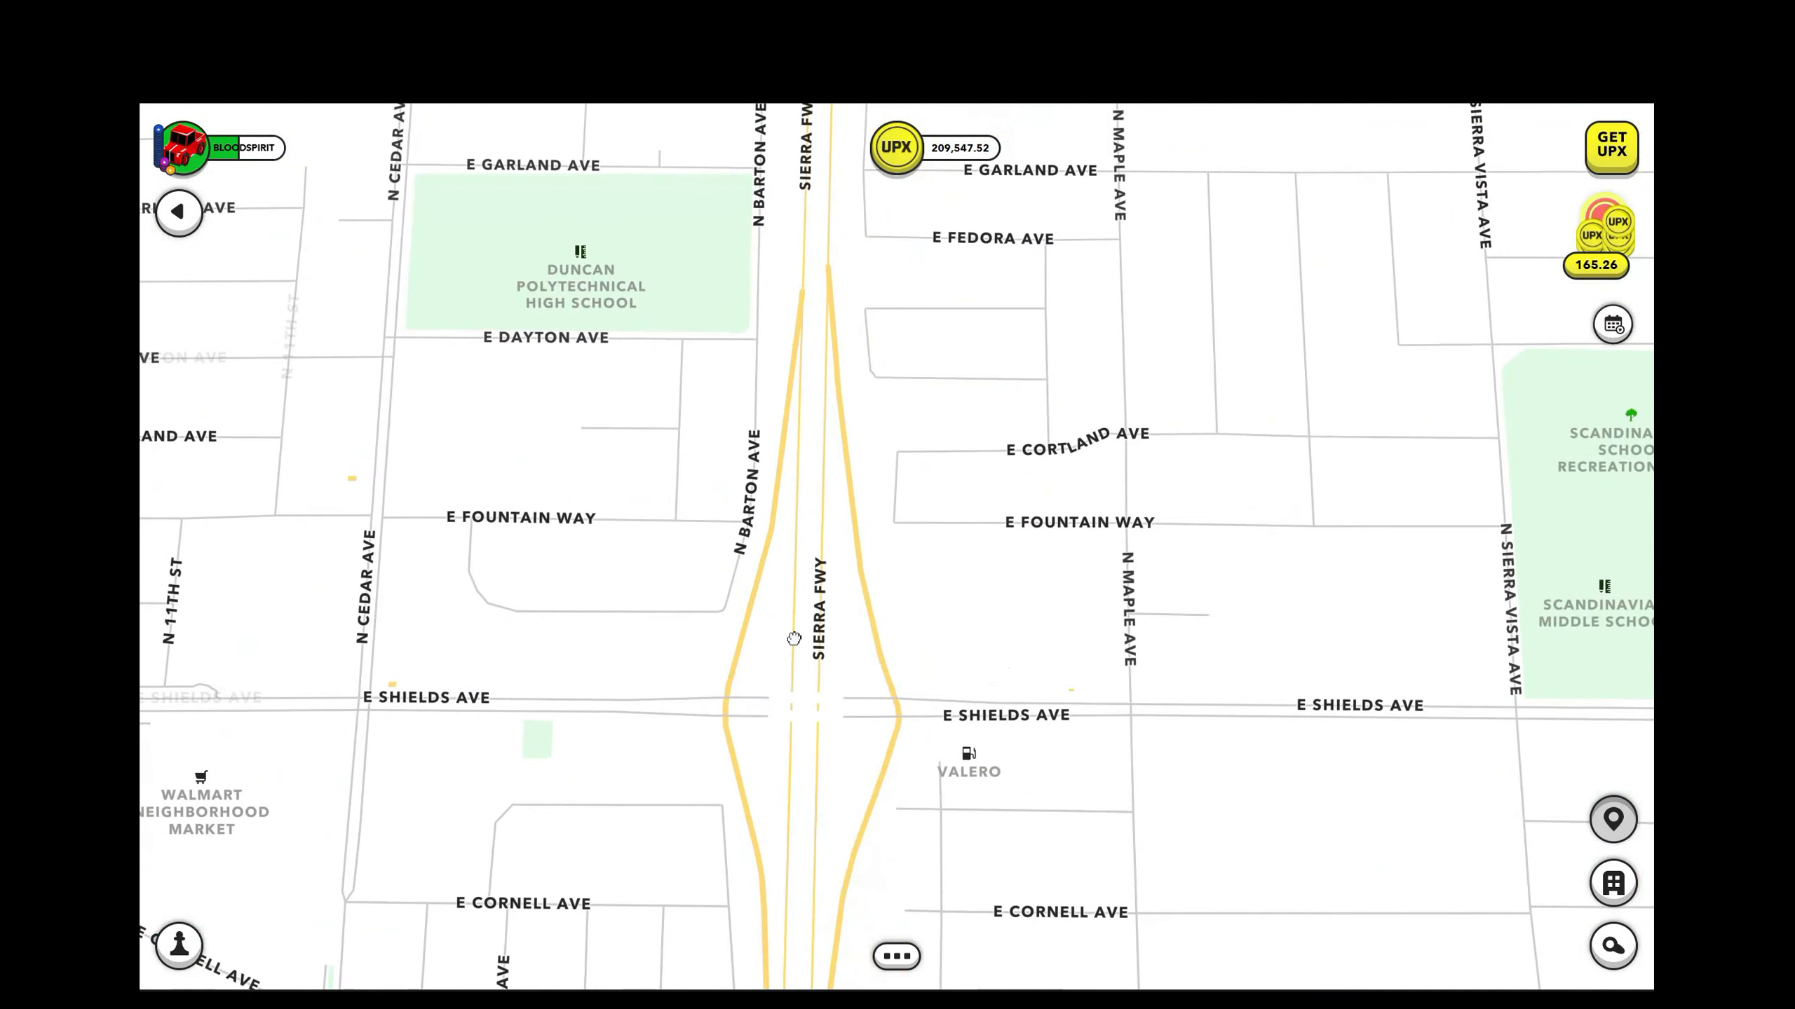
pyautogui.moveTo(793, 639); pyautogui.dragTo(895, 636)
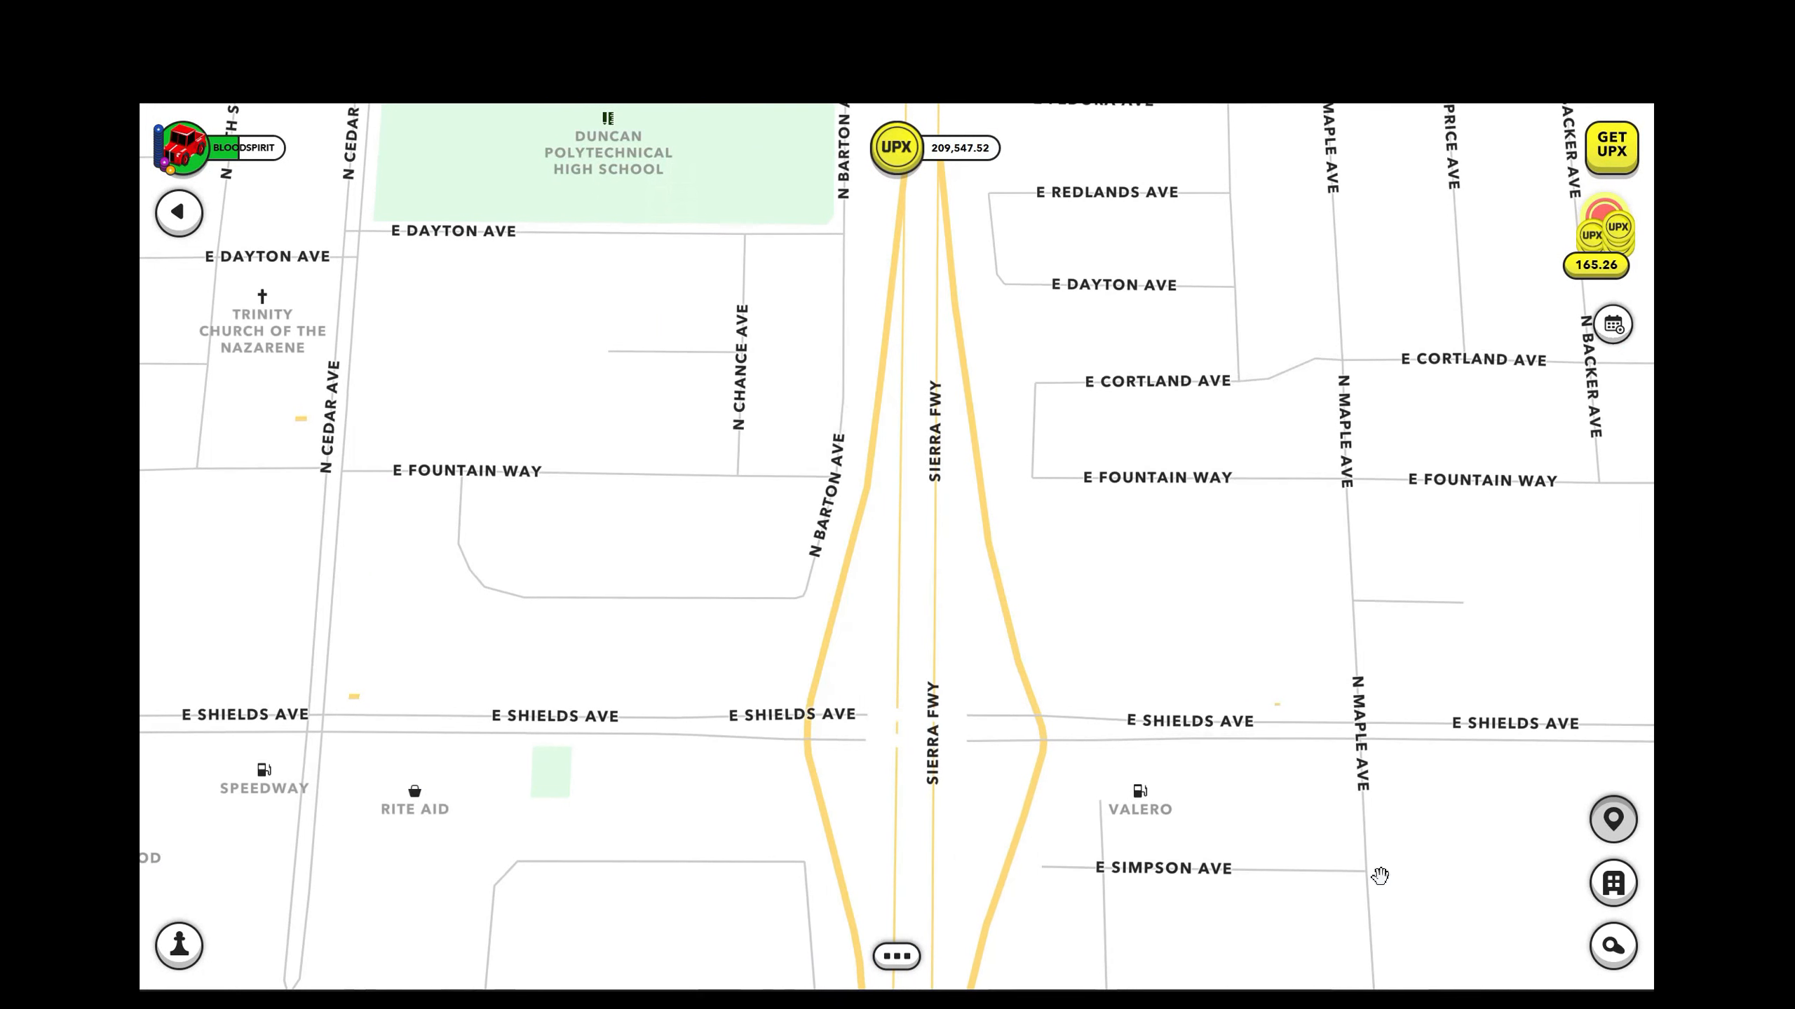
# Open the Properties Nearby list of 66 Fresno properties on sale, sorted by price.
pyautogui.click(1612, 883)
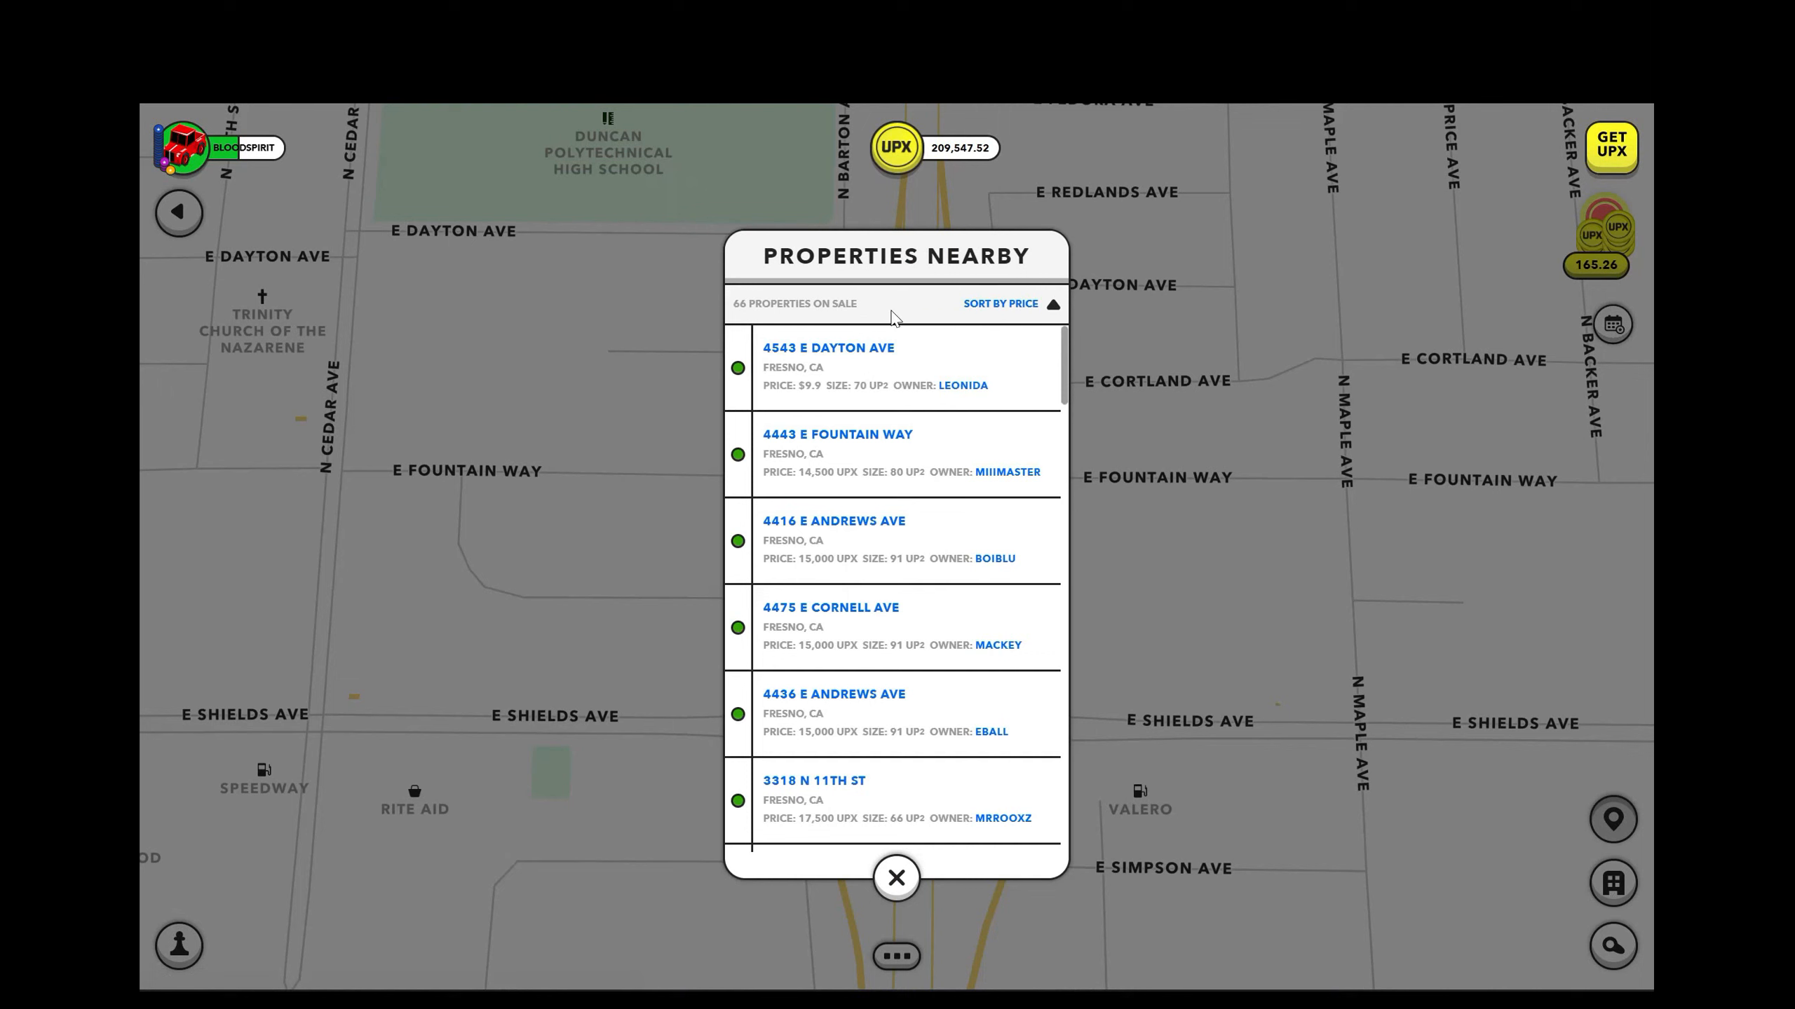
pyautogui.moveTo(831, 373)
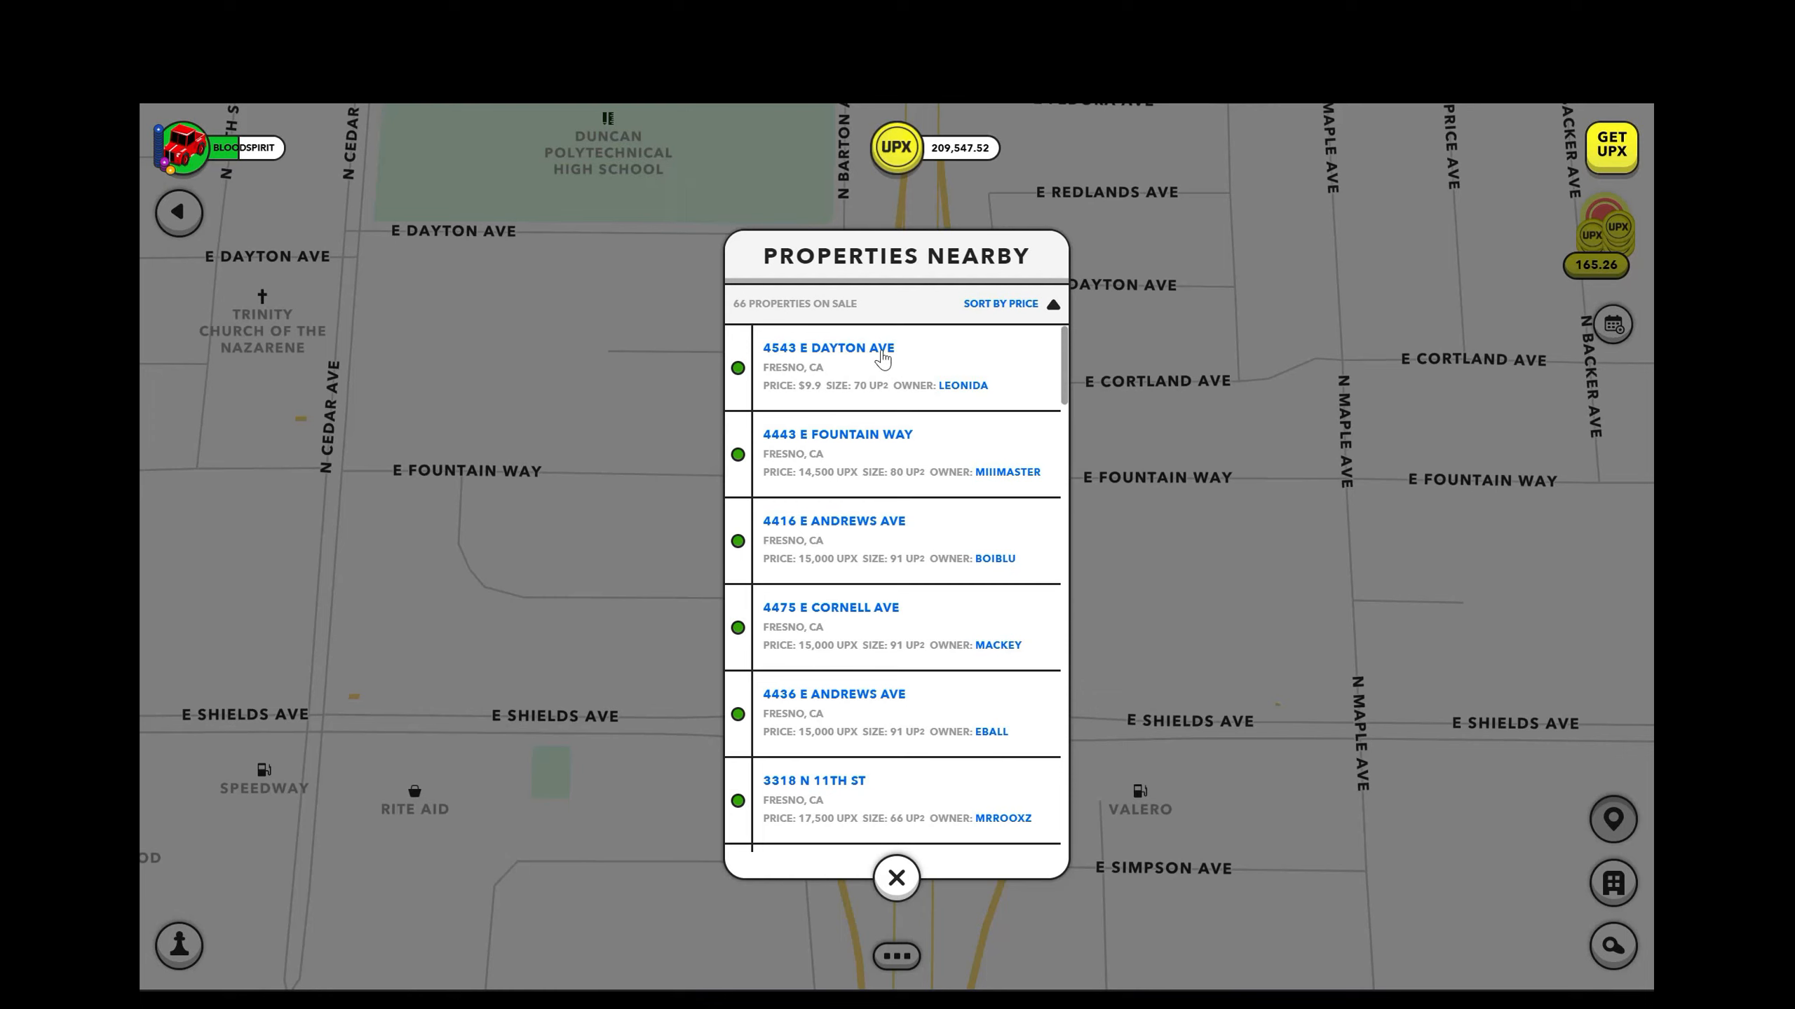
pyautogui.moveTo(825, 405)
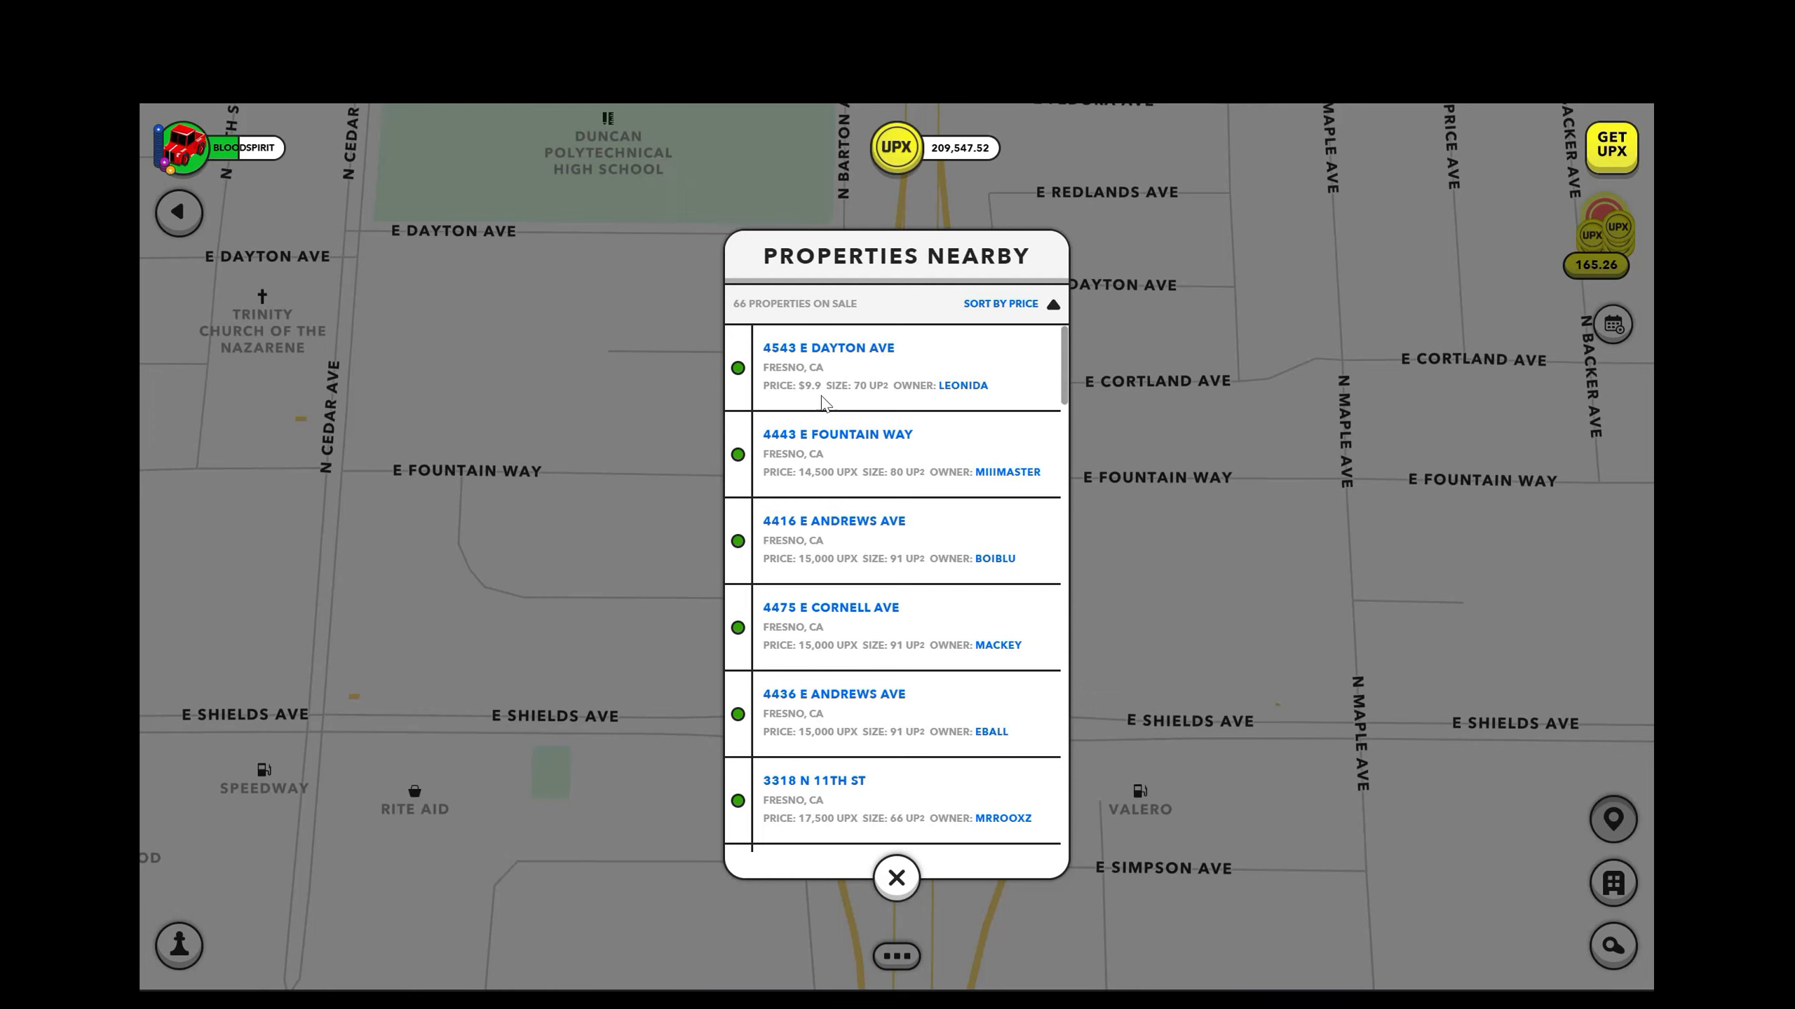
# Buy 4543 E Dayton Ave for 9.9 USD and confirm the purchase.
pyautogui.click(826, 348)
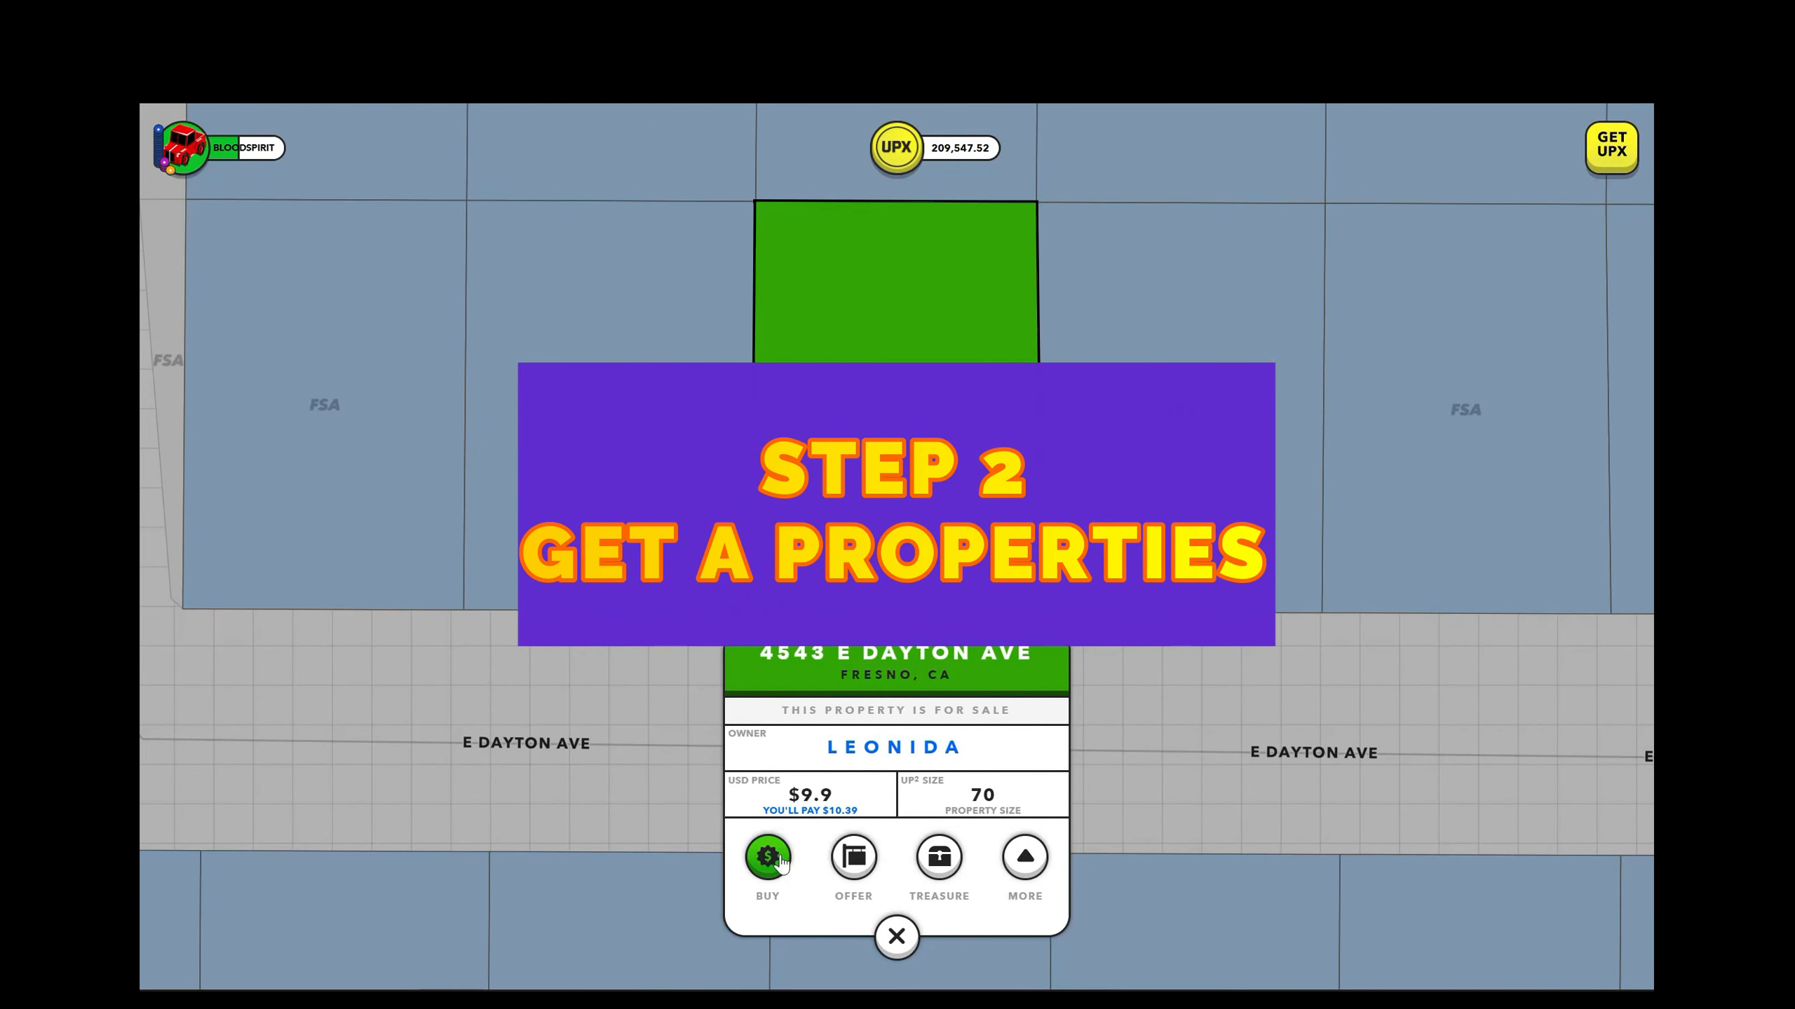
pyautogui.click(767, 856)
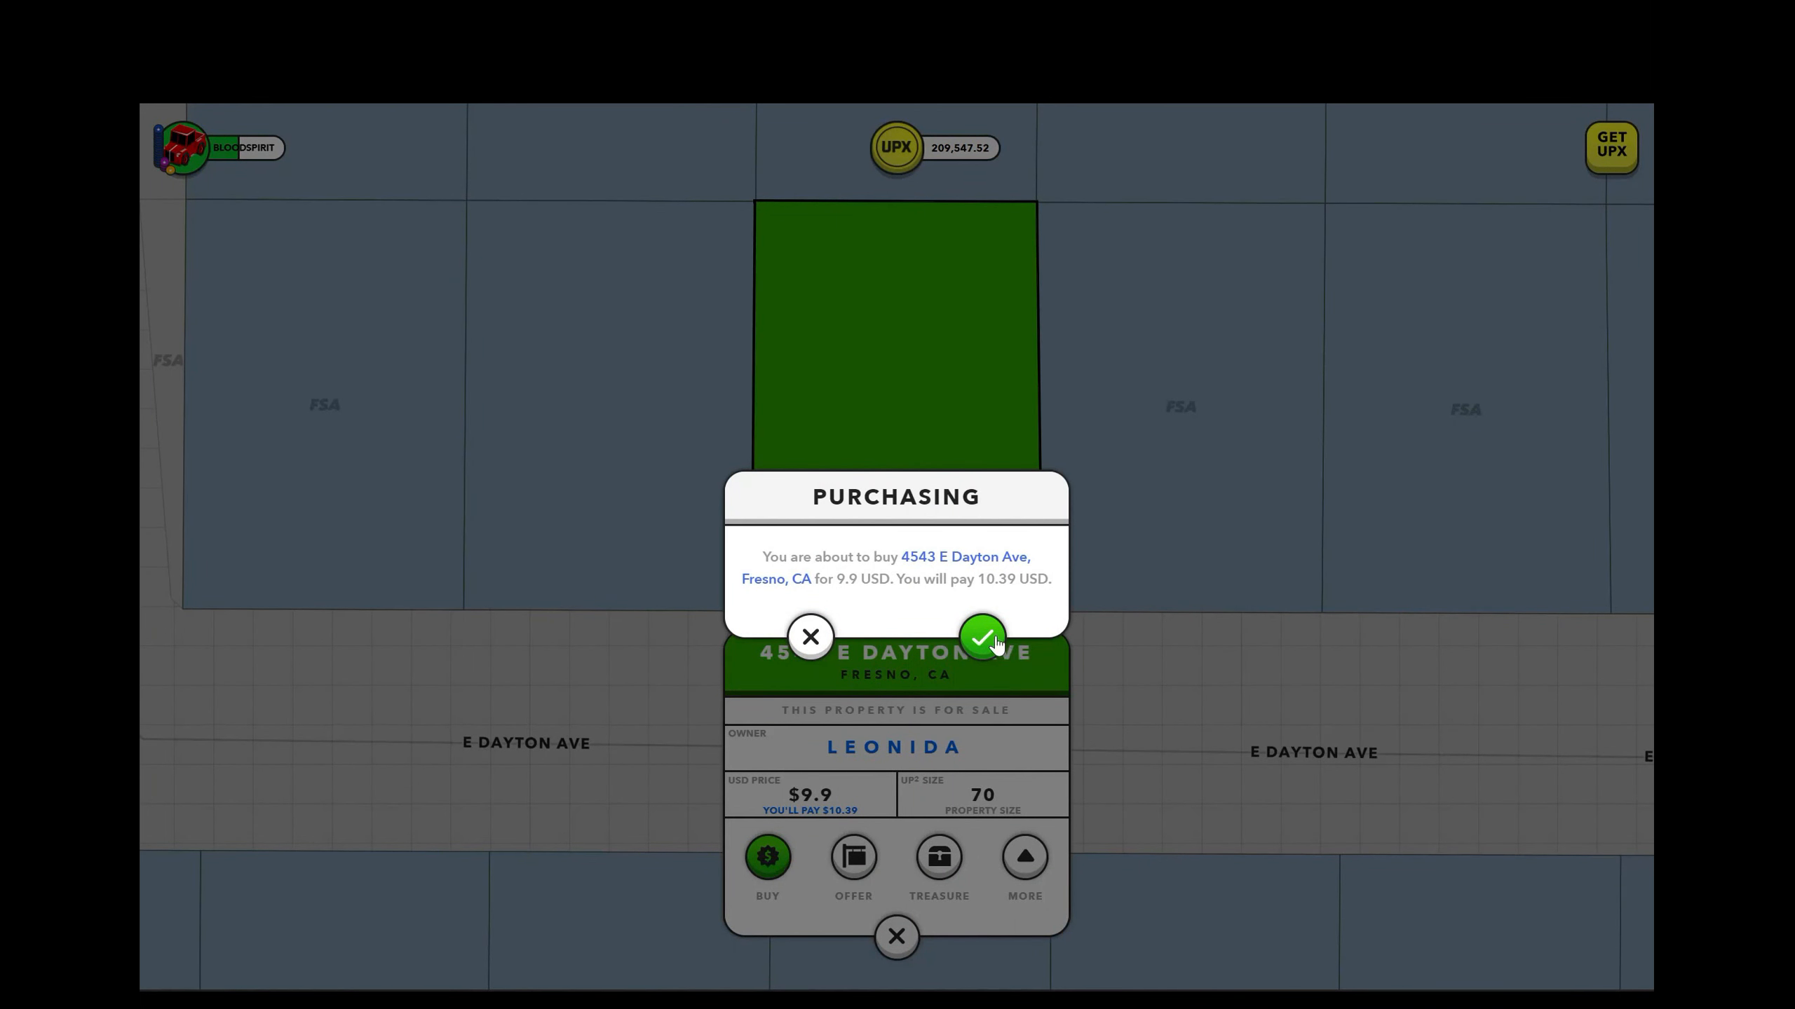
pyautogui.click(981, 638)
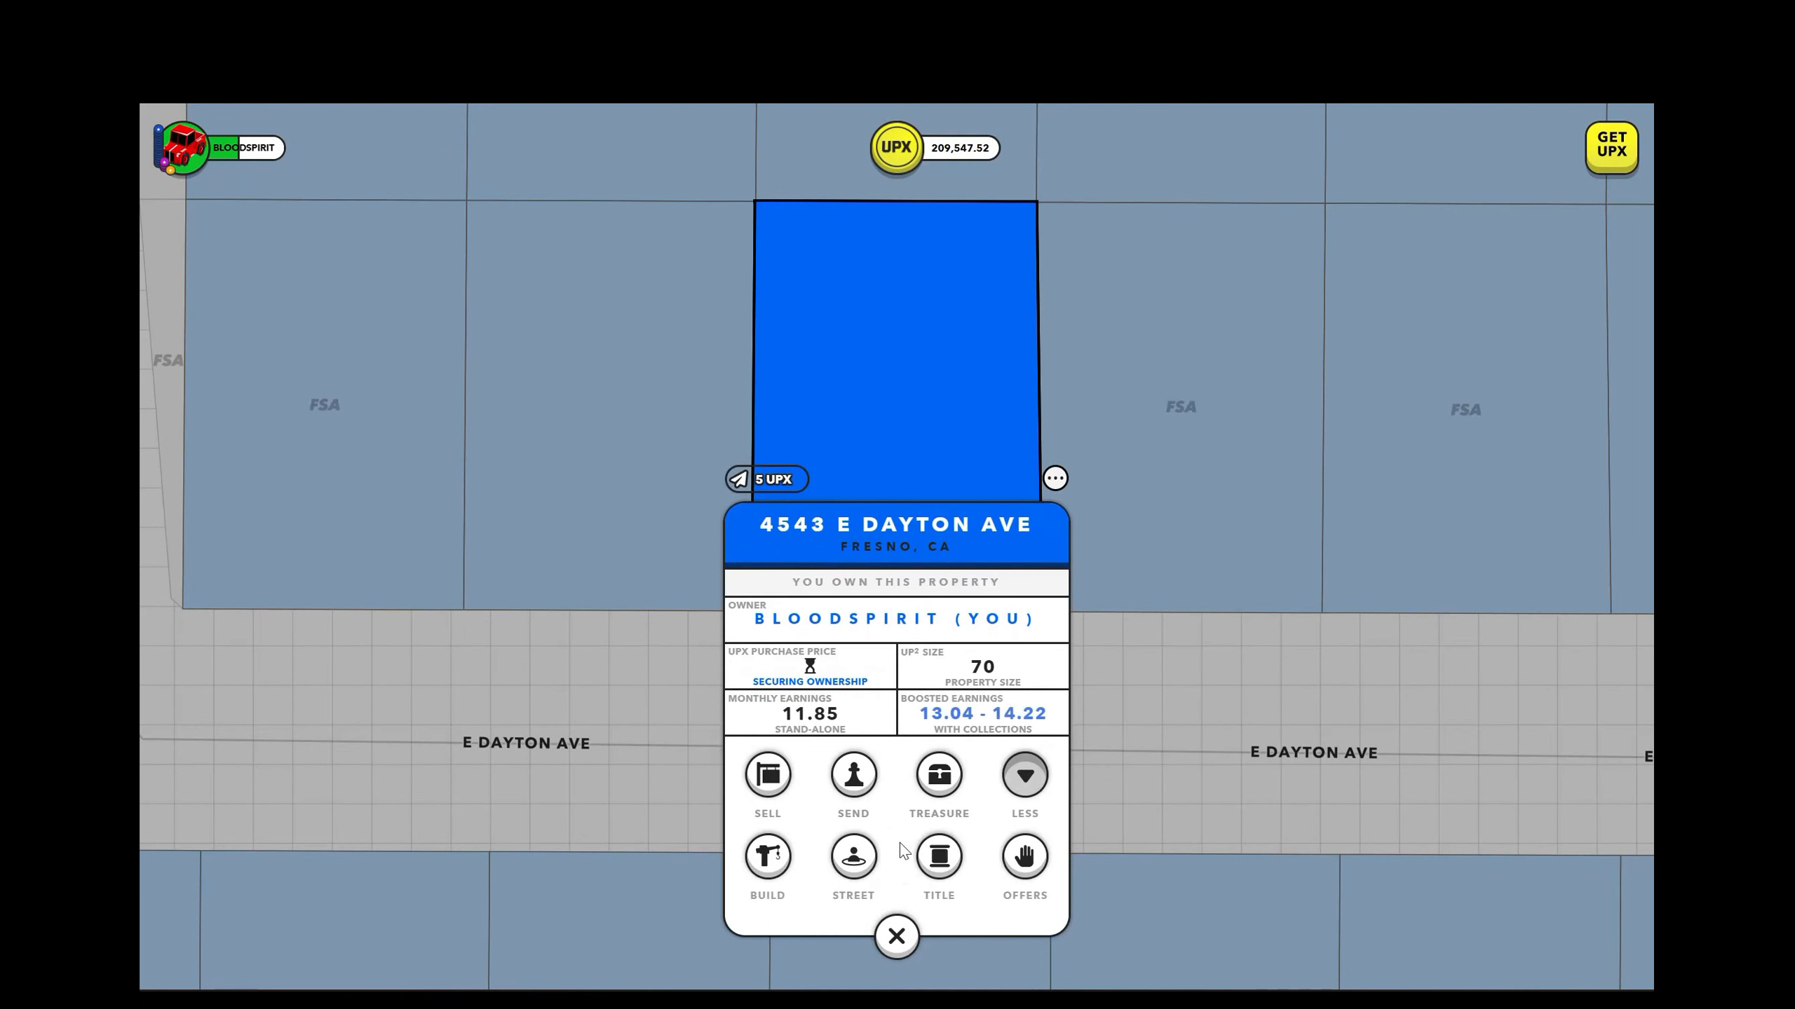
pyautogui.moveTo(832, 675)
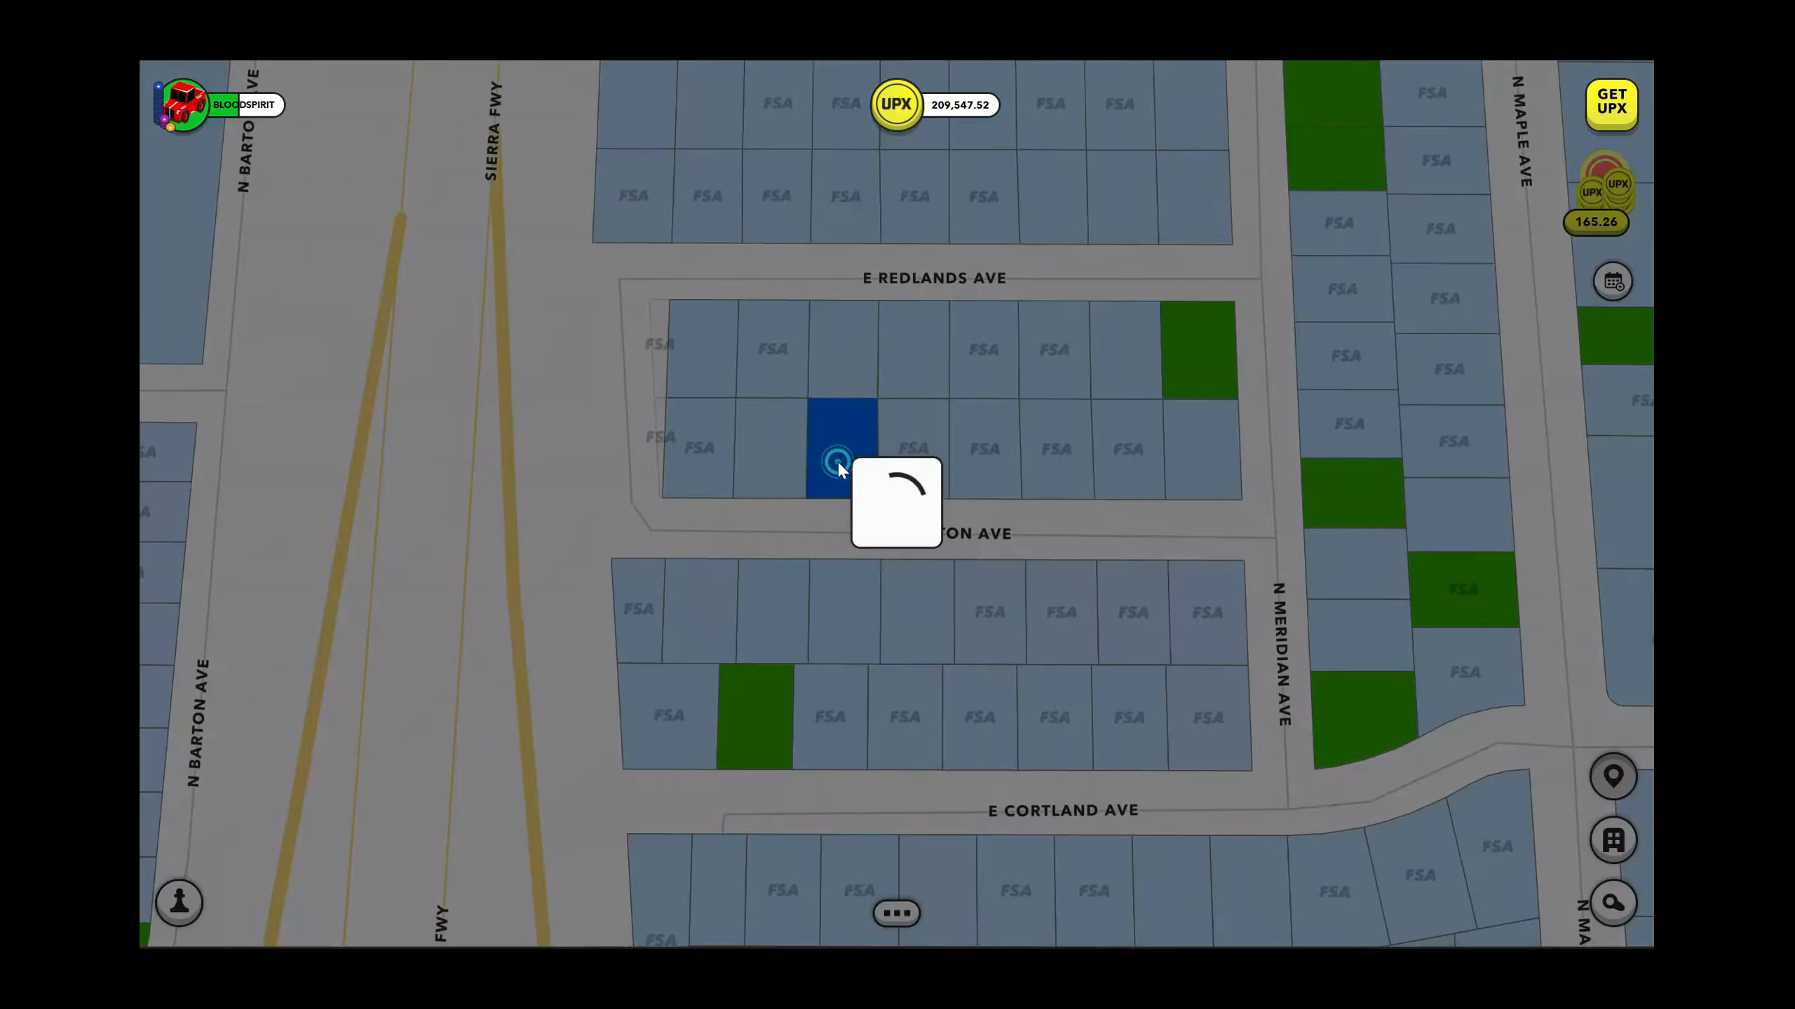
# Try selling the newly owned E Dayton Ave parcel and dismiss the Securing Ownership notice.
pyautogui.click(839, 446)
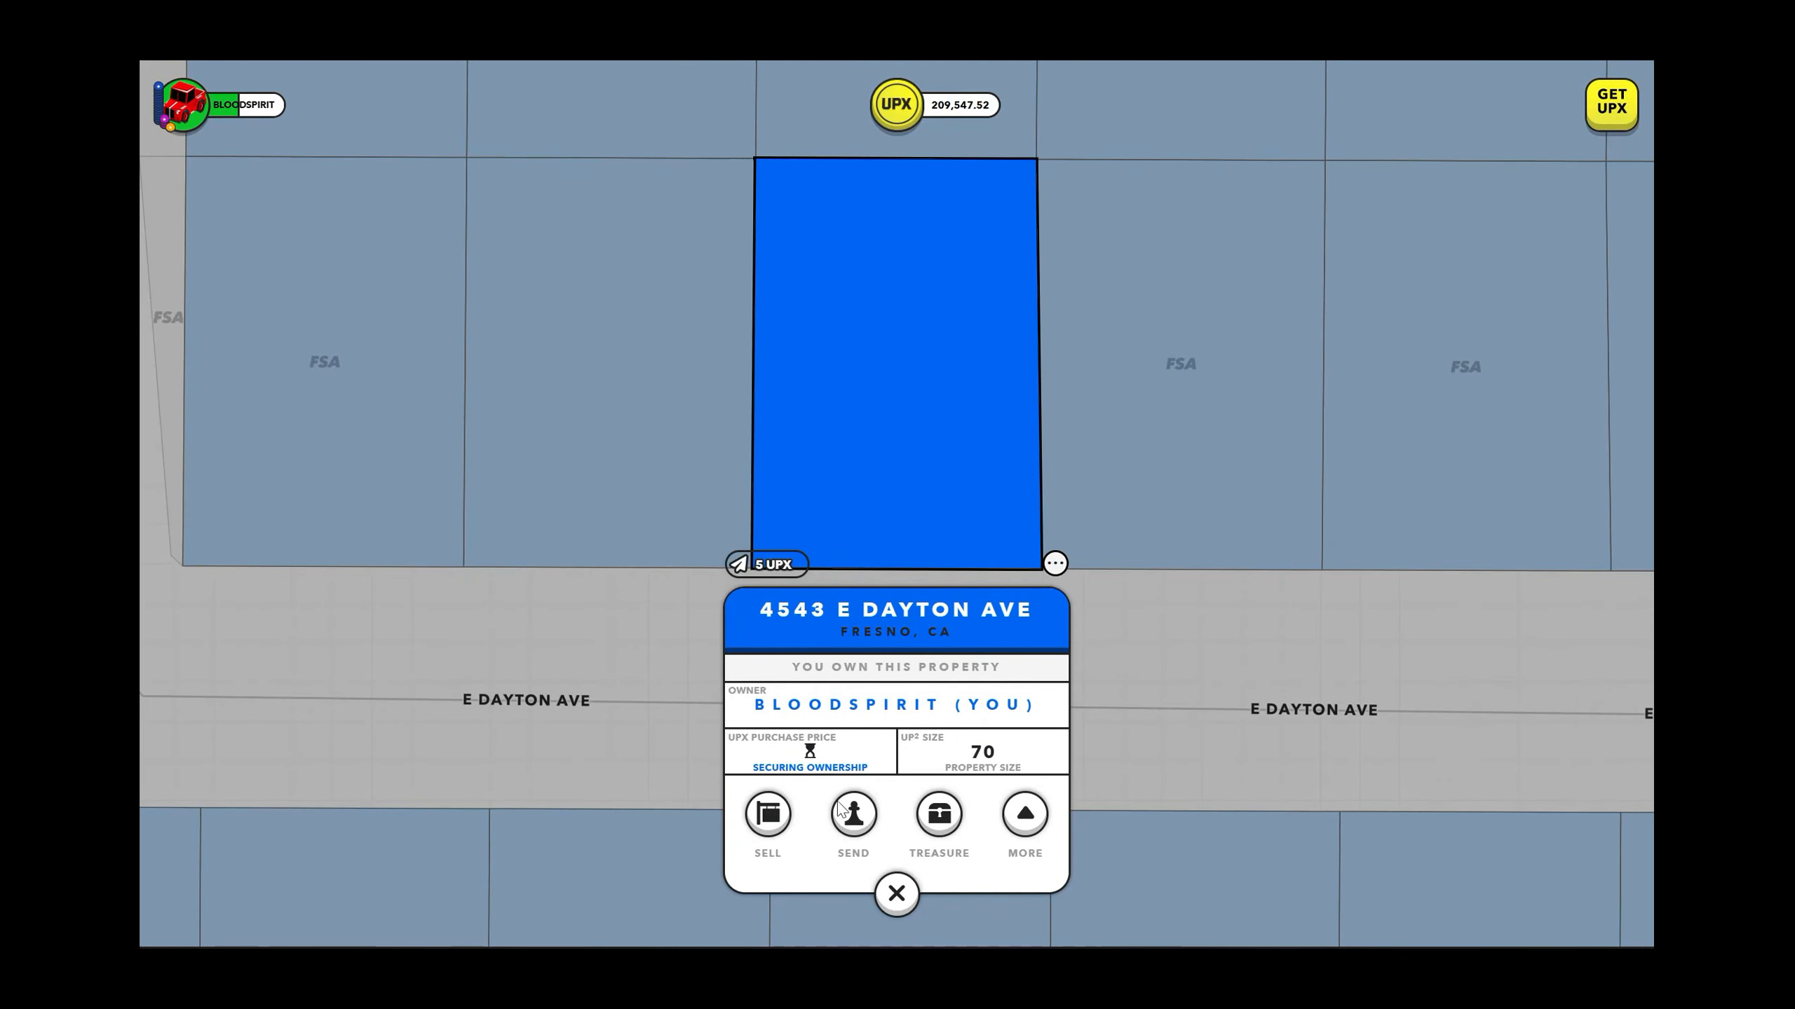
pyautogui.click(807, 768)
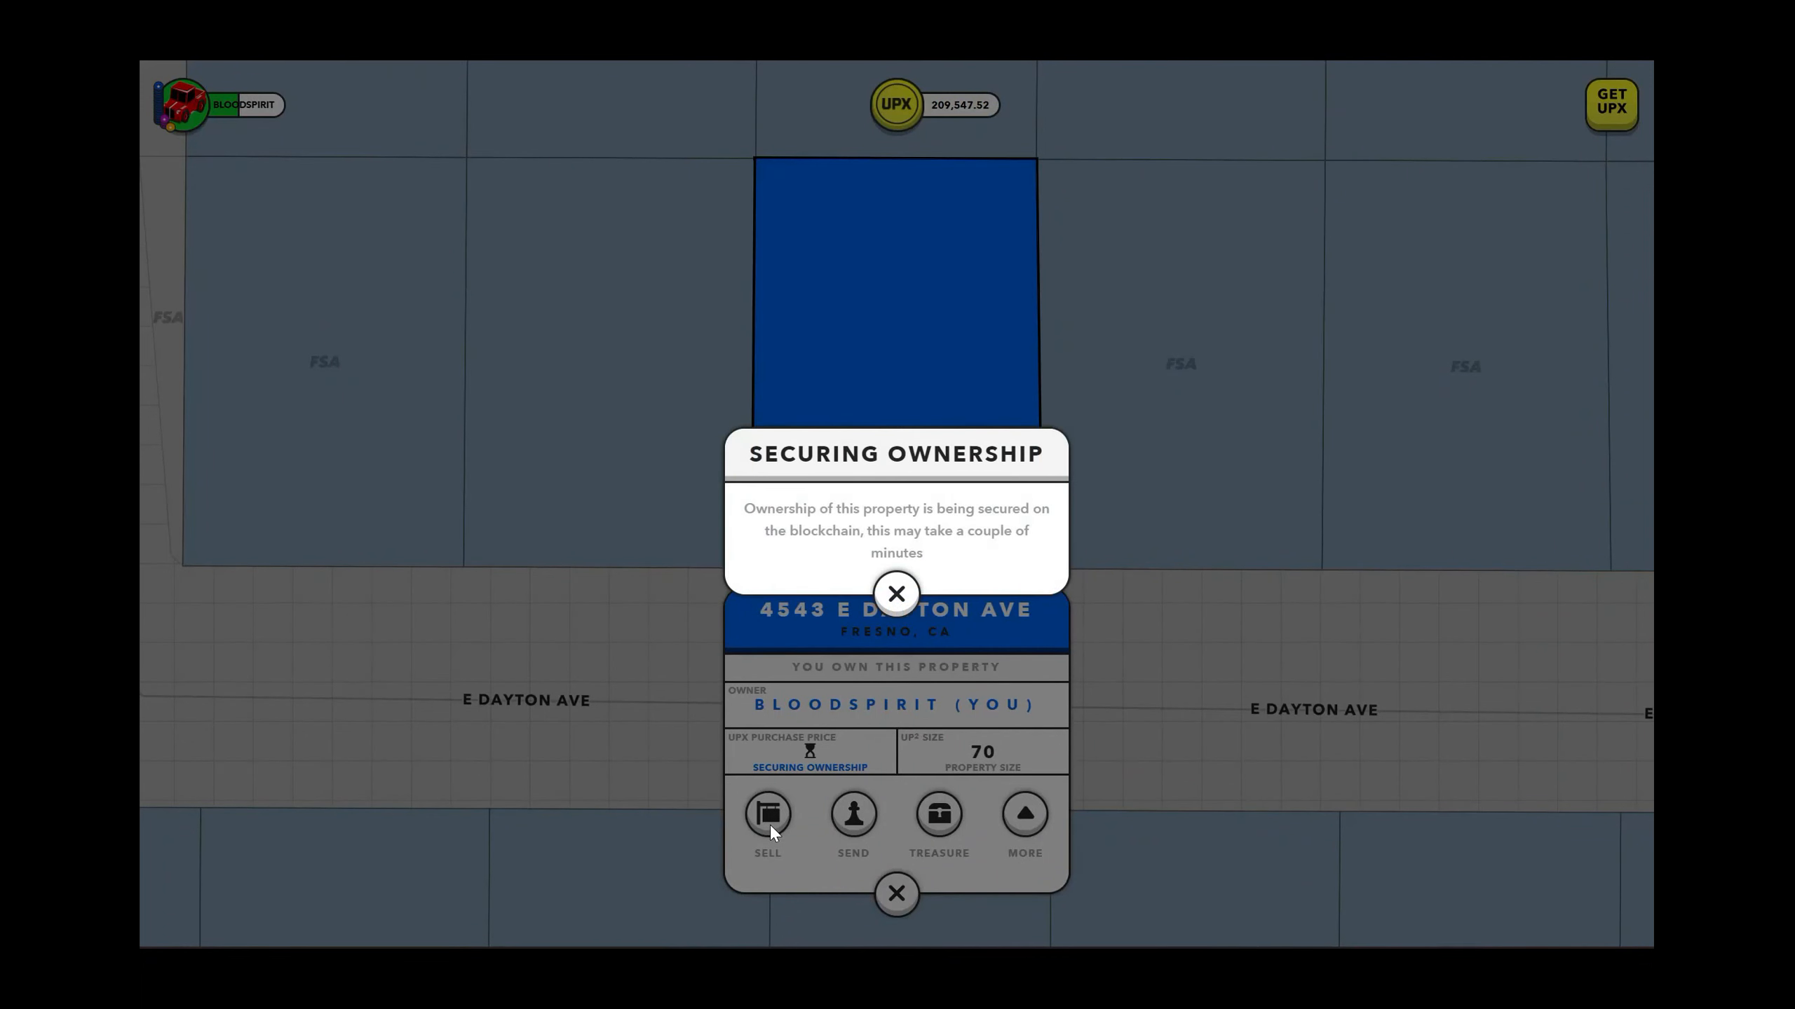
pyautogui.click(896, 593)
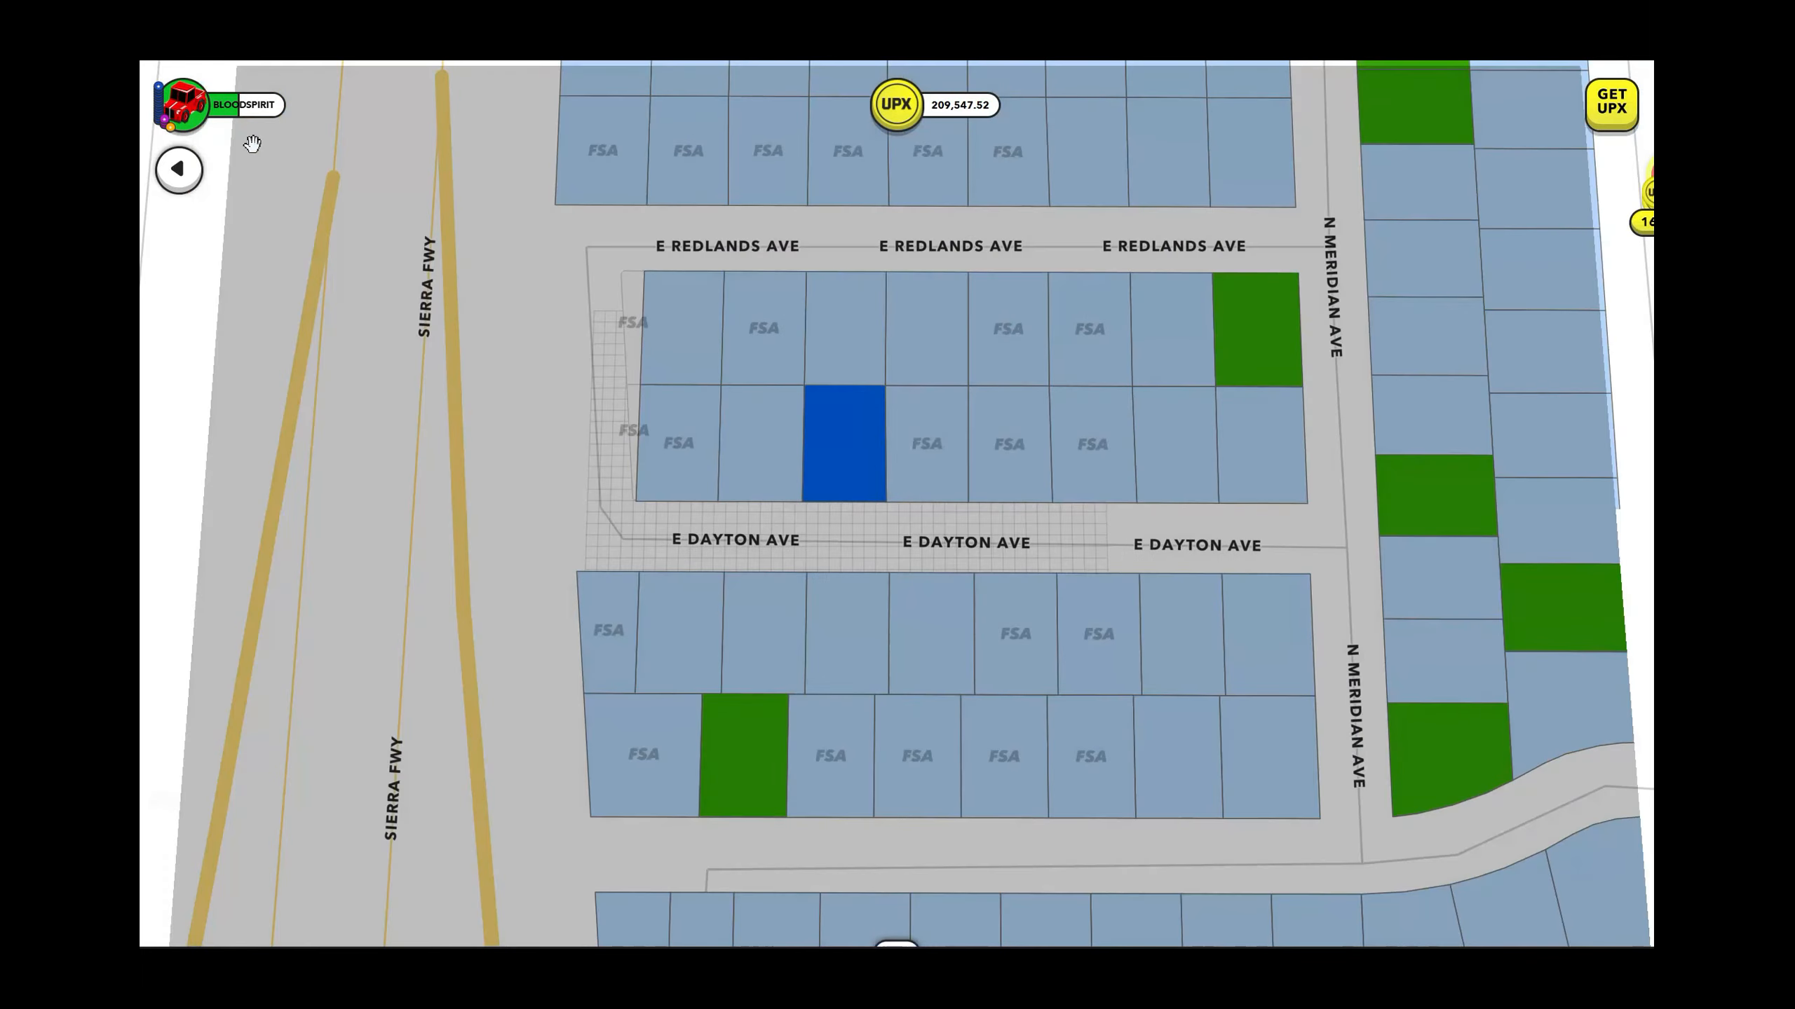
# View the profile Details: net worth, 269 properties, 19 collections, $5.99 USD balance.
pyautogui.click(235, 105)
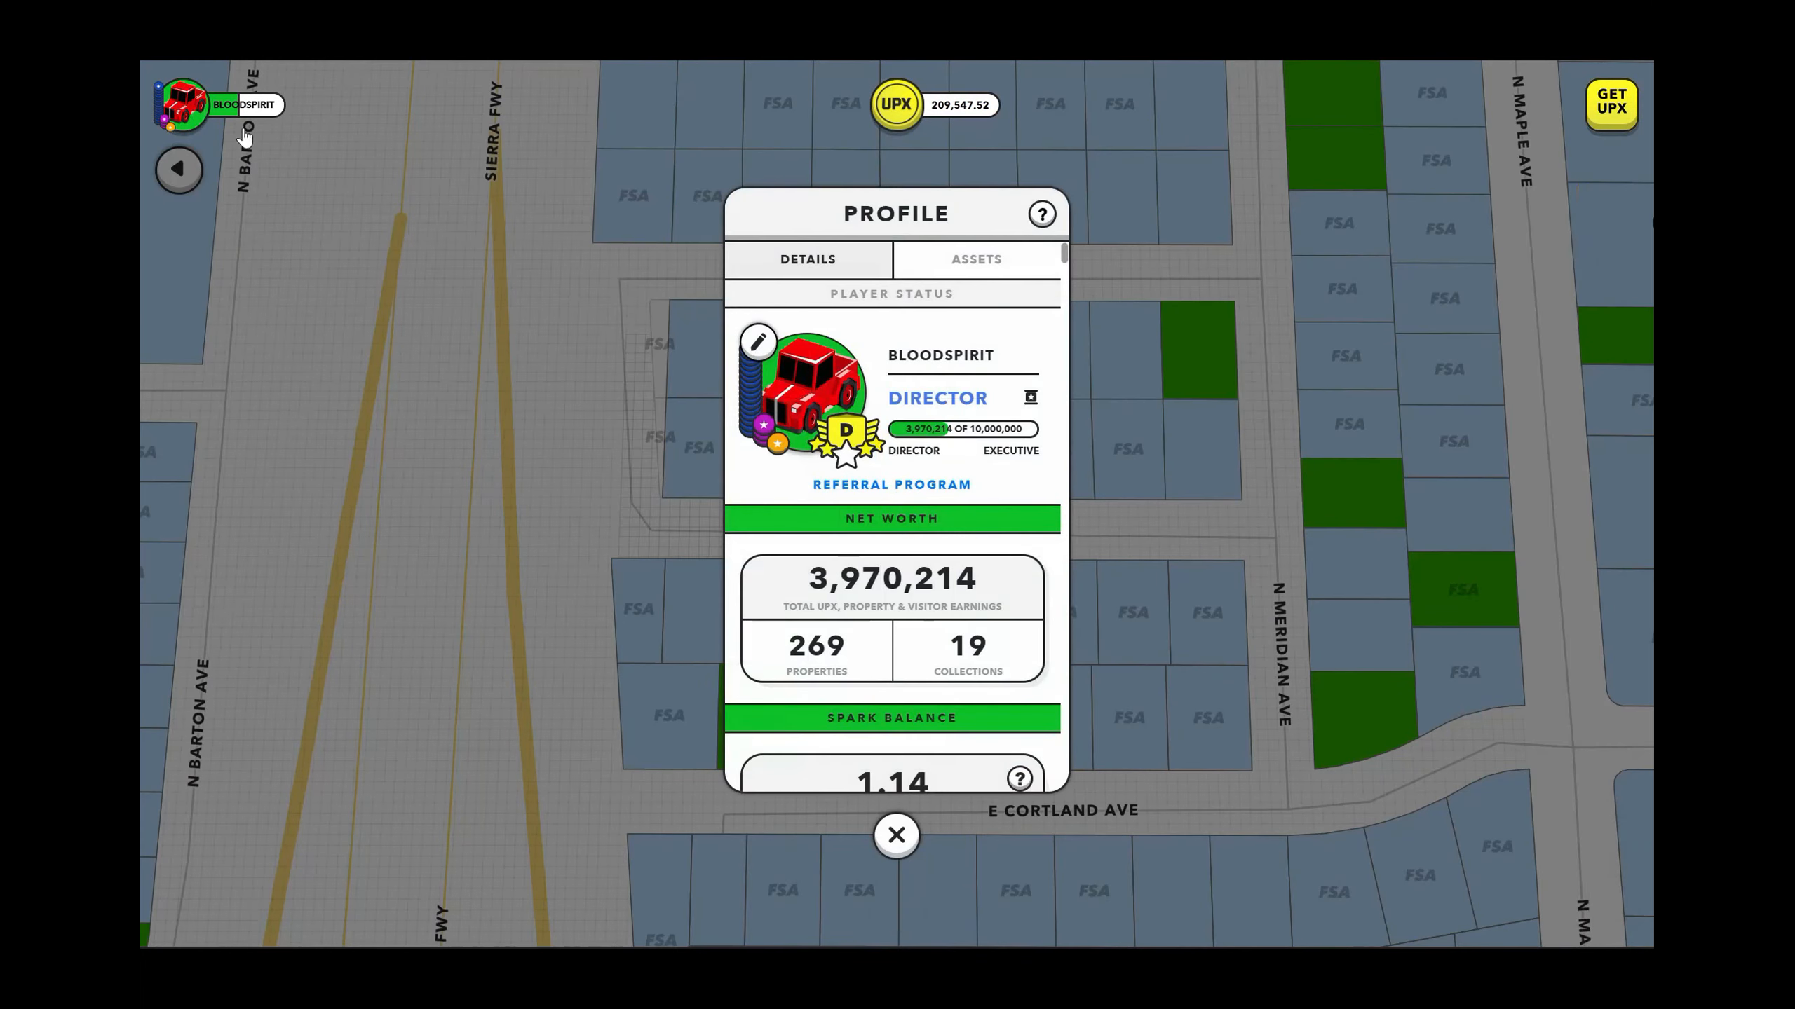
pyautogui.scroll(-3)
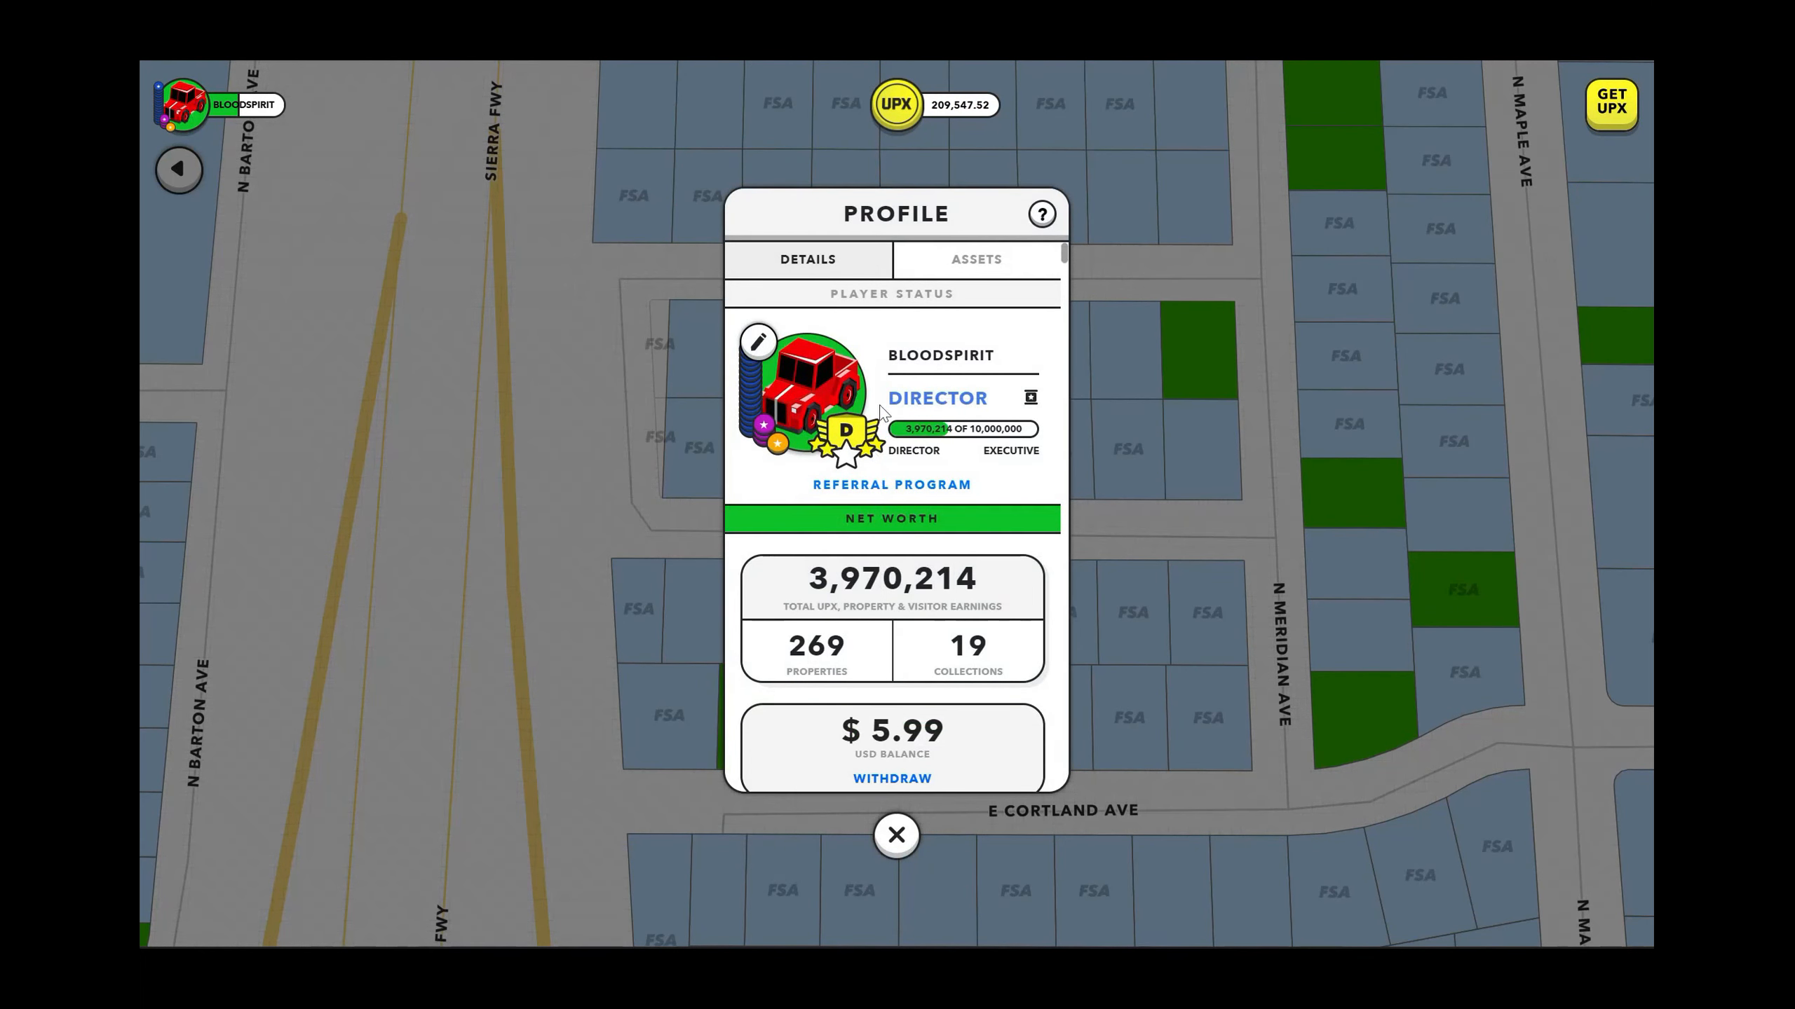
pyautogui.moveTo(947, 439)
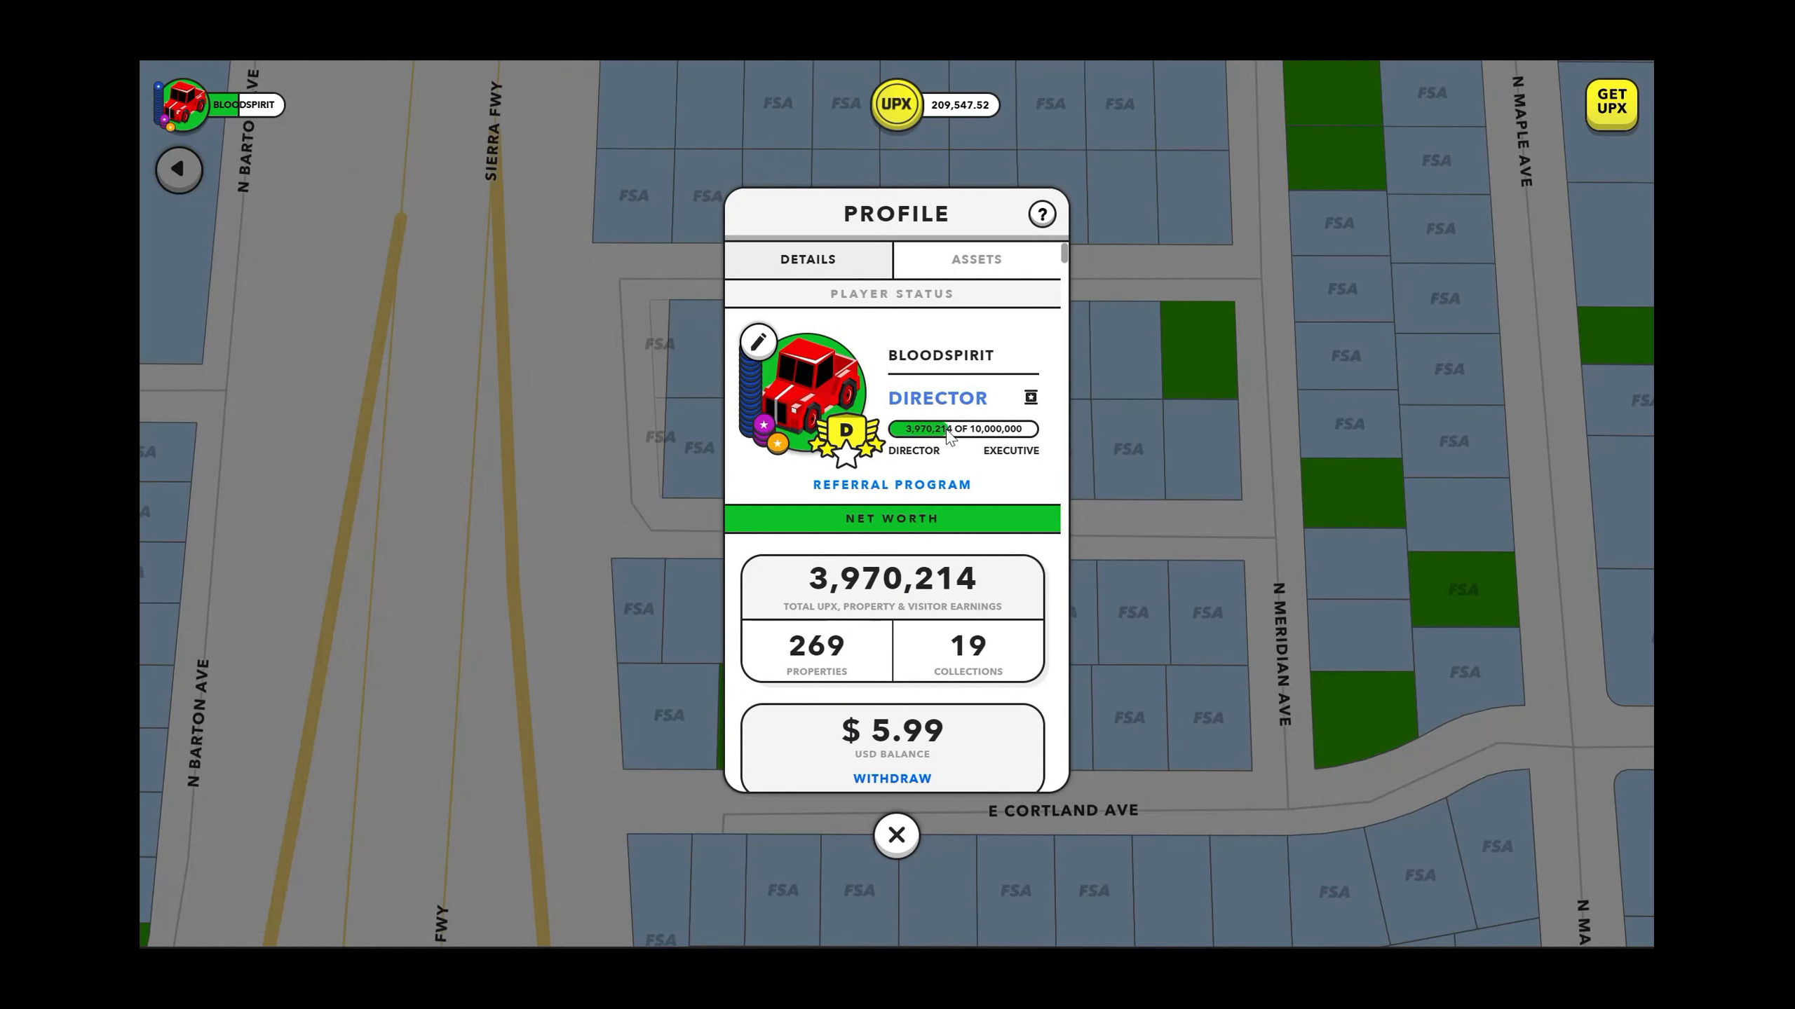
pyautogui.moveTo(959, 684)
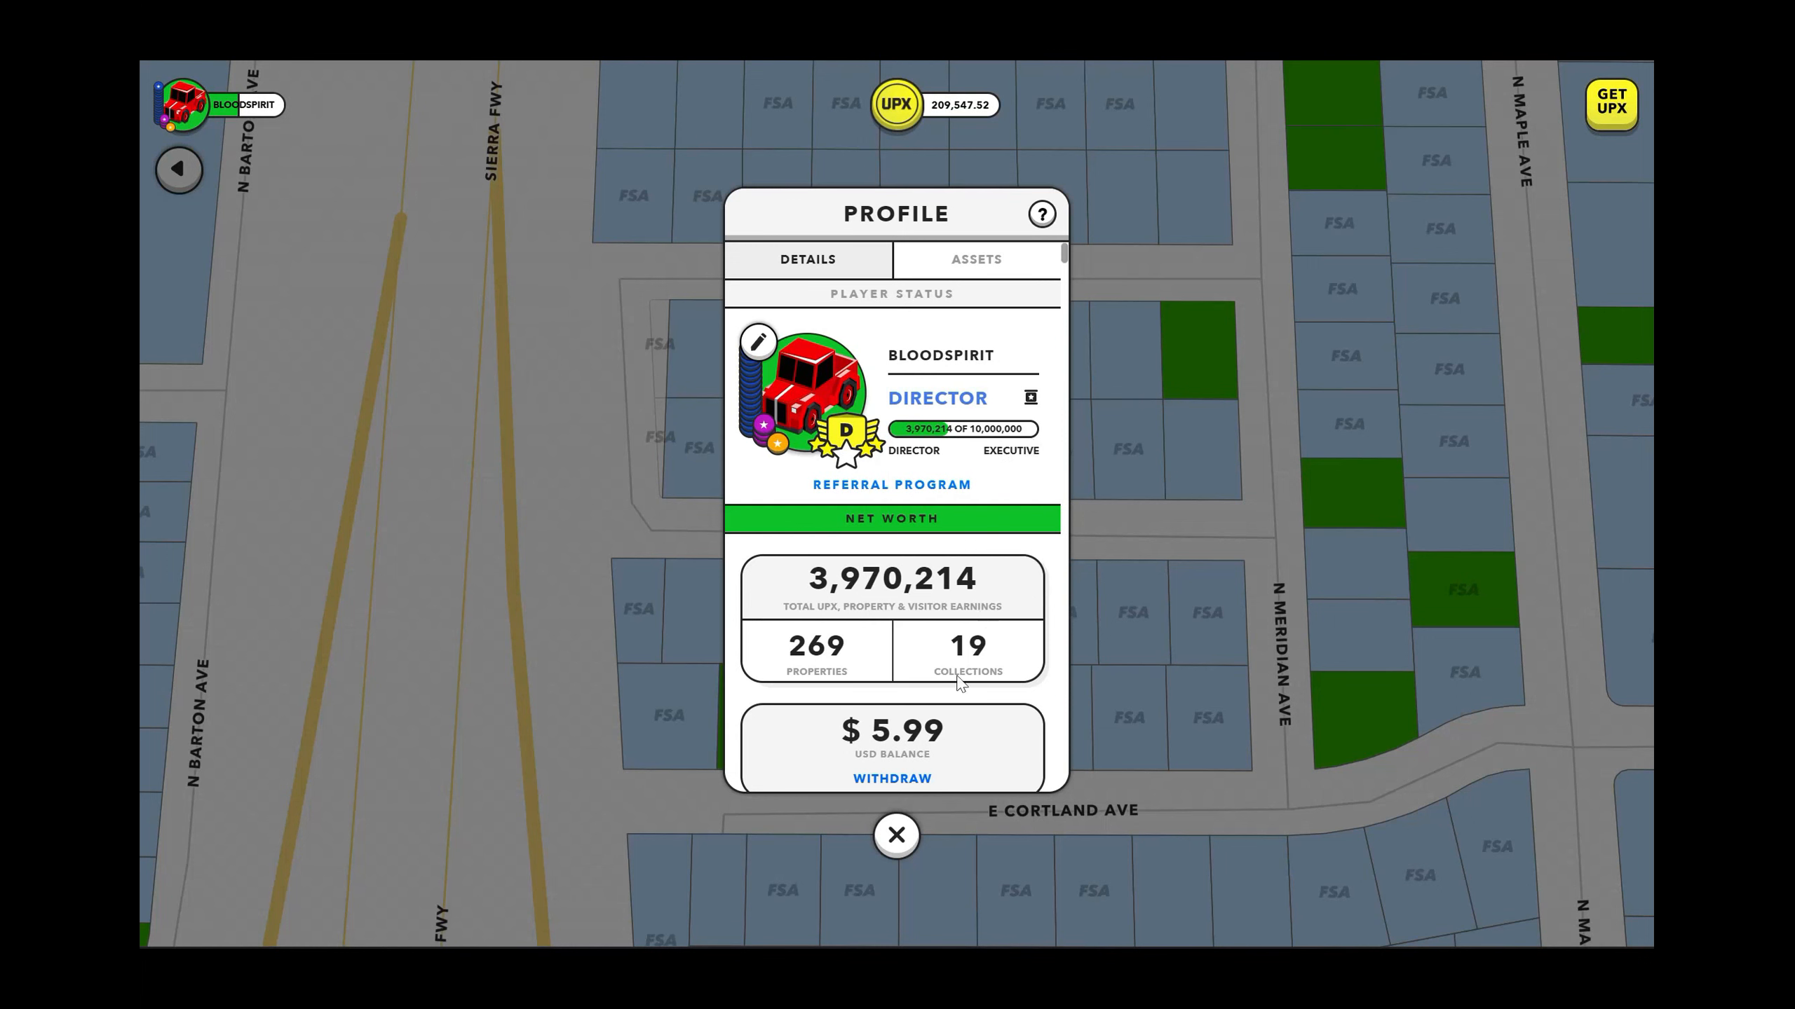
pyautogui.click(896, 835)
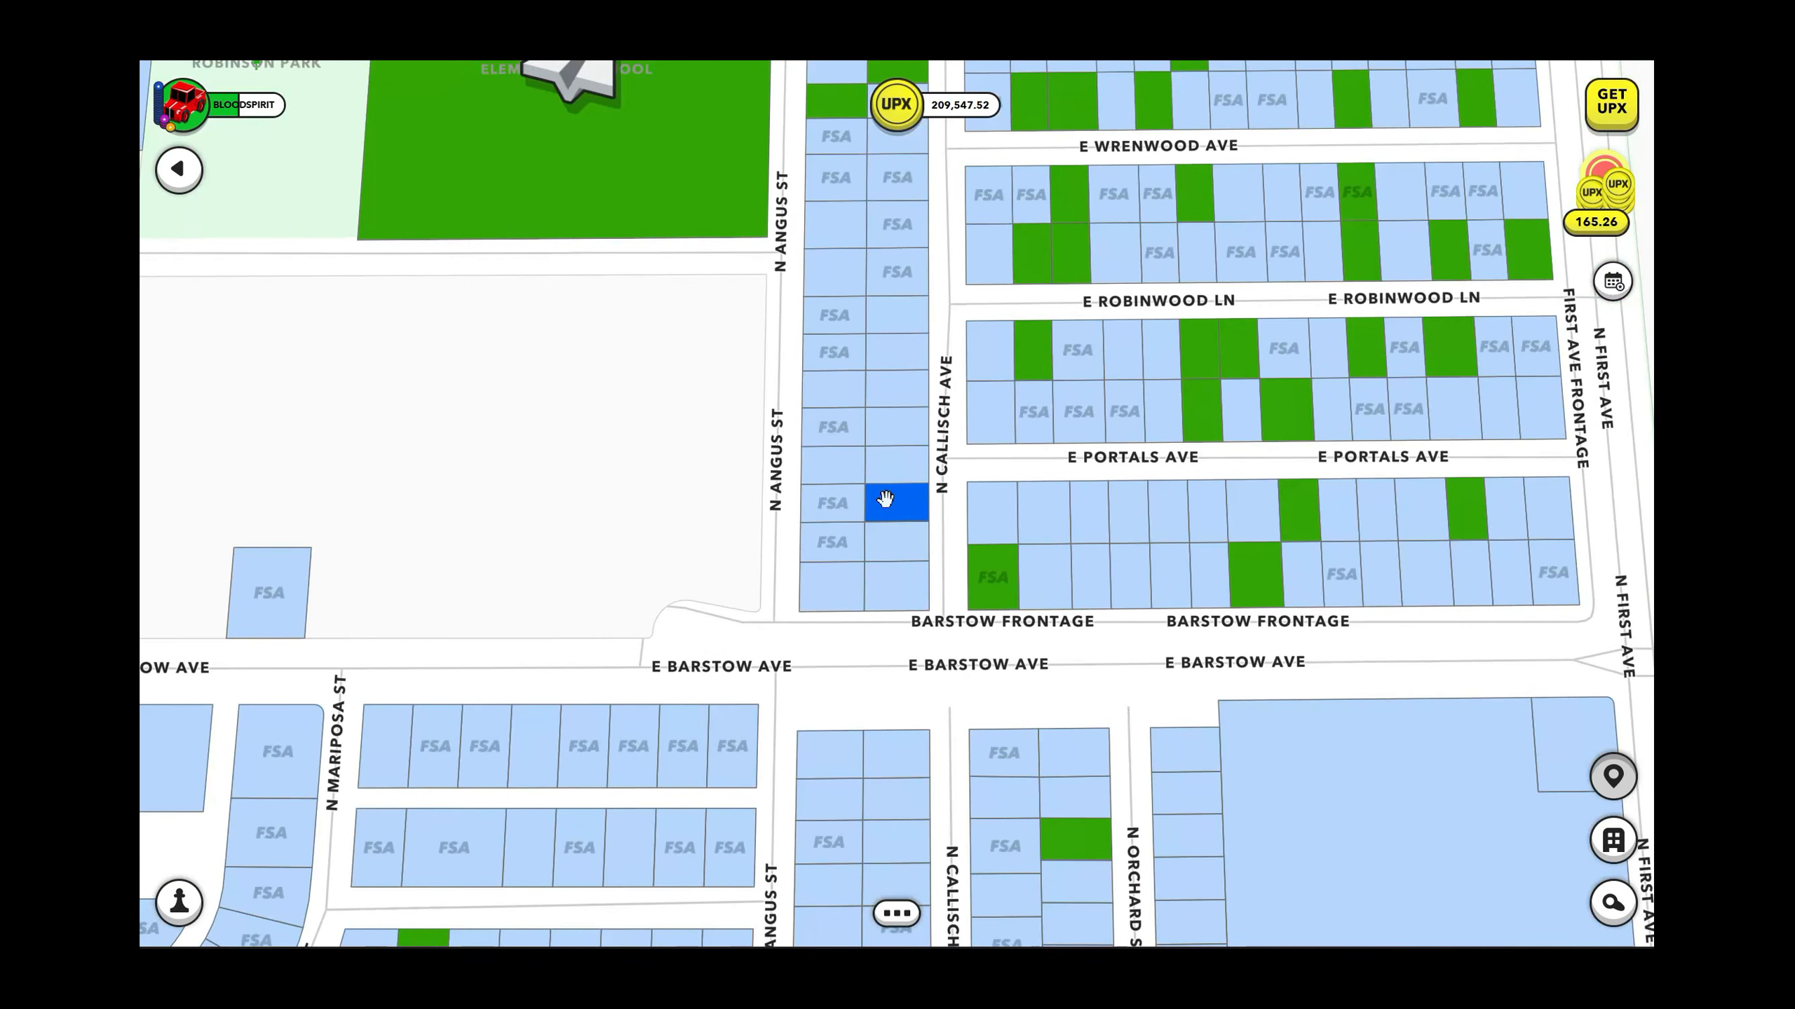
pyautogui.click(894, 502)
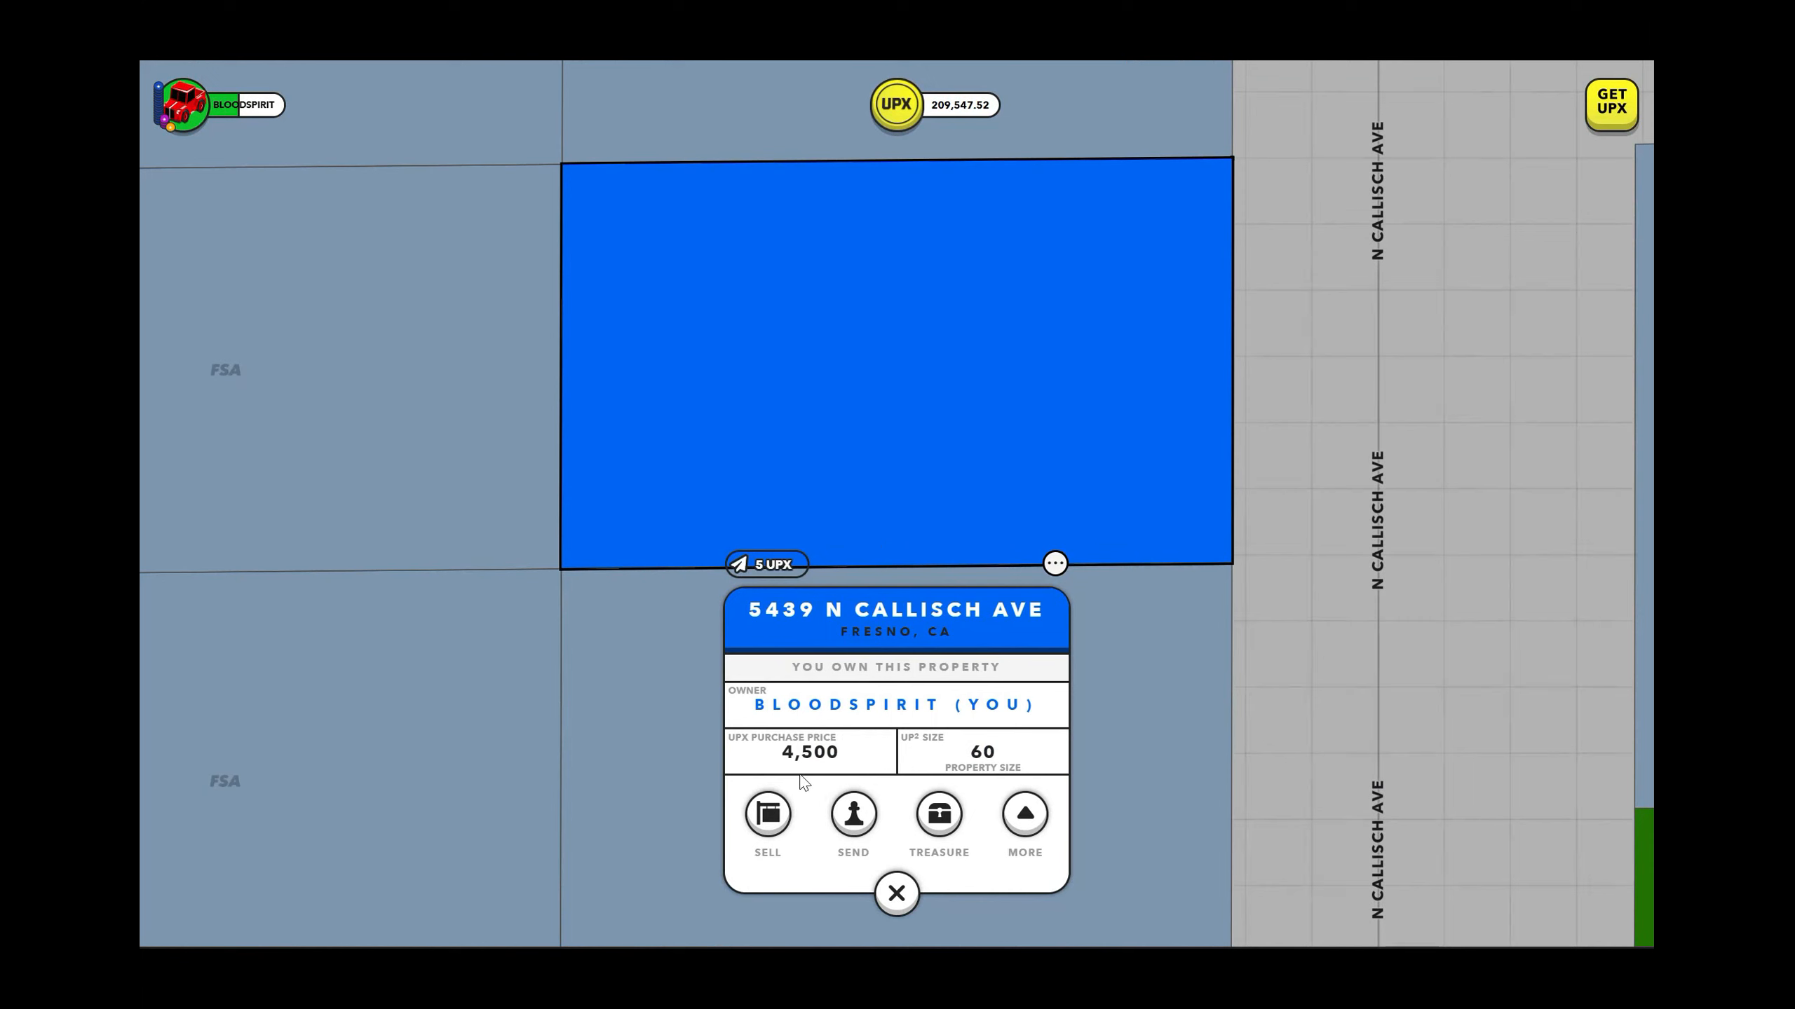
pyautogui.moveTo(803, 773)
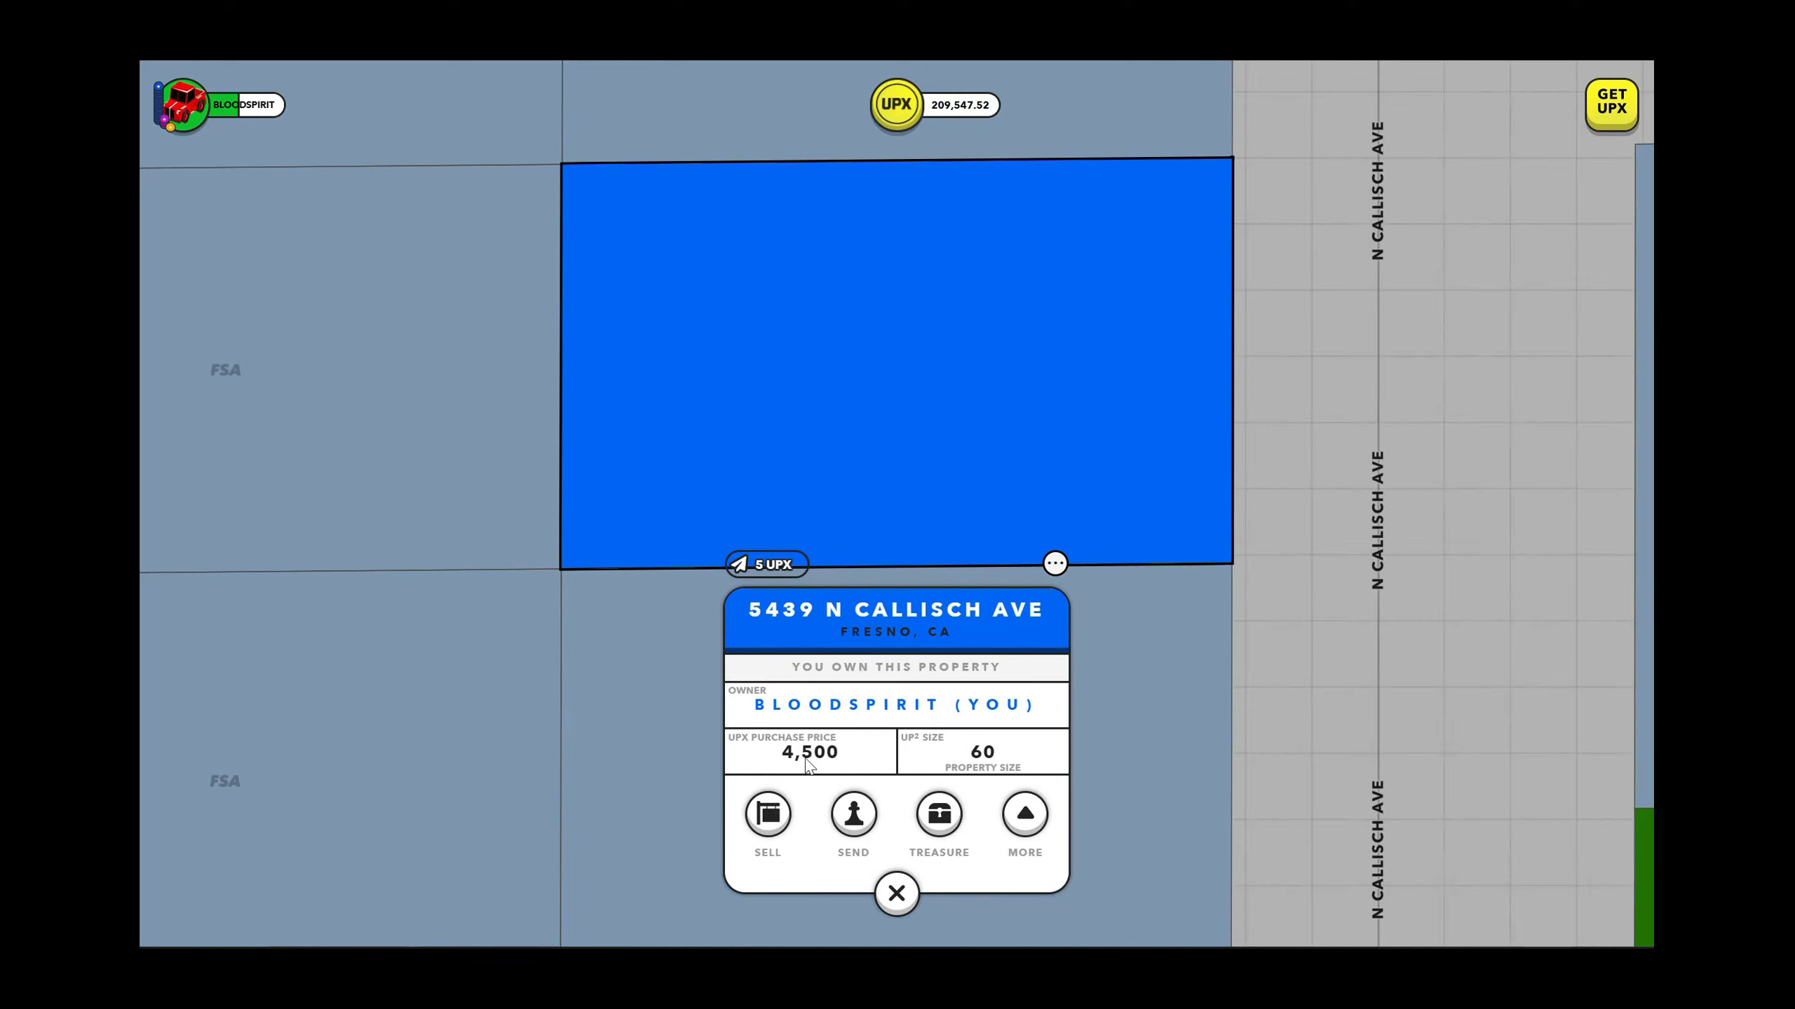
pyautogui.moveTo(808, 767)
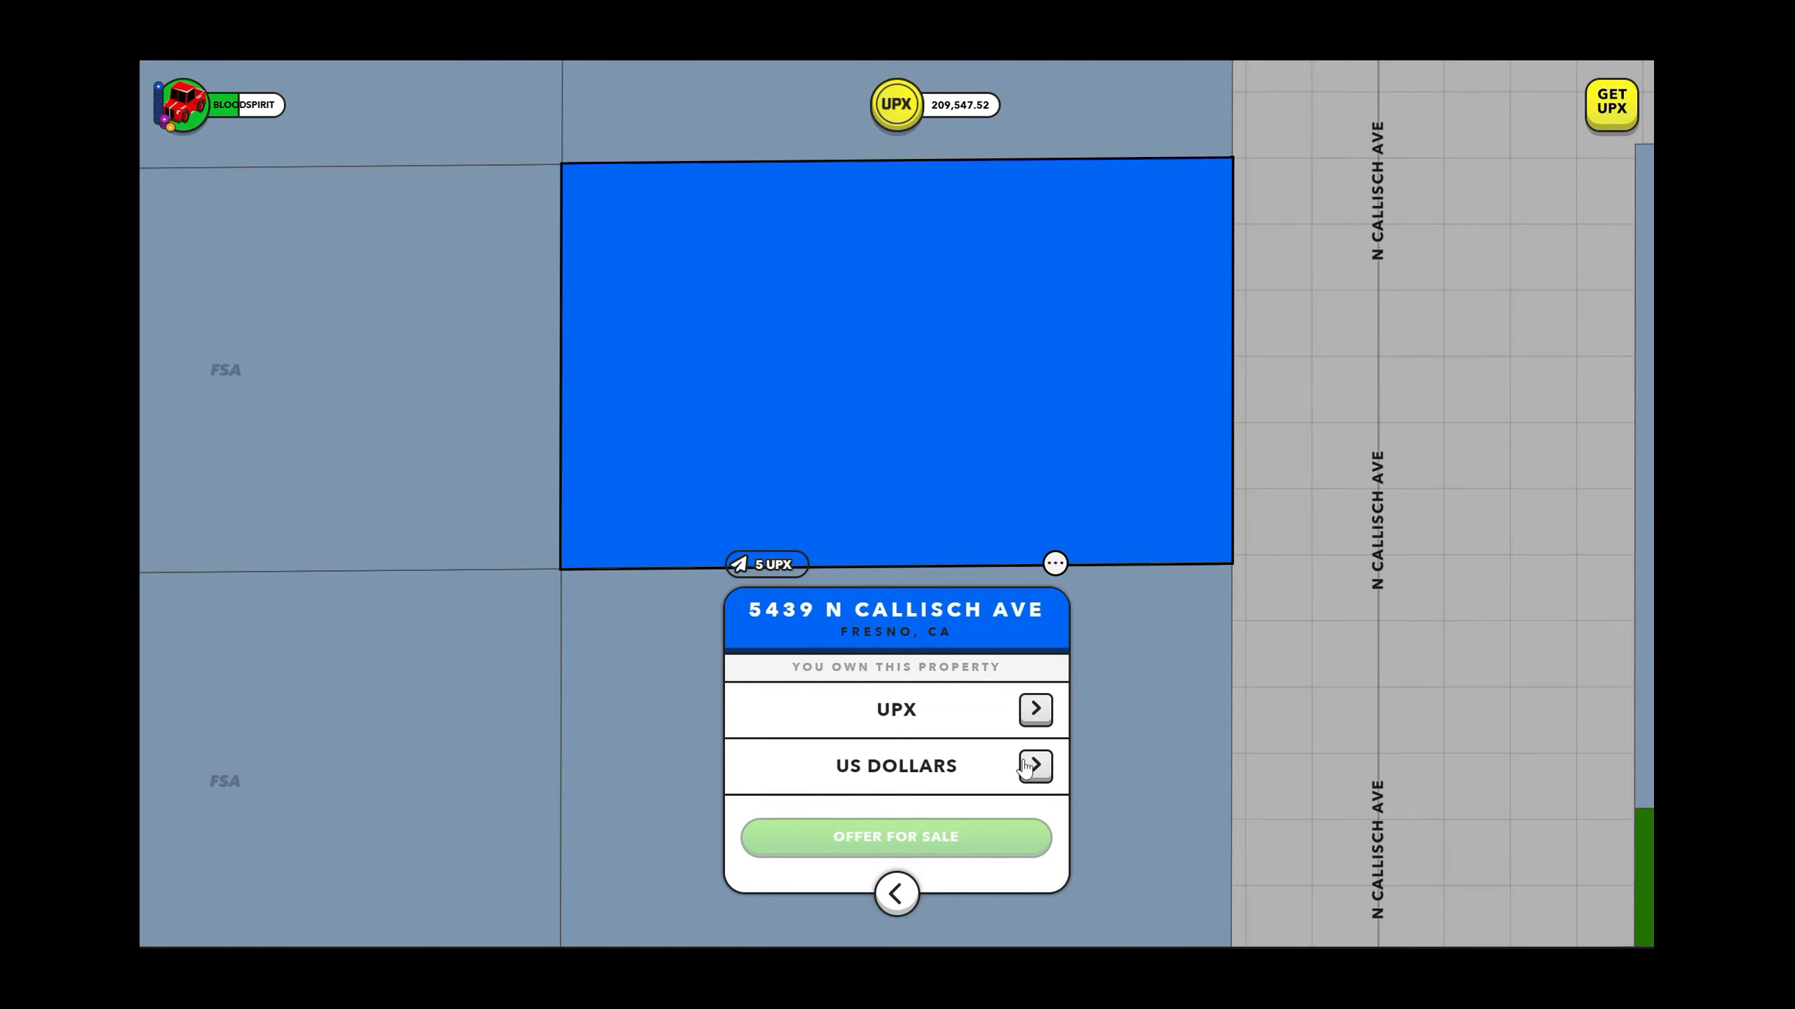
pyautogui.click(1033, 765)
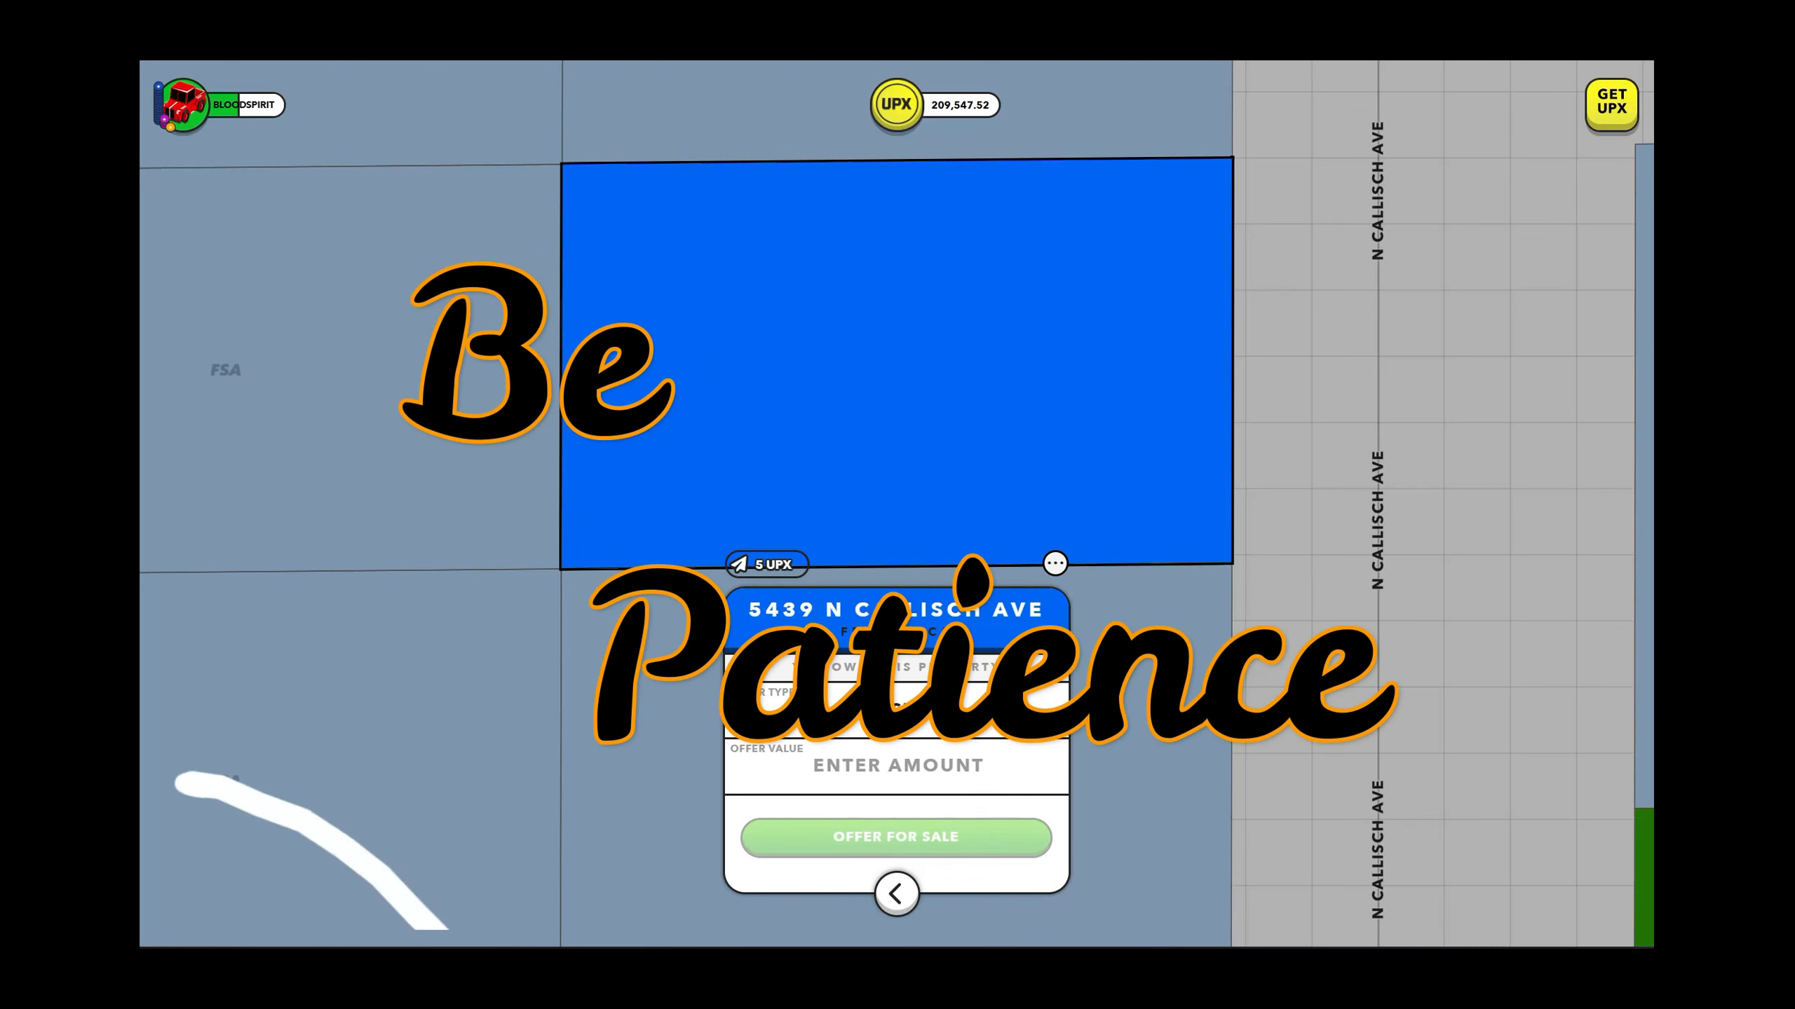
pyautogui.click(896, 765)
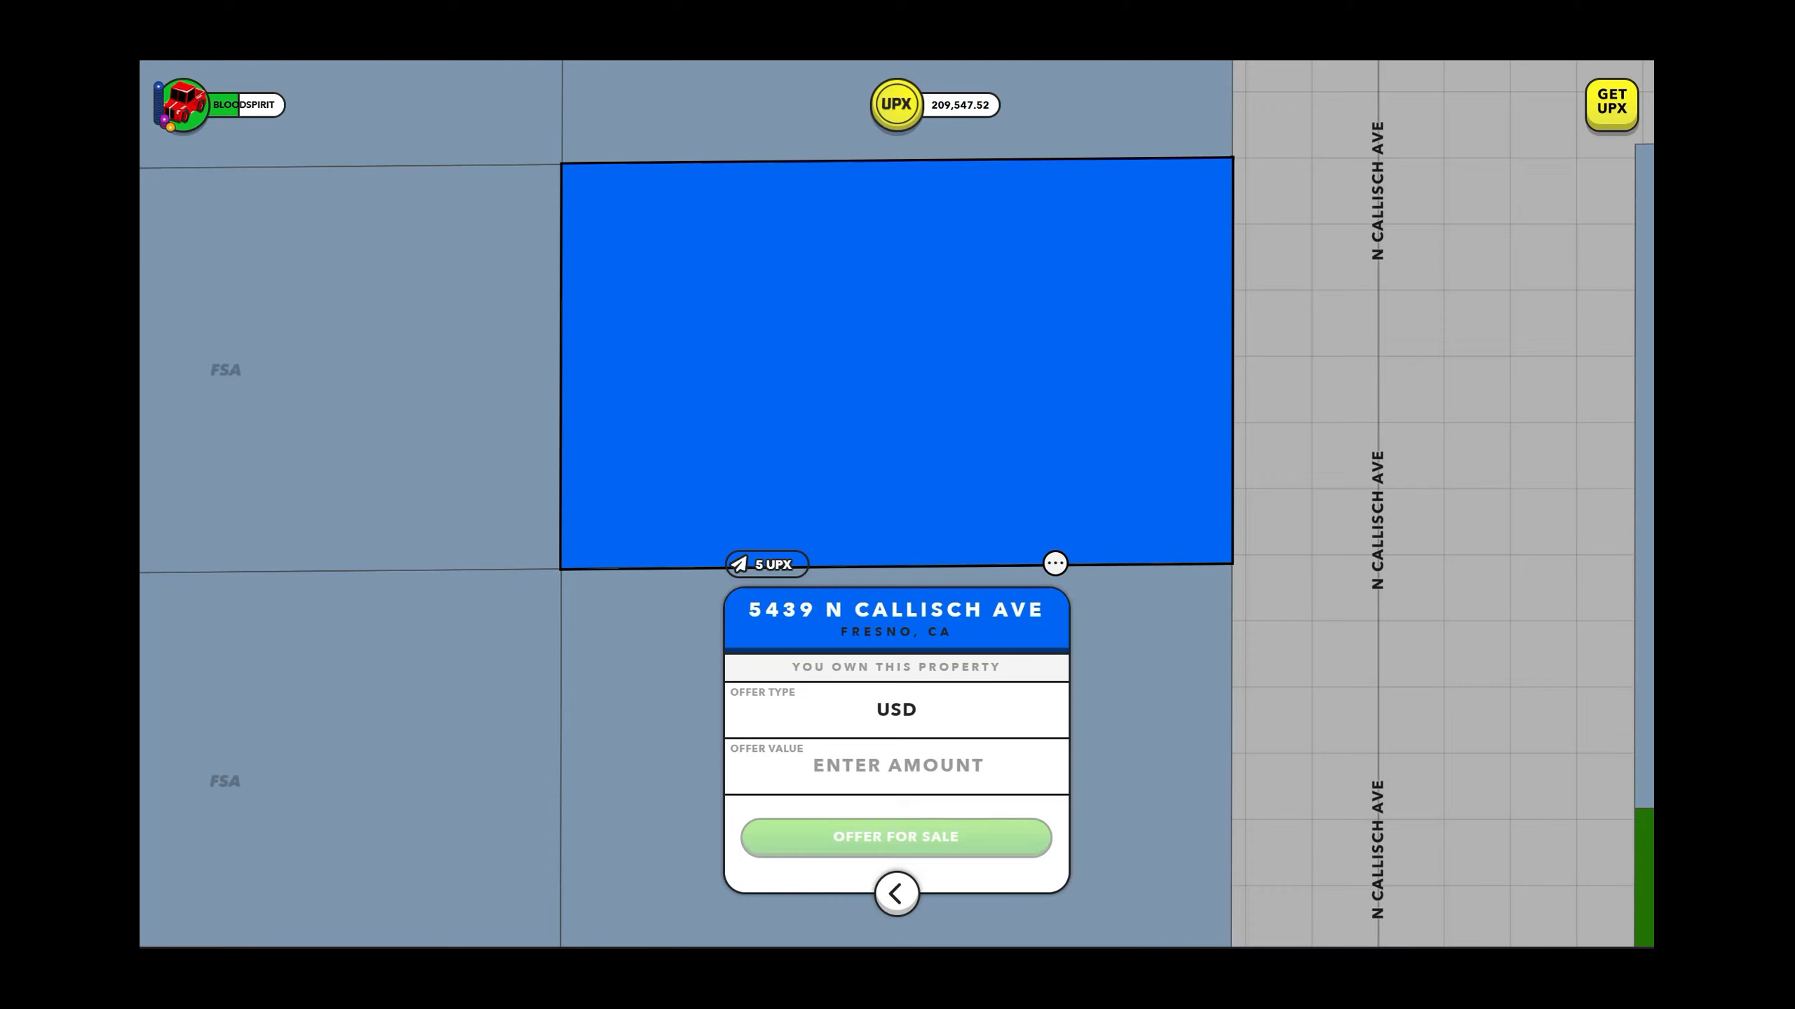
pyautogui.click(895, 765)
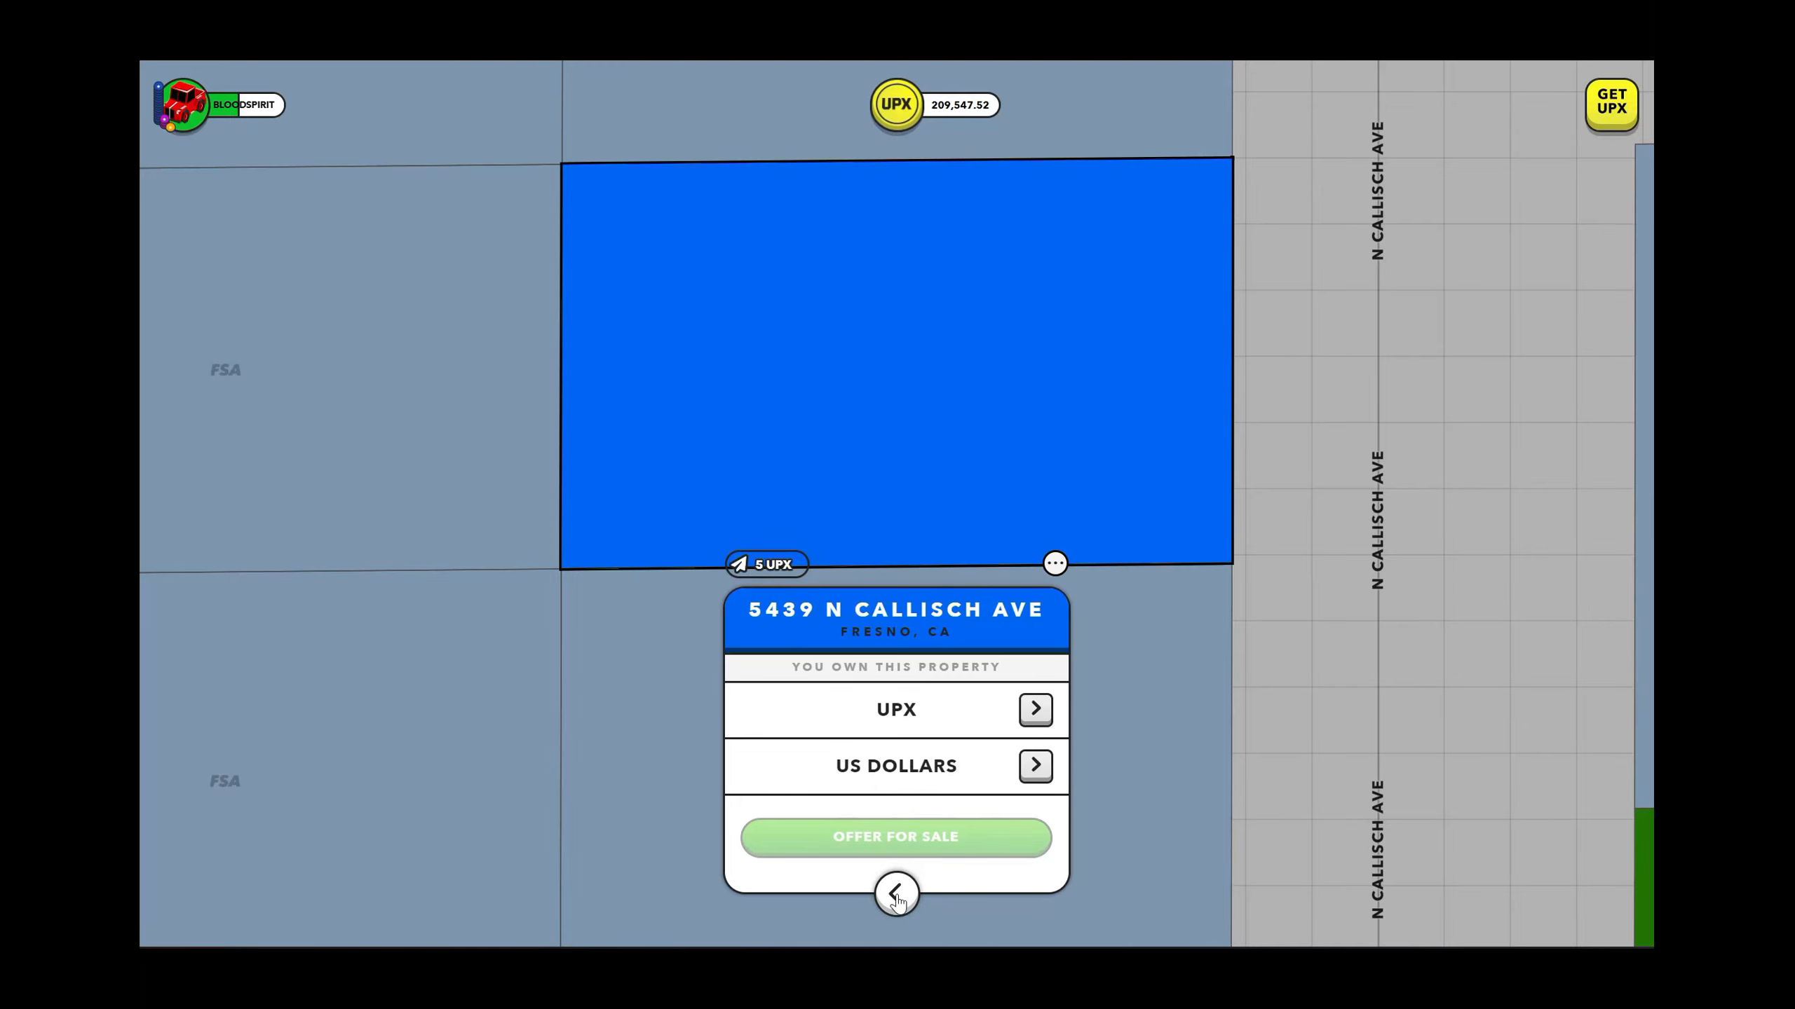
pyautogui.click(896, 893)
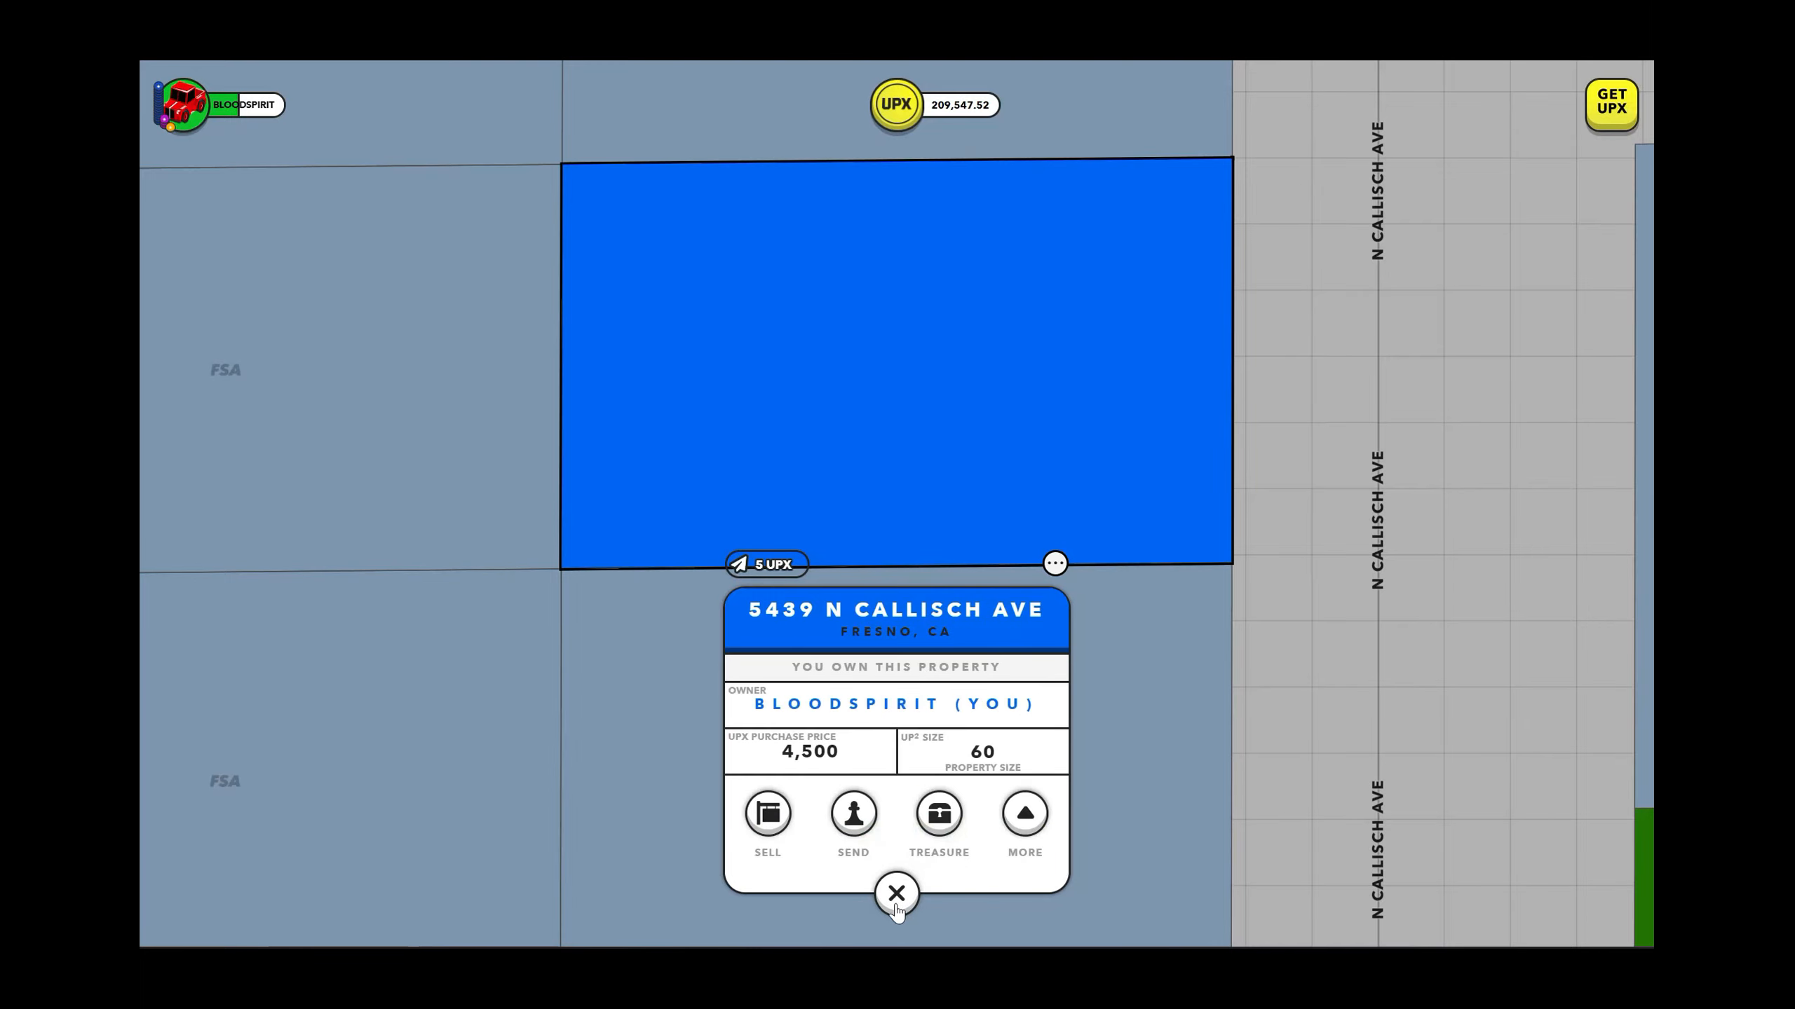
pyautogui.click(896, 893)
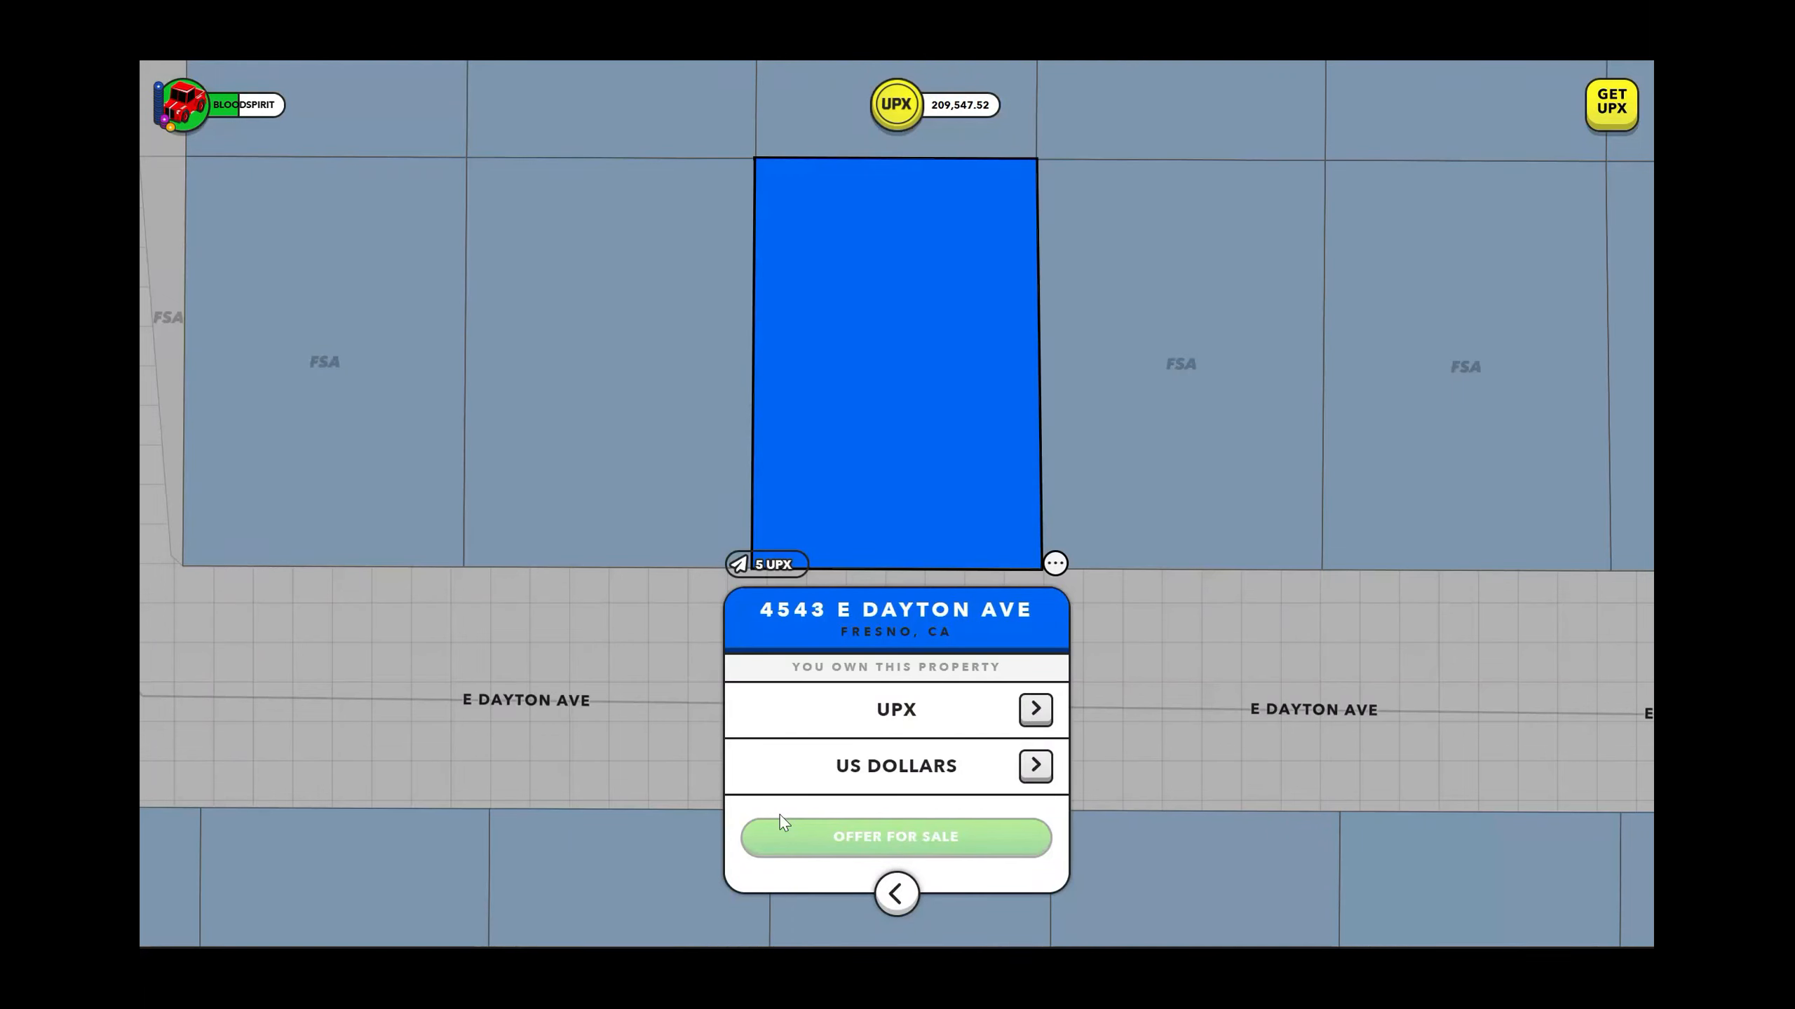
pyautogui.click(1034, 766)
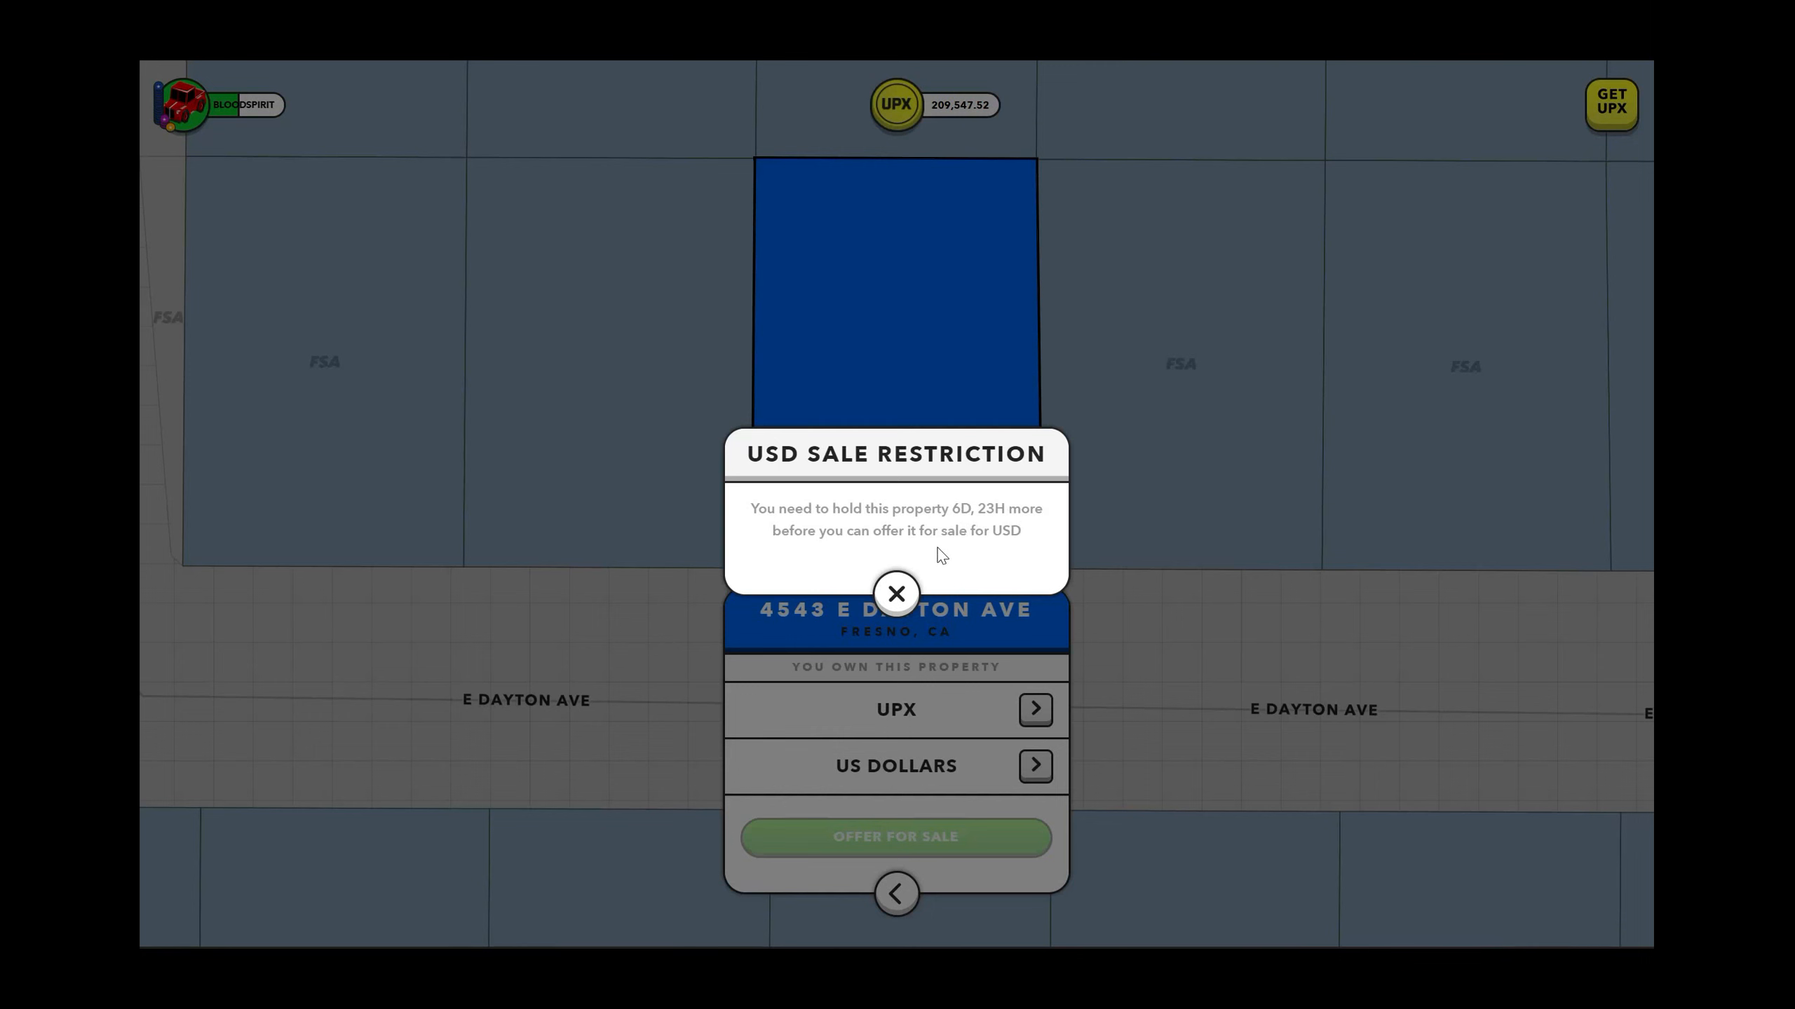
pyautogui.click(895, 593)
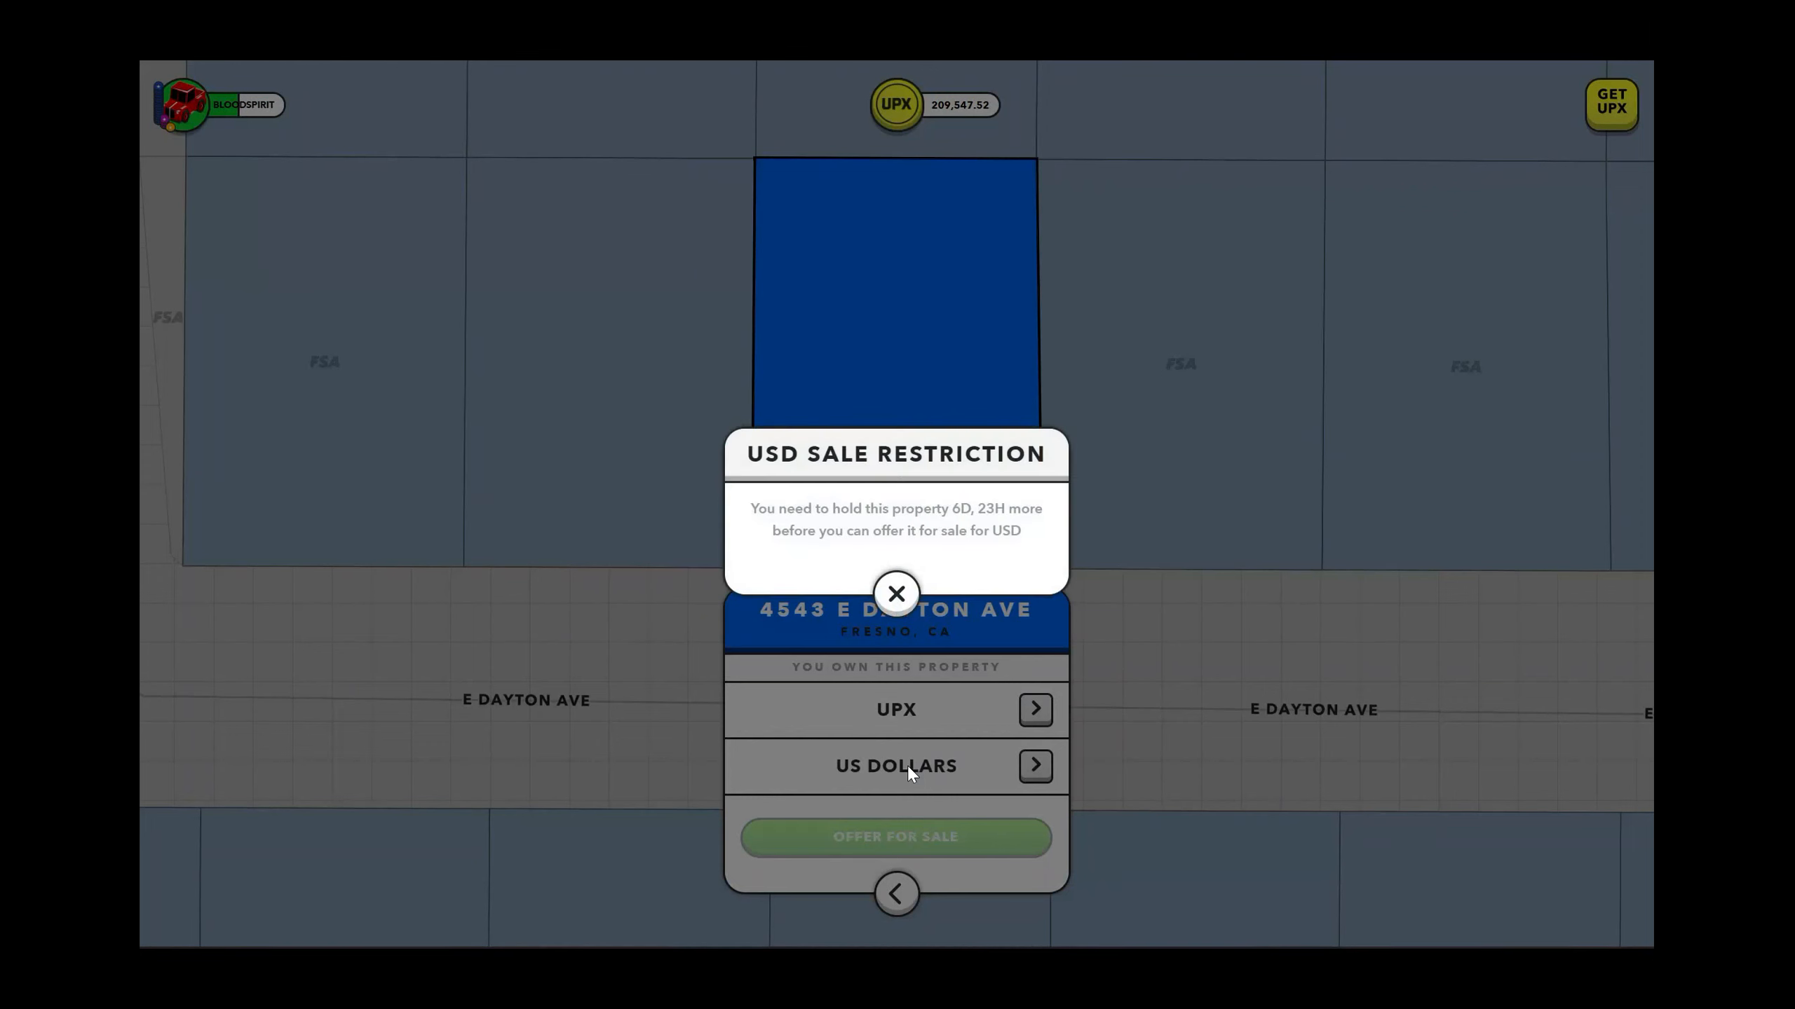
pyautogui.click(895, 593)
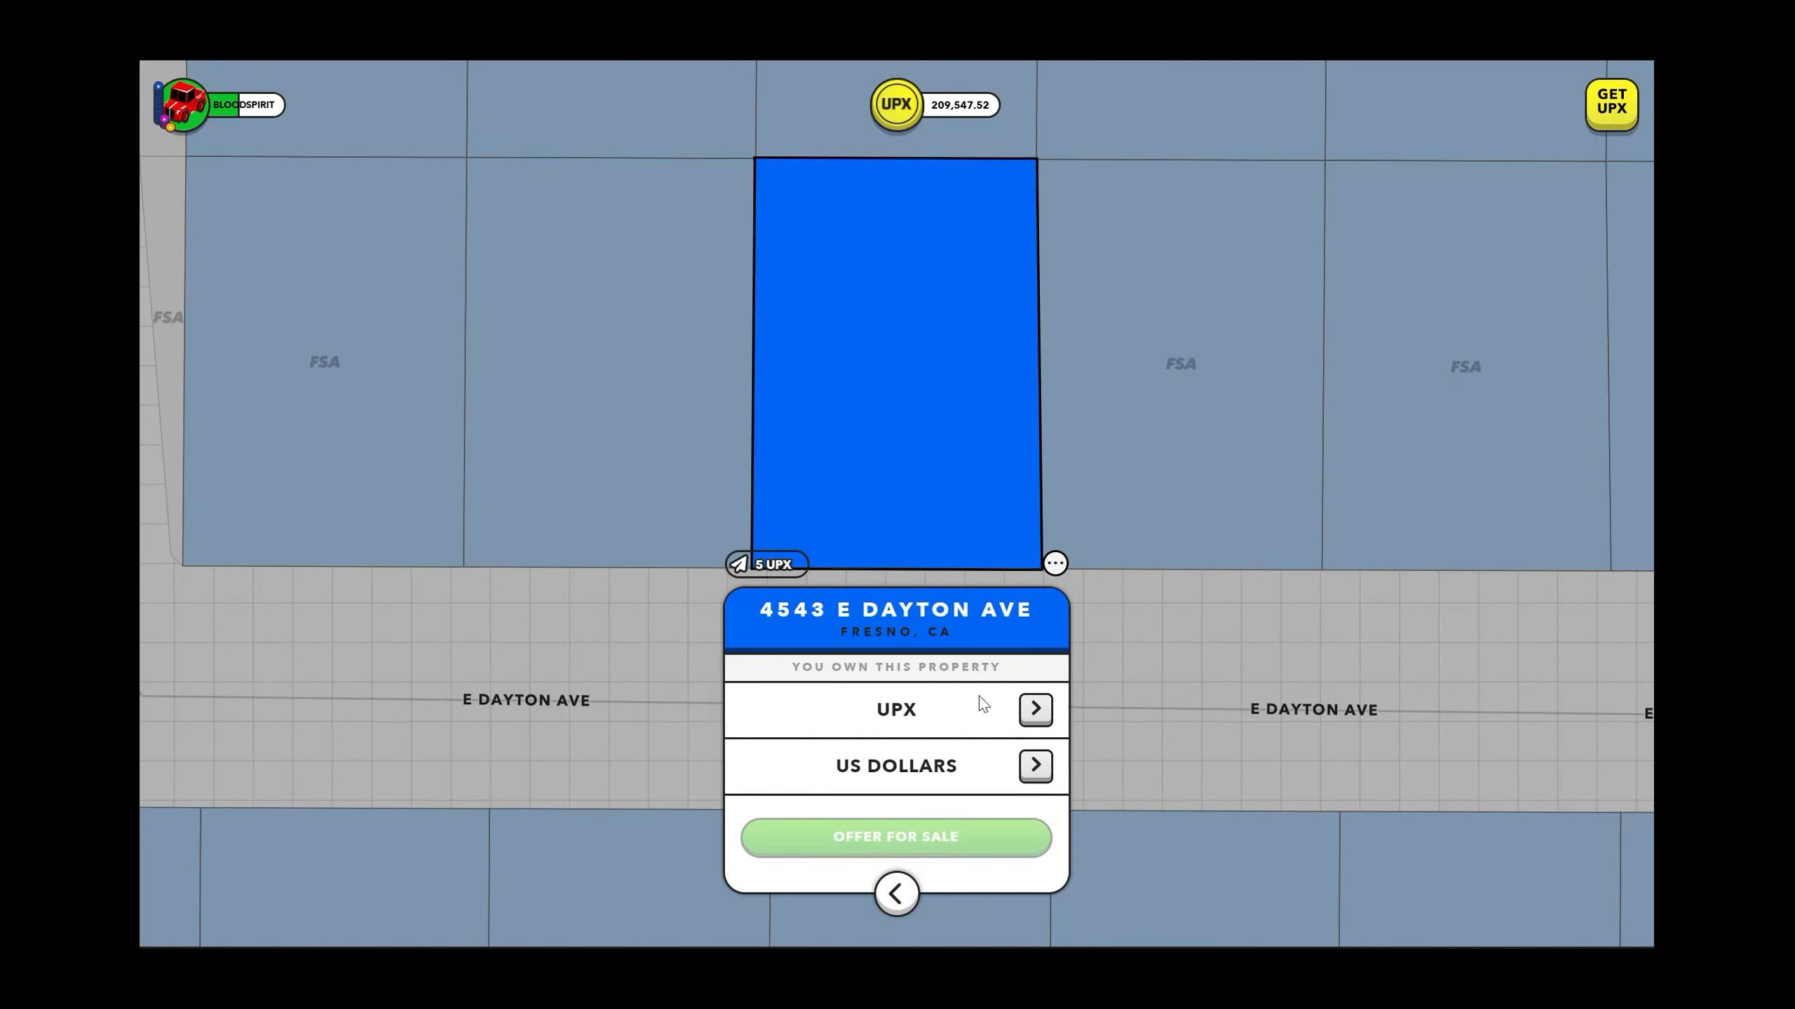
pyautogui.moveTo(958, 739)
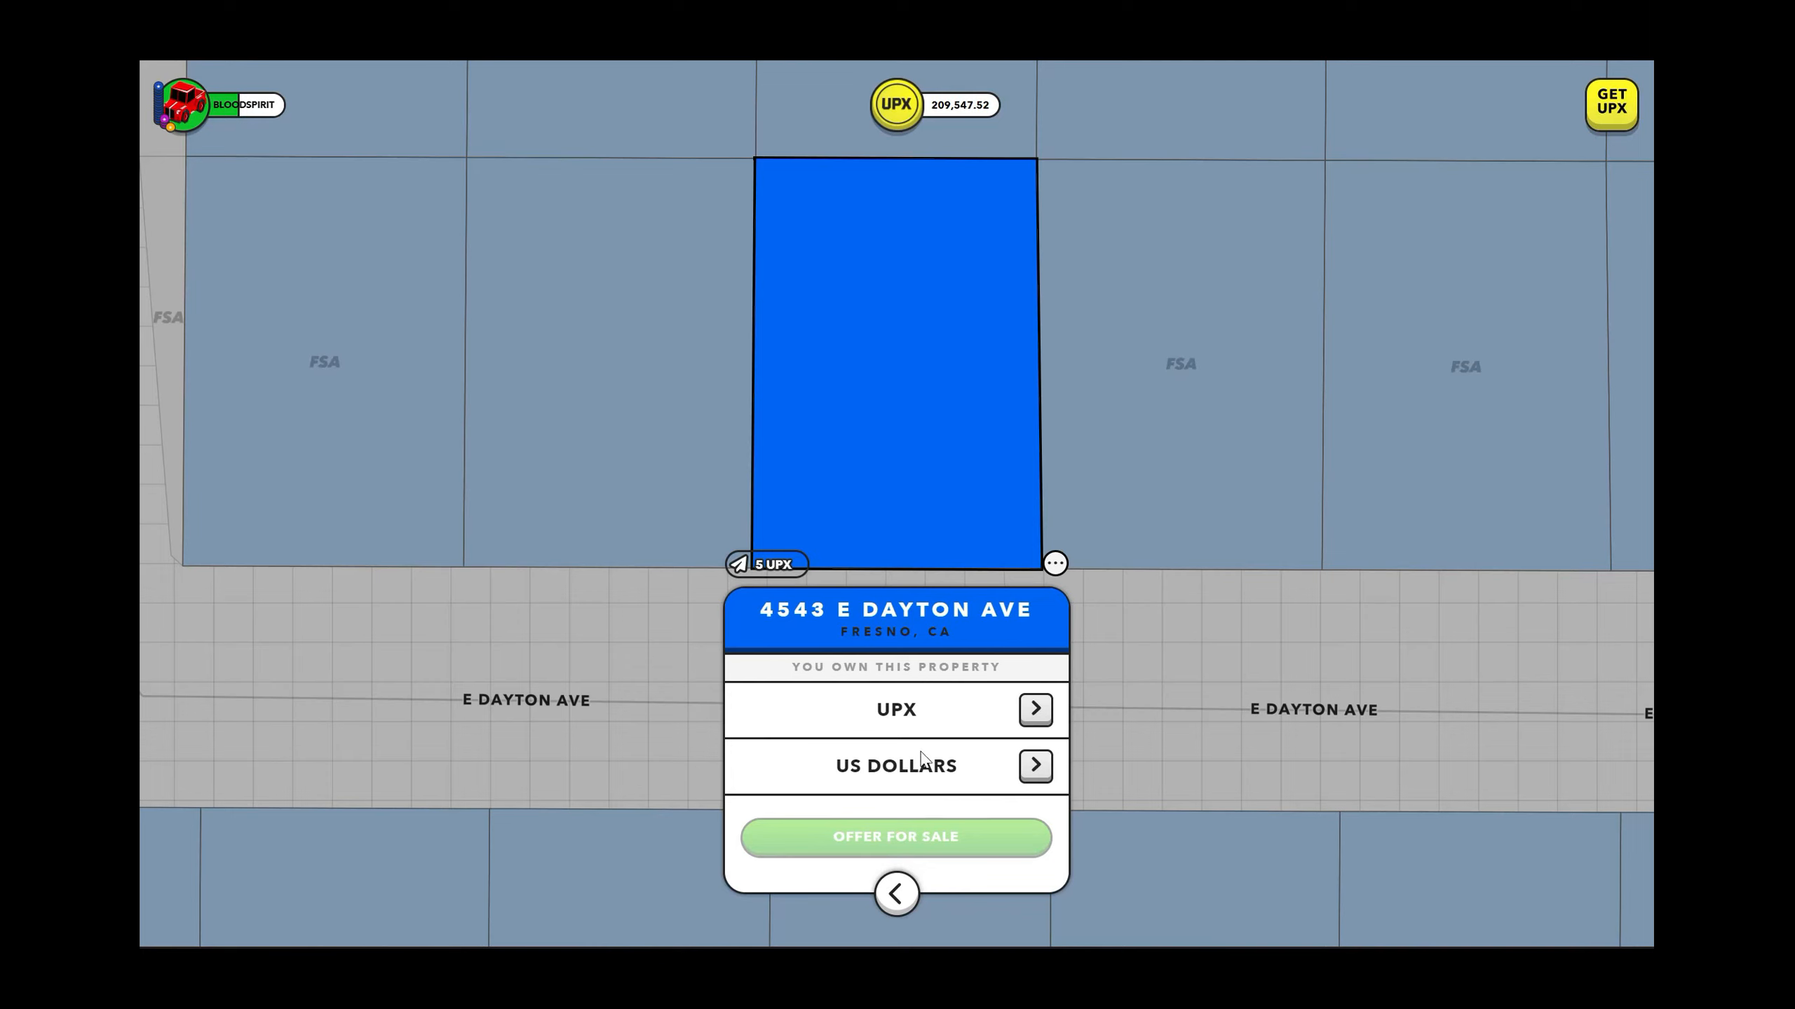
pyautogui.moveTo(901, 908)
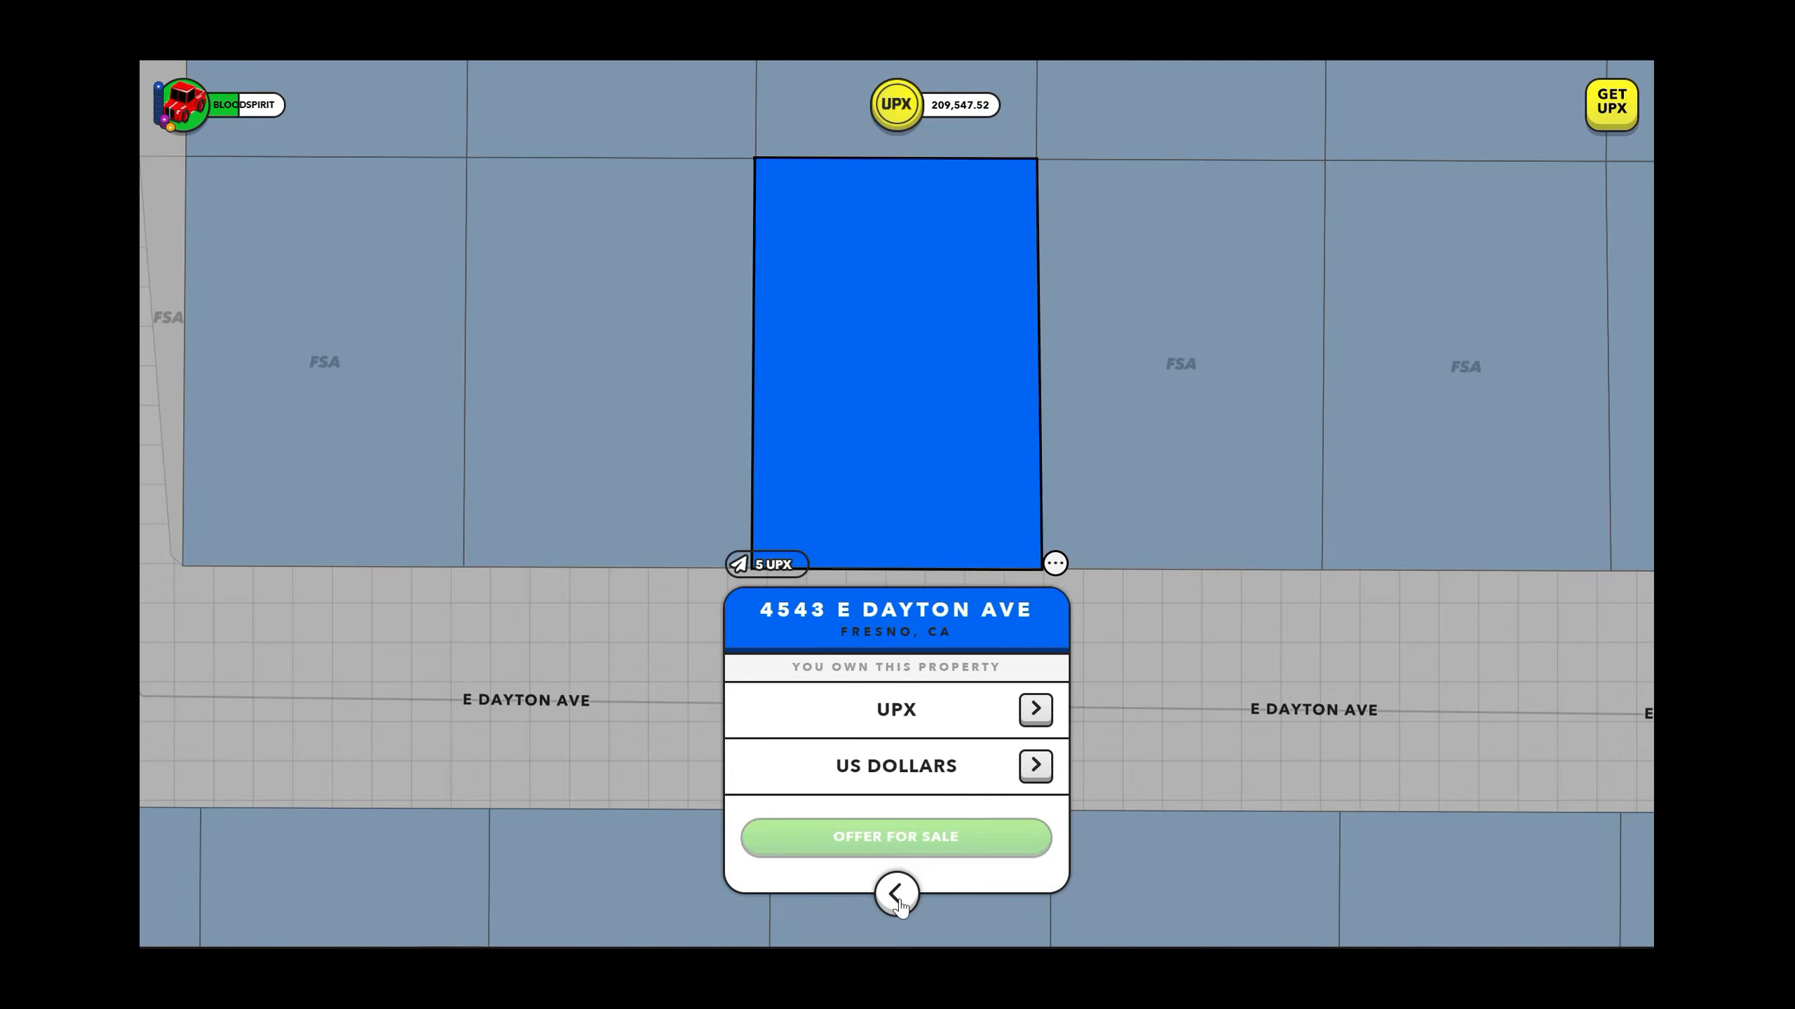
pyautogui.click(896, 894)
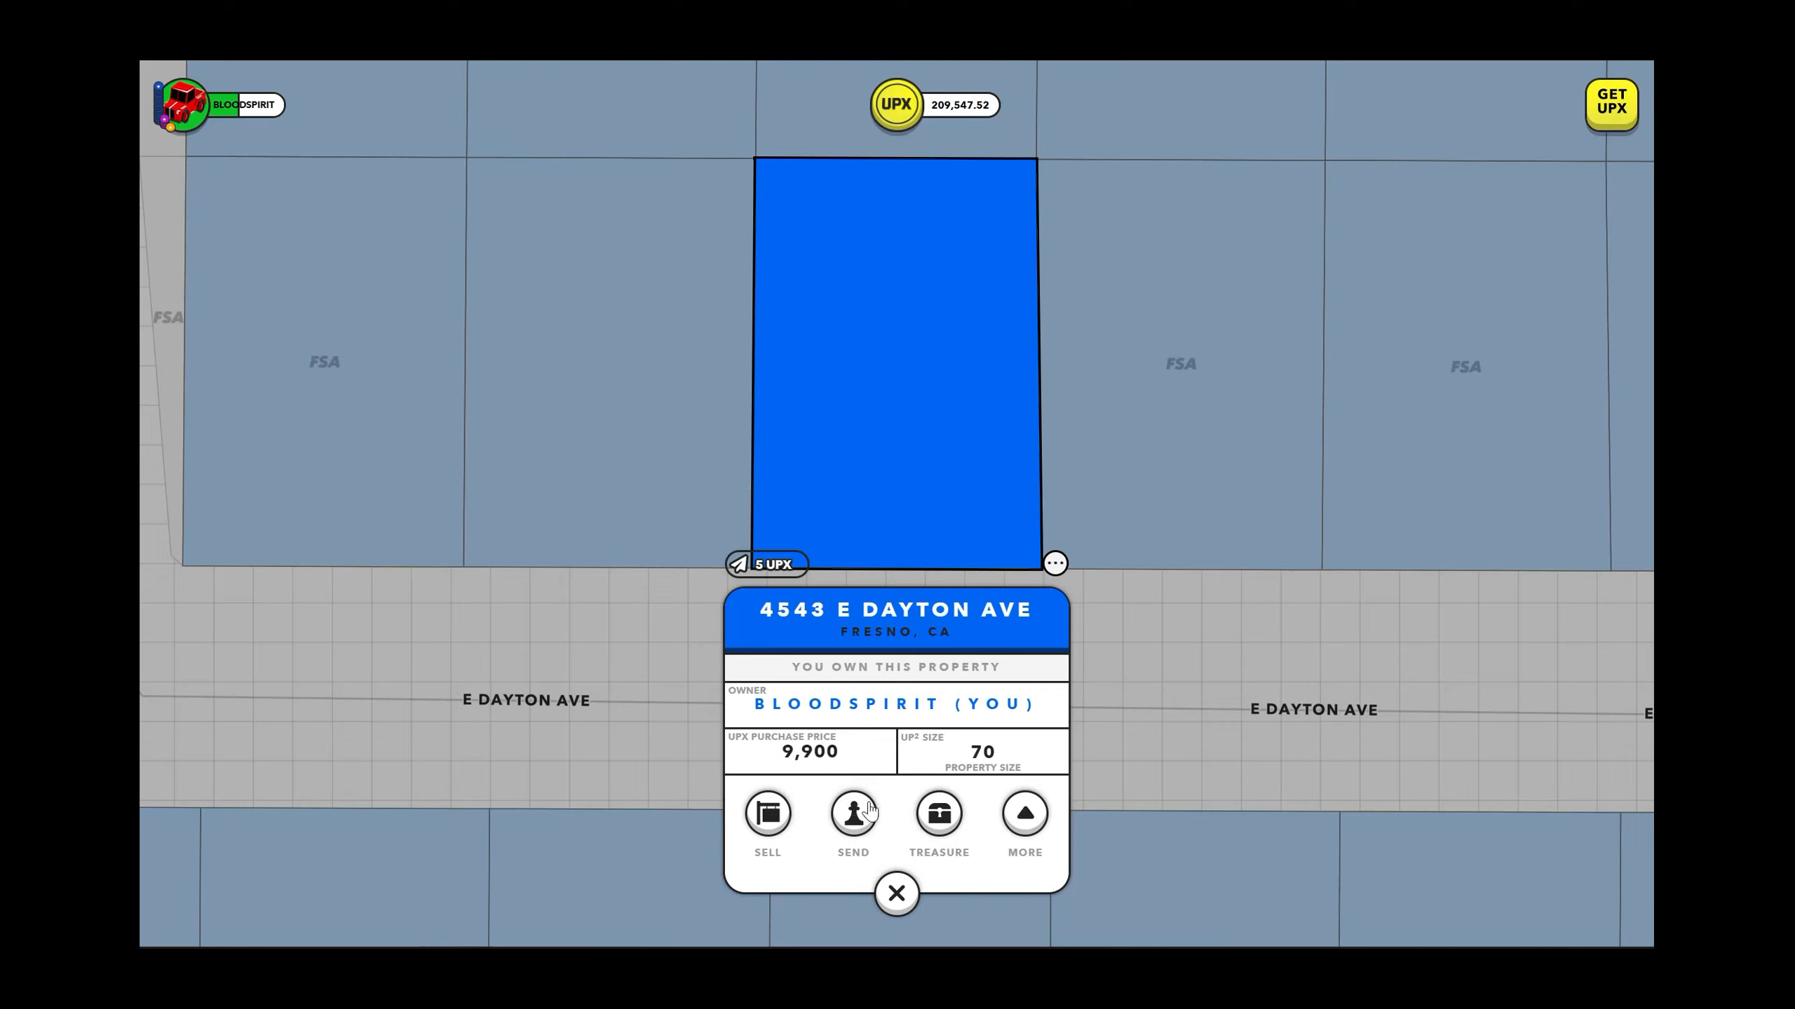
pyautogui.moveTo(924, 664)
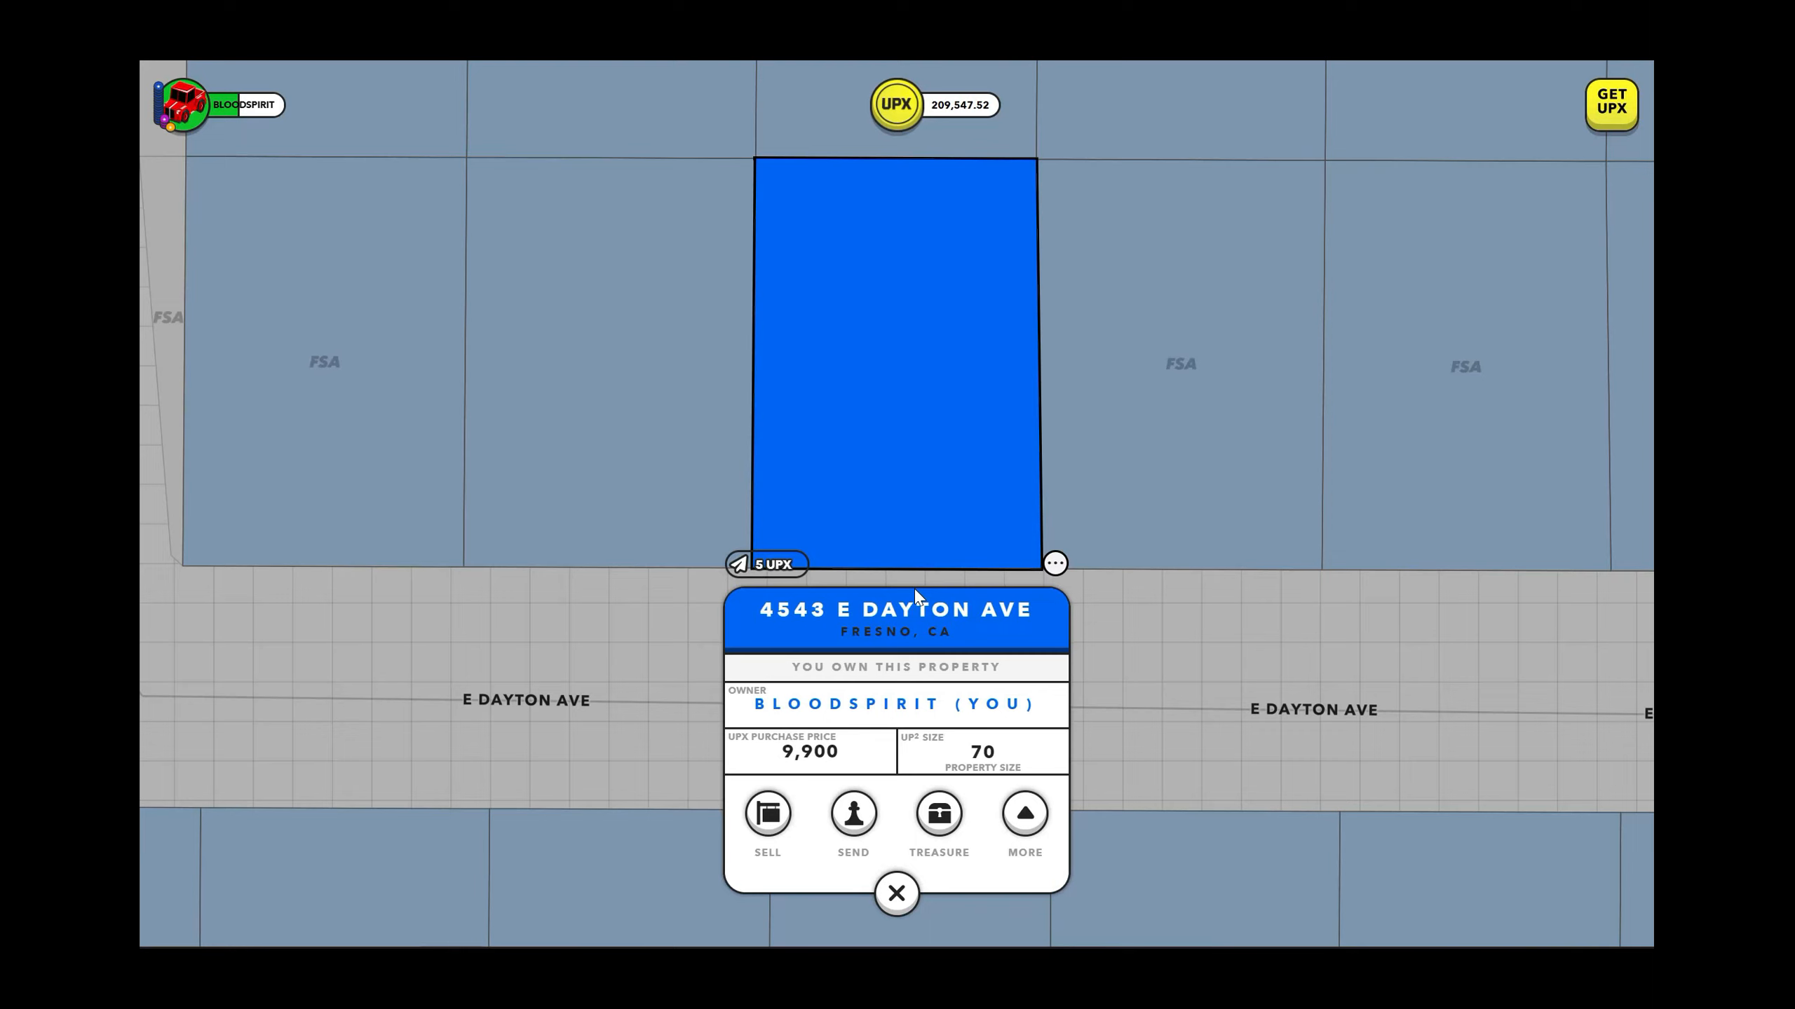
pyautogui.moveTo(895, 419)
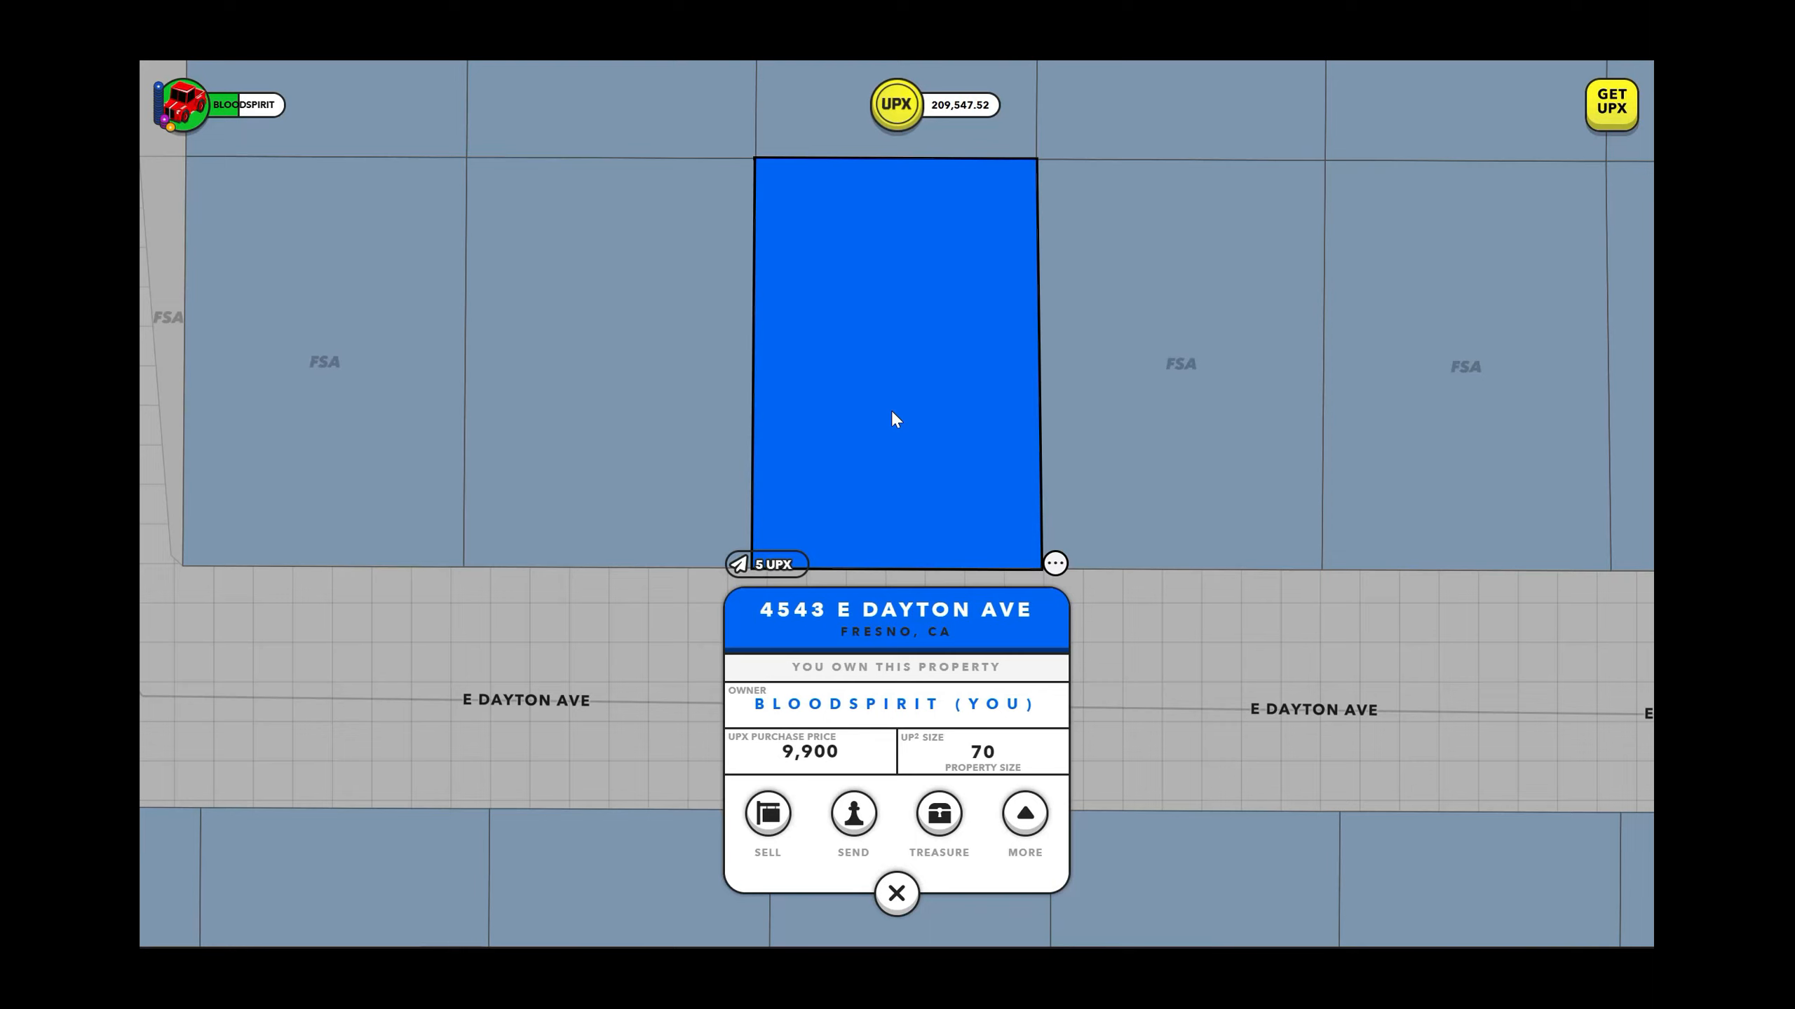
pyautogui.moveTo(924, 481)
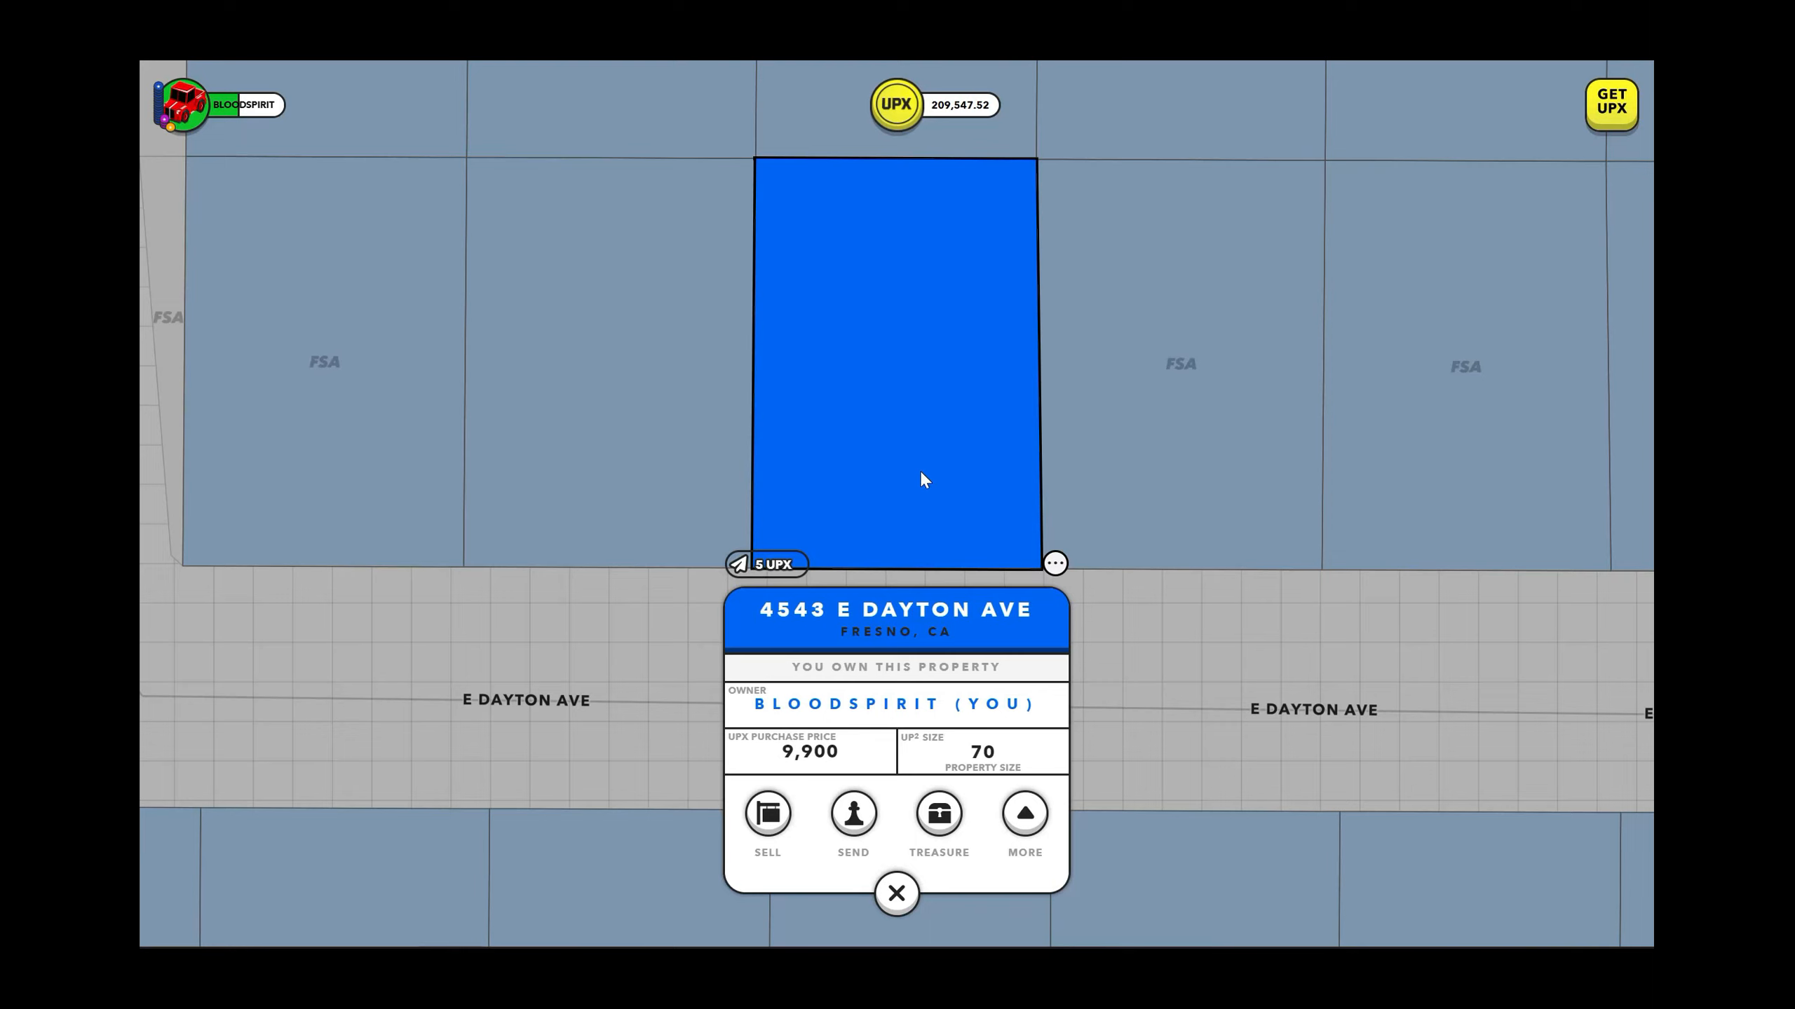
pyautogui.moveTo(702, 749)
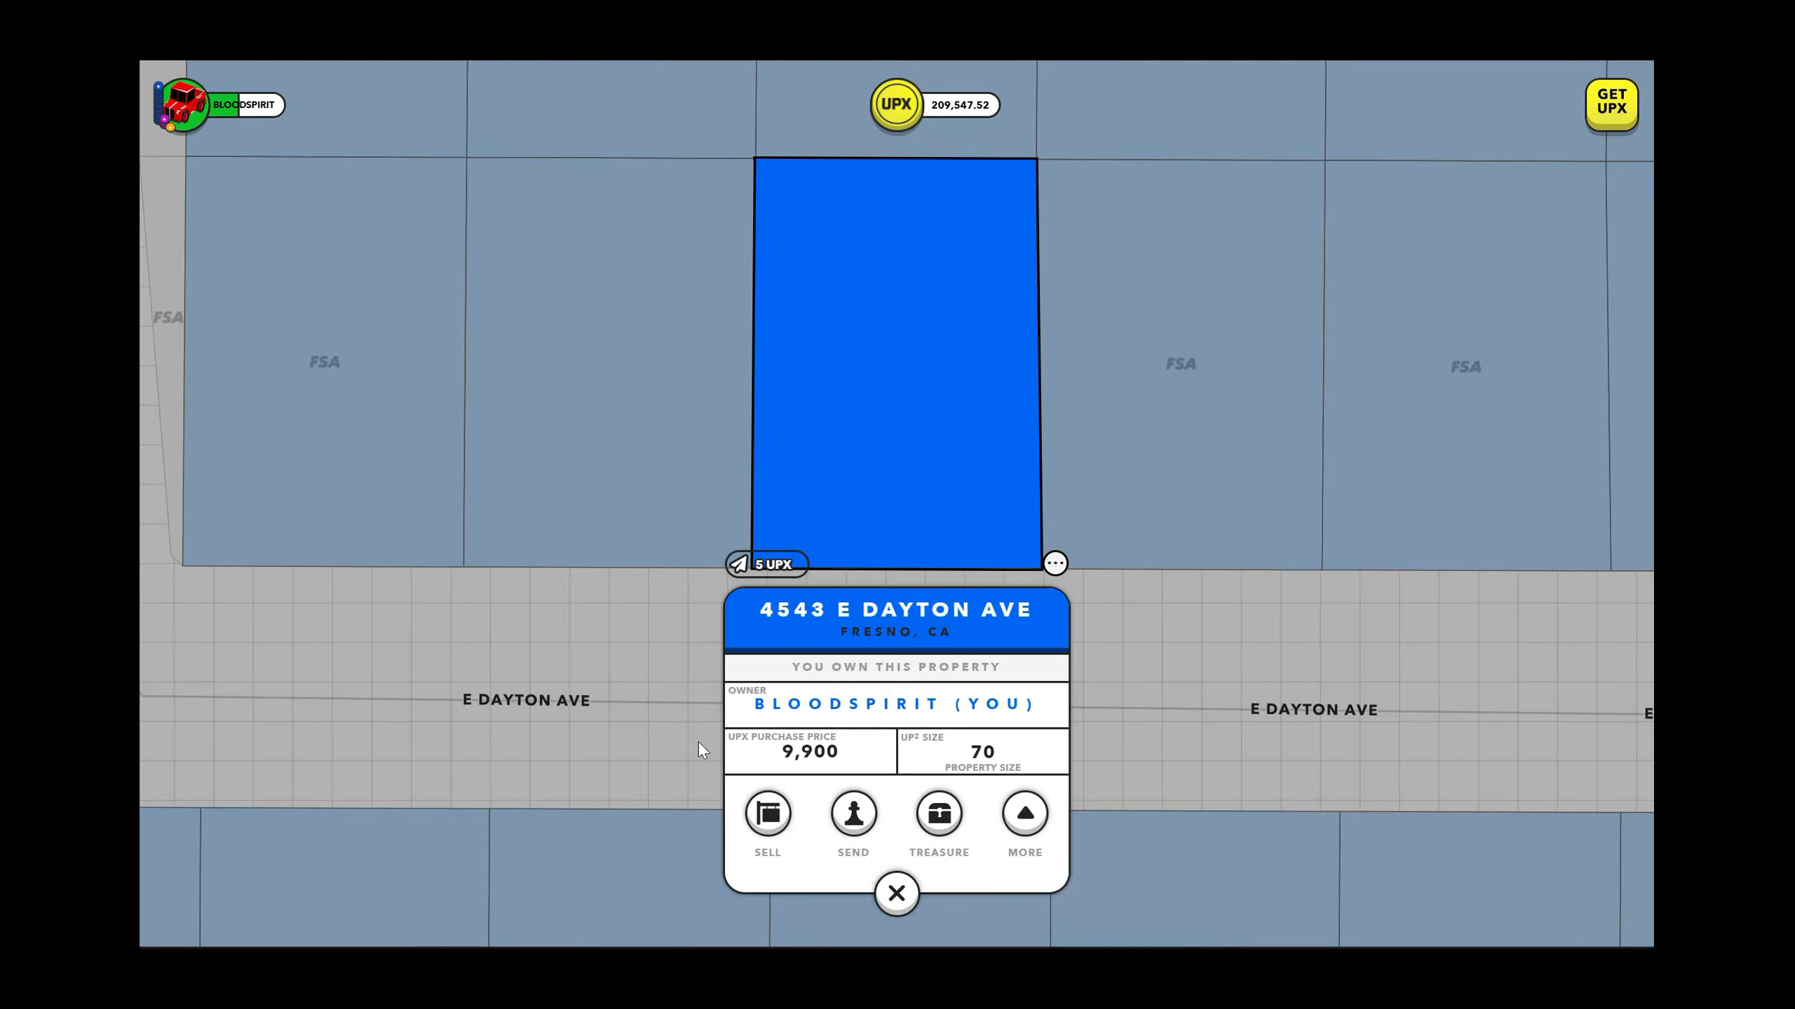
pyautogui.moveTo(899, 794)
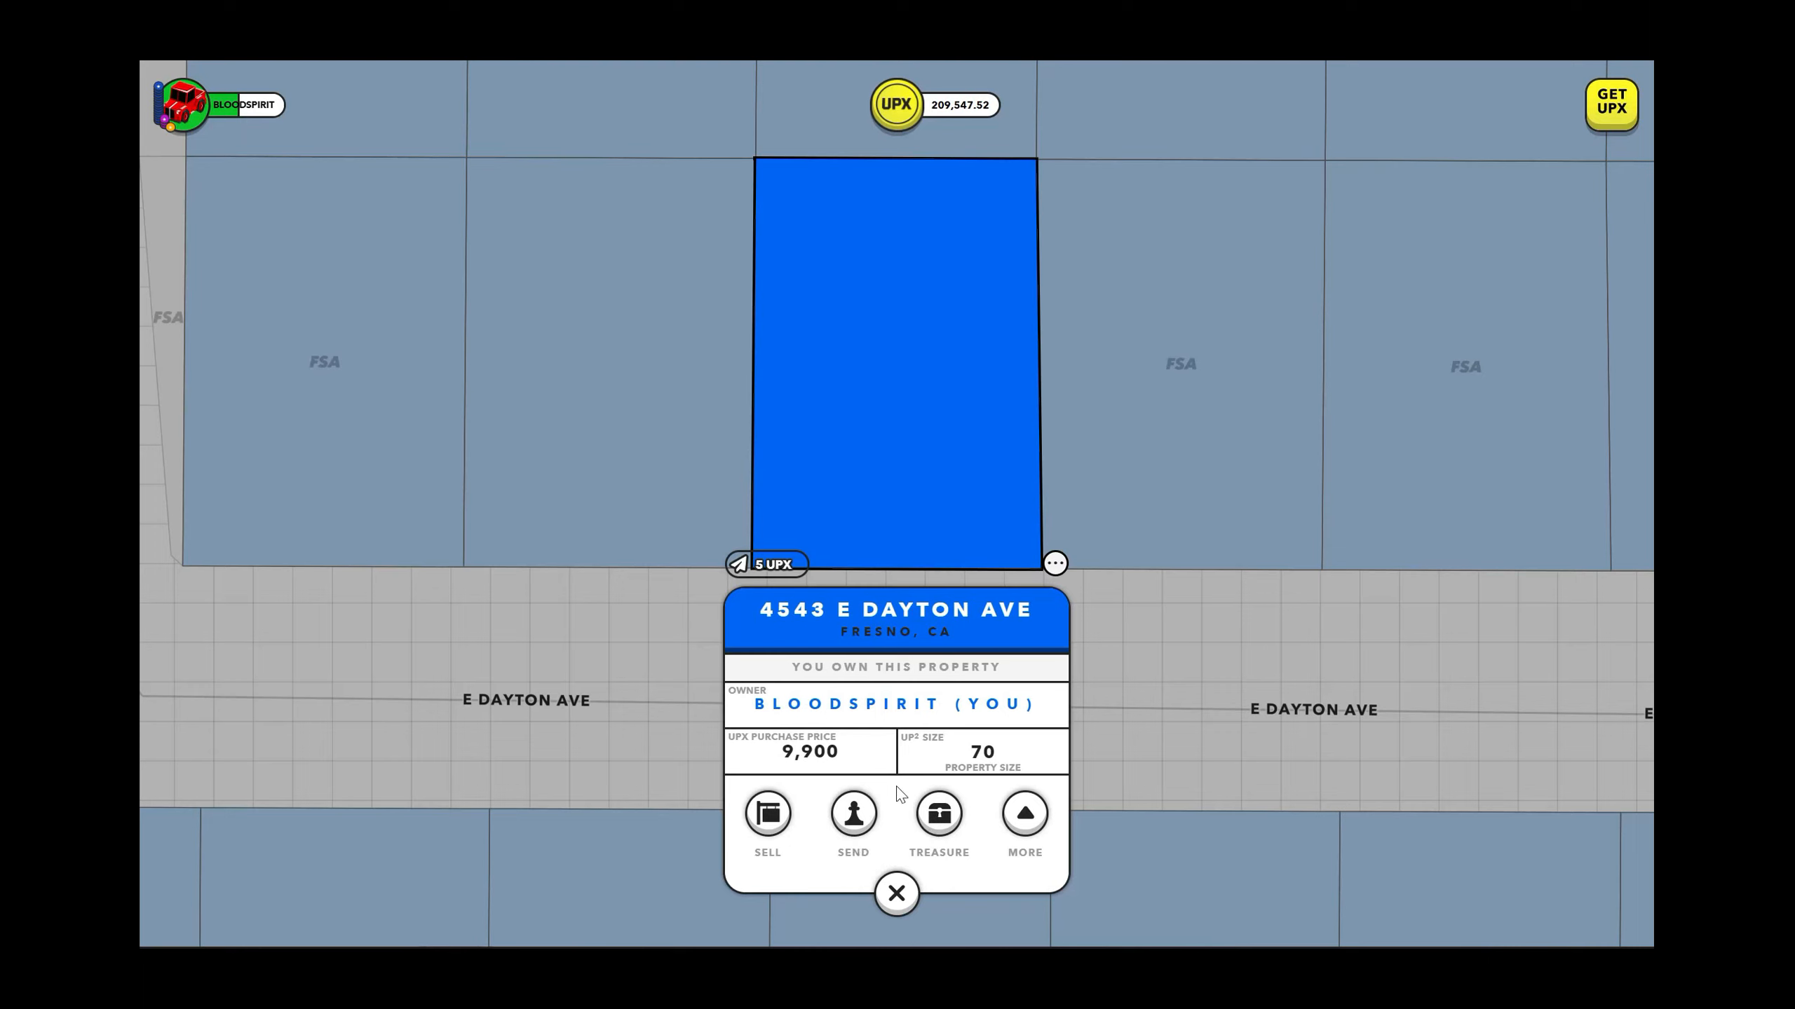
pyautogui.moveTo(896, 910)
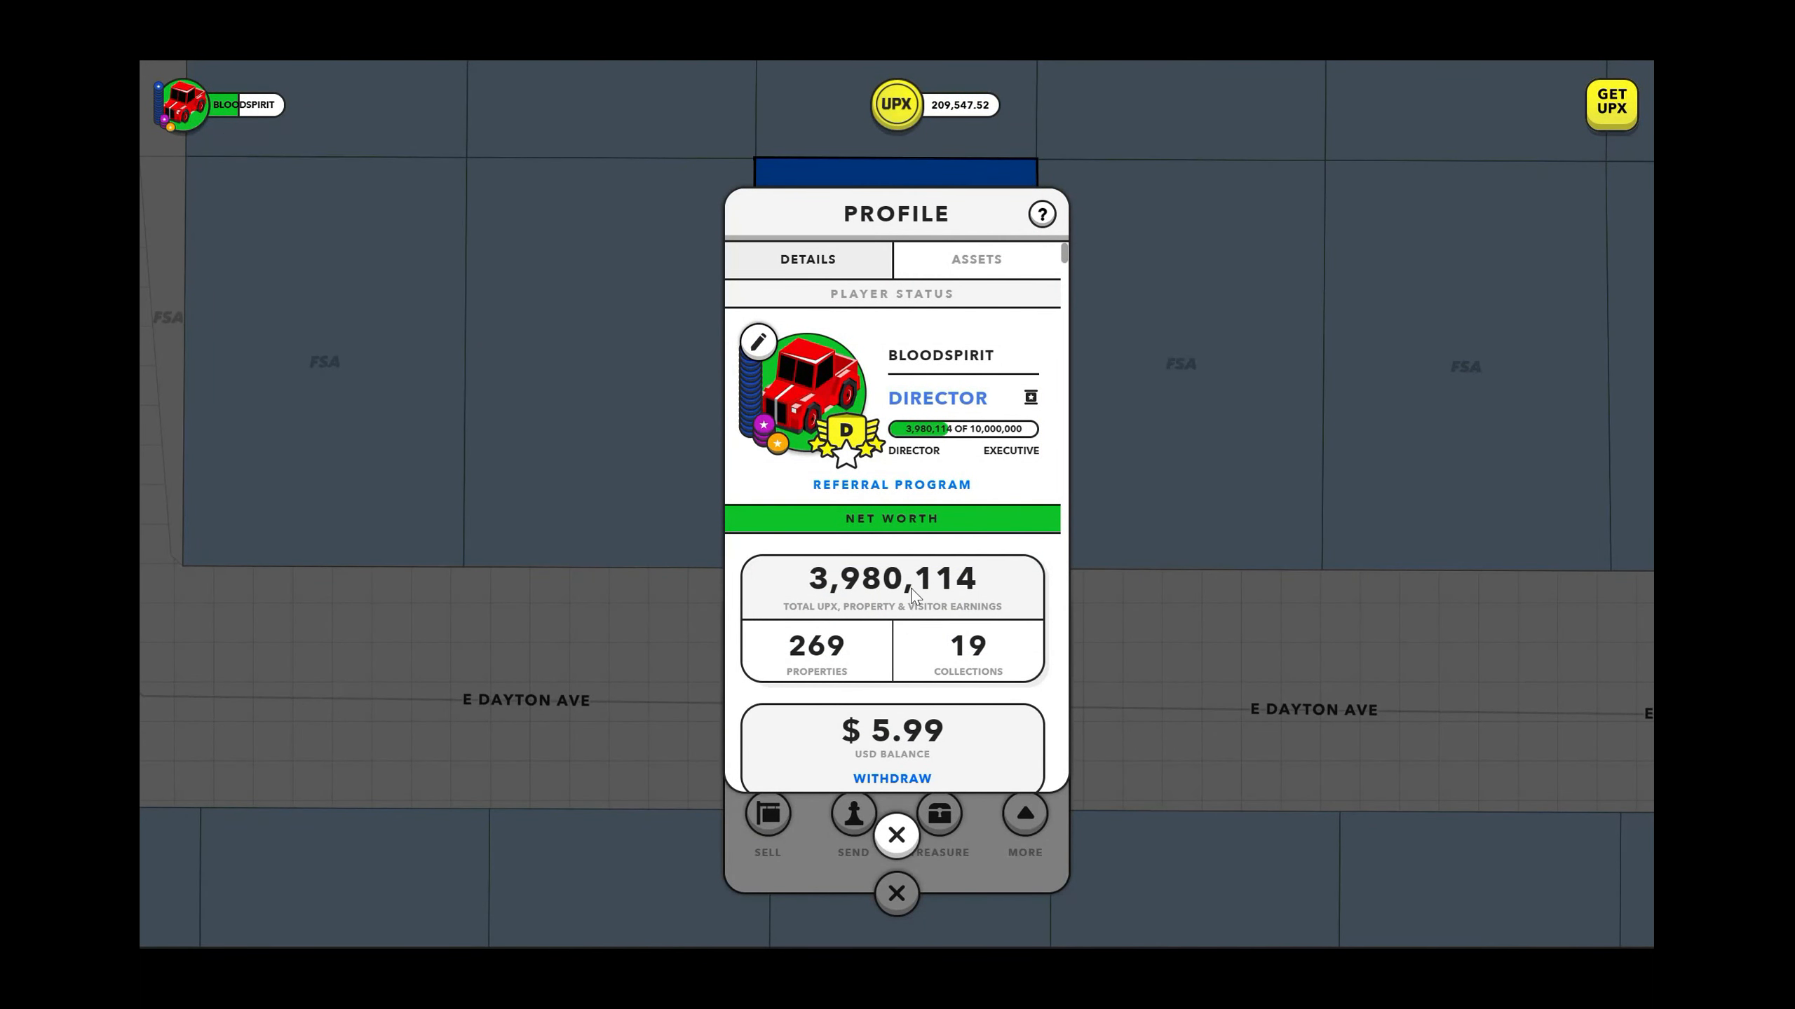
pyautogui.moveTo(896, 834)
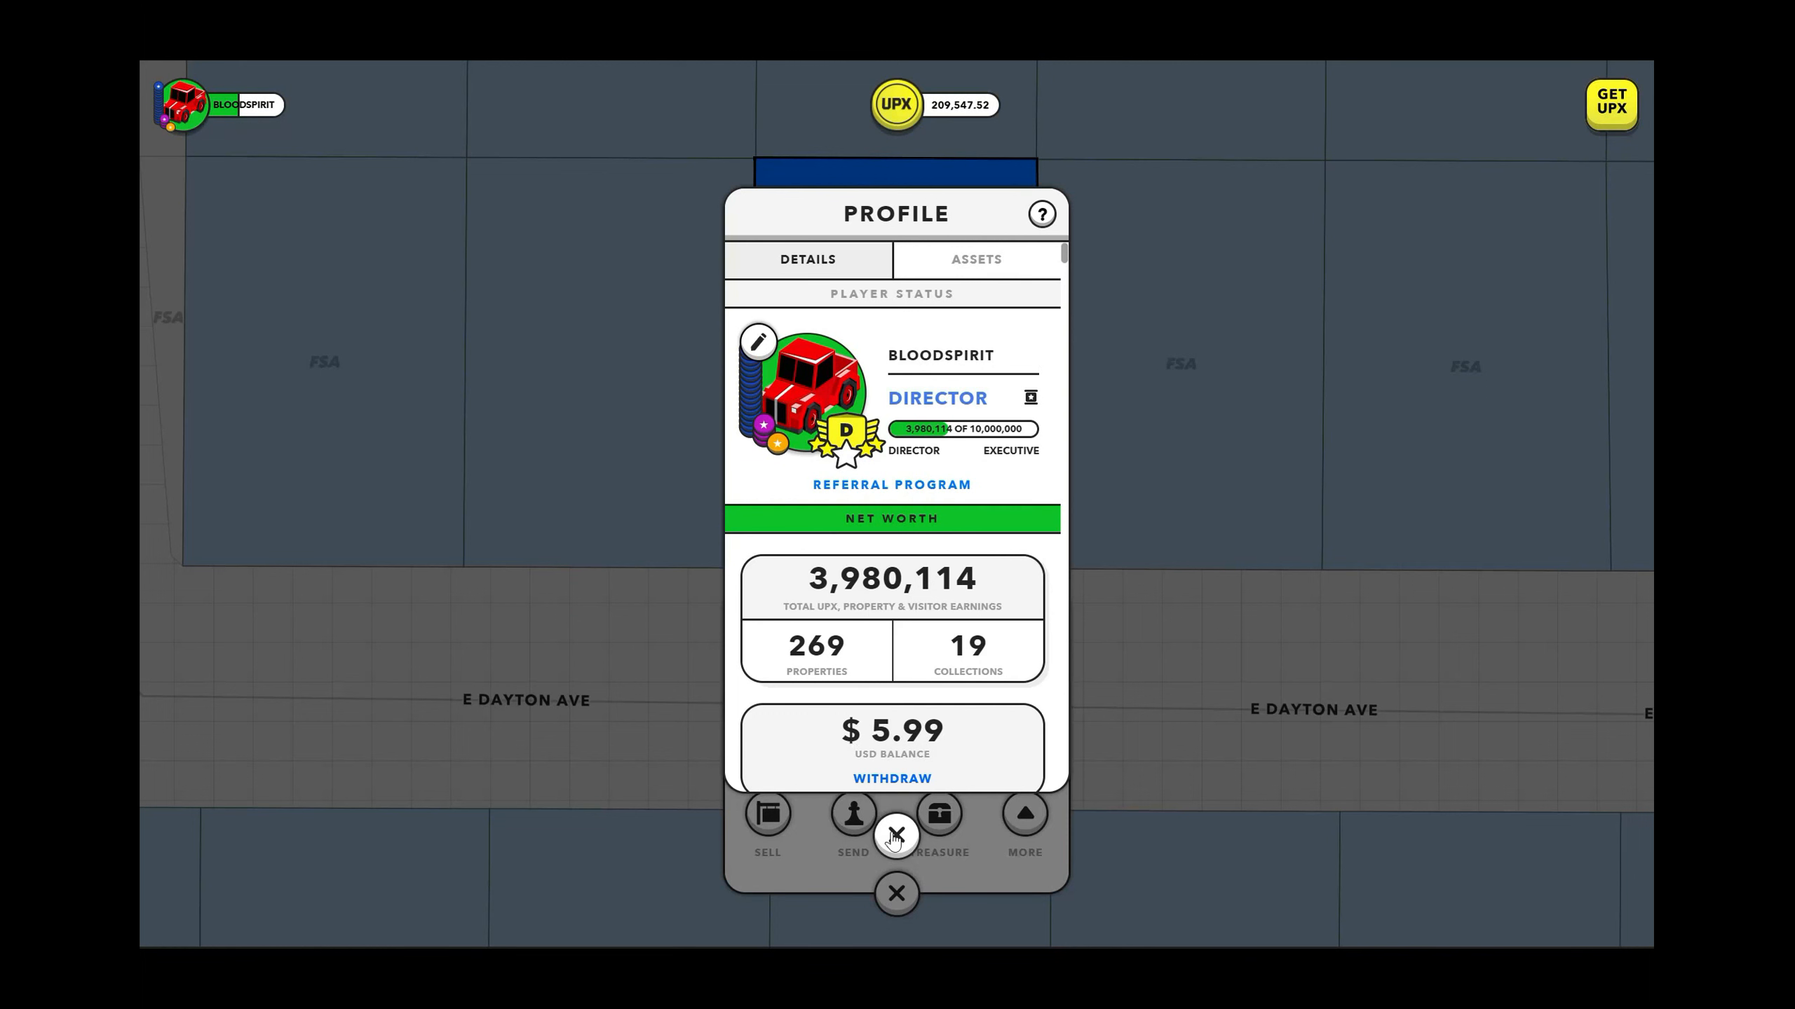